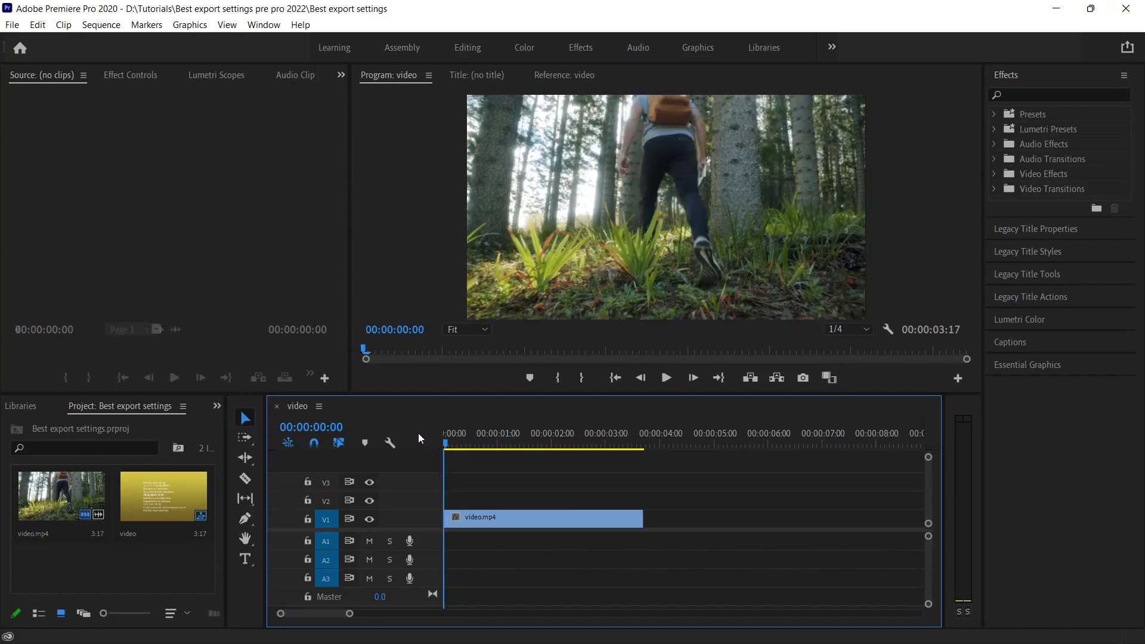
# Mark the sequence In point at 00:00:00:19, just before the one-second mark
pyautogui.click(455, 445)
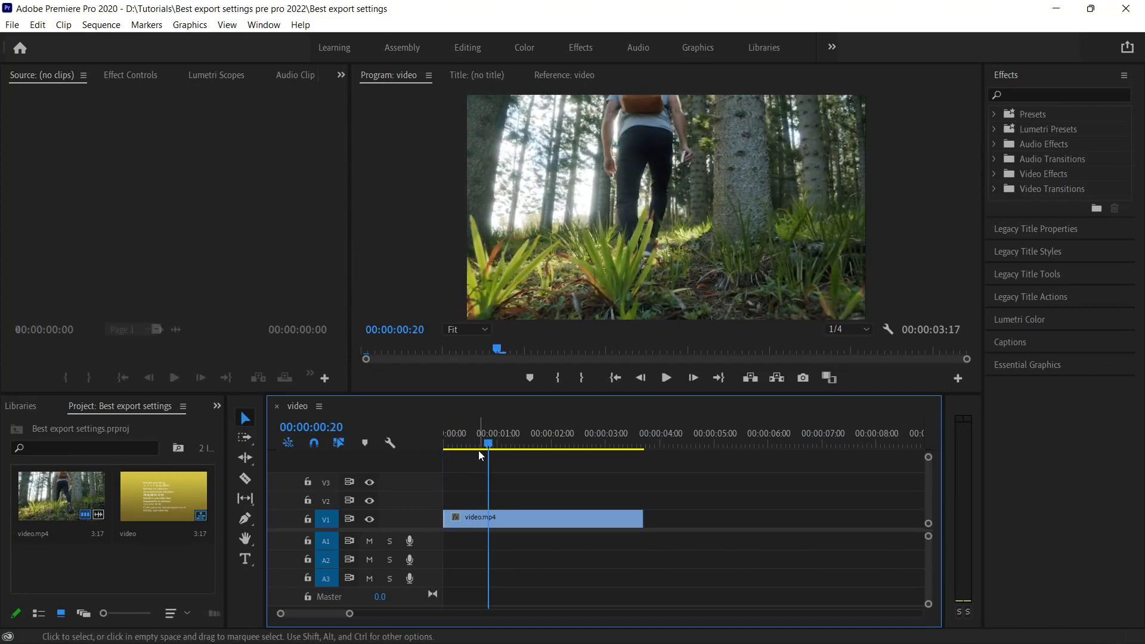
pyautogui.click(444, 432)
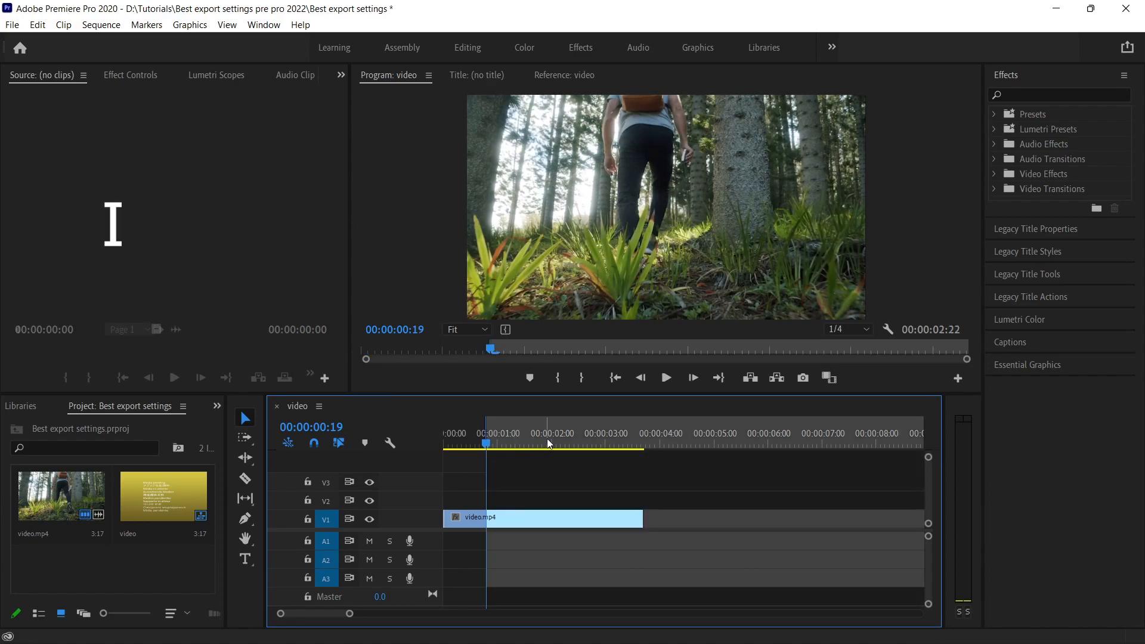
# Set an Out point near 00:00:02:14, then clear both In and Out marks
pyautogui.click(583, 443)
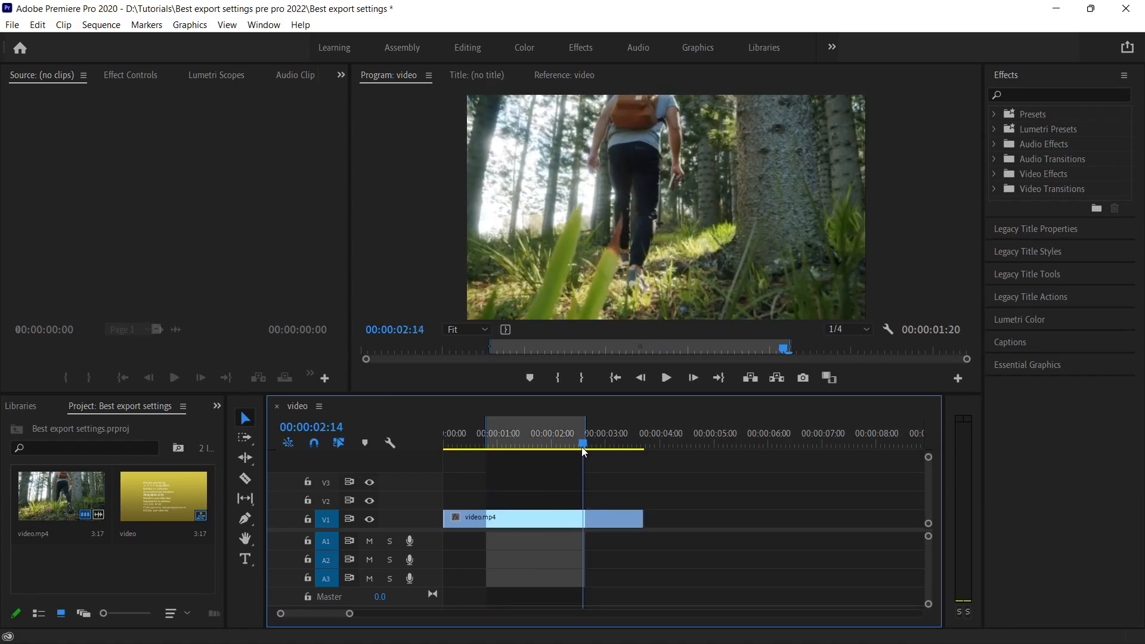
pyautogui.click(530, 444)
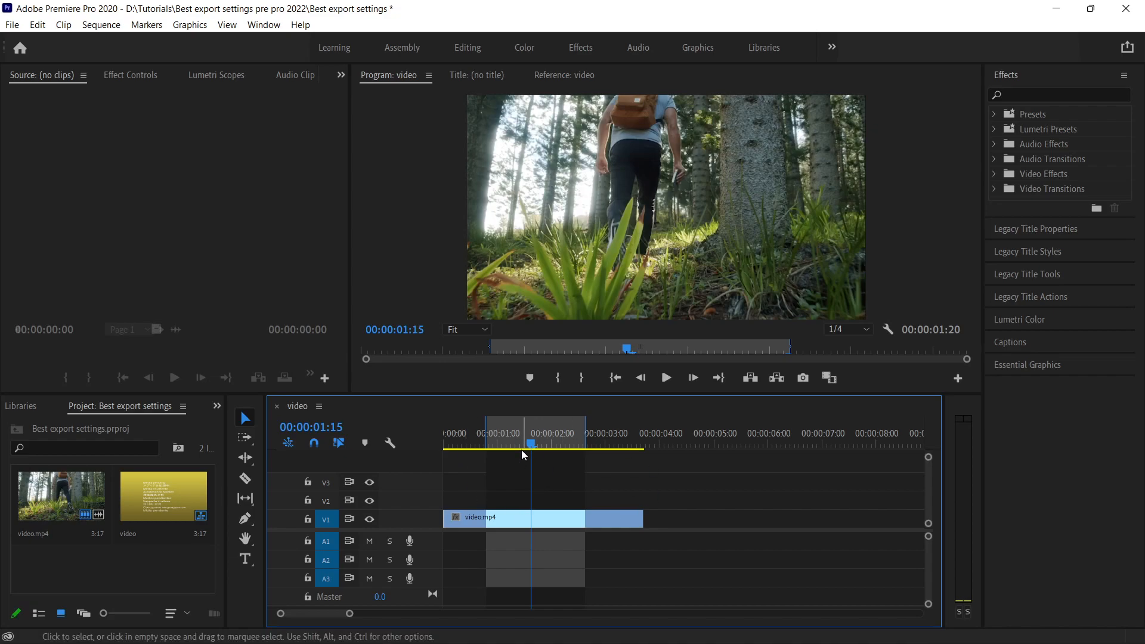
pyautogui.moveTo(659, 463)
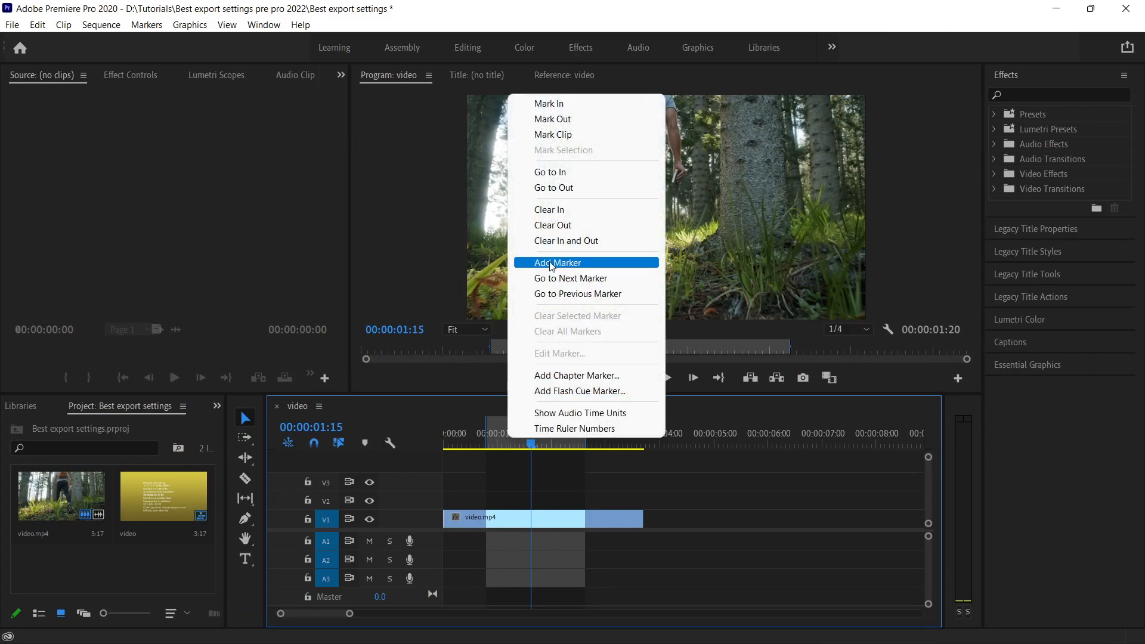
pyautogui.click(558, 262)
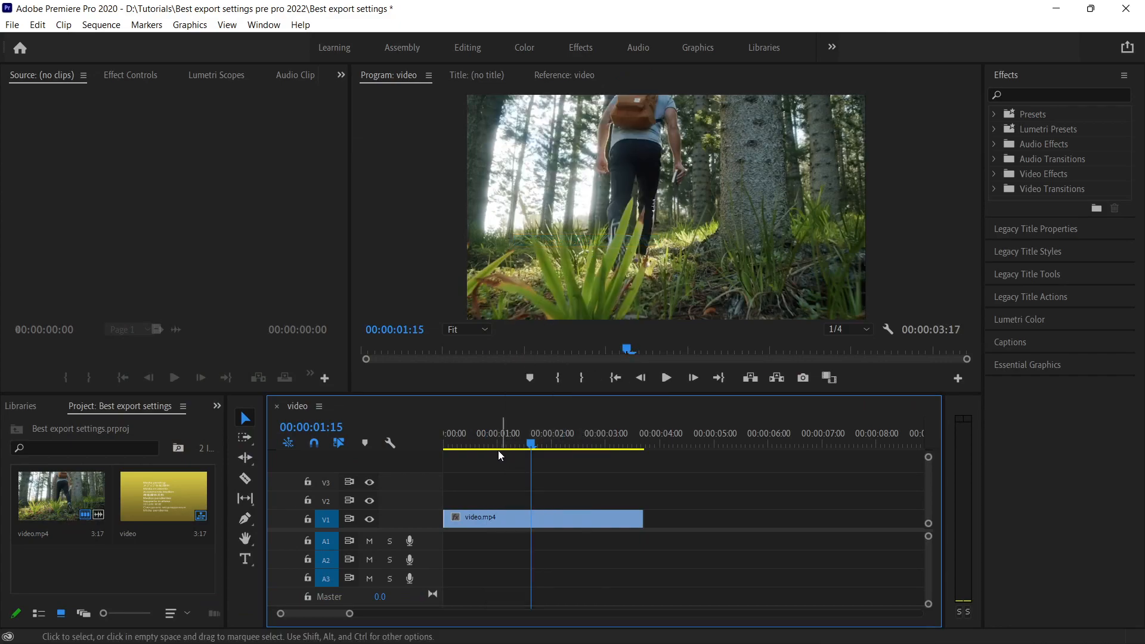
# Bring up Export Settings via Ctrl+M with H.264 kept as the format
pyautogui.click(473, 443)
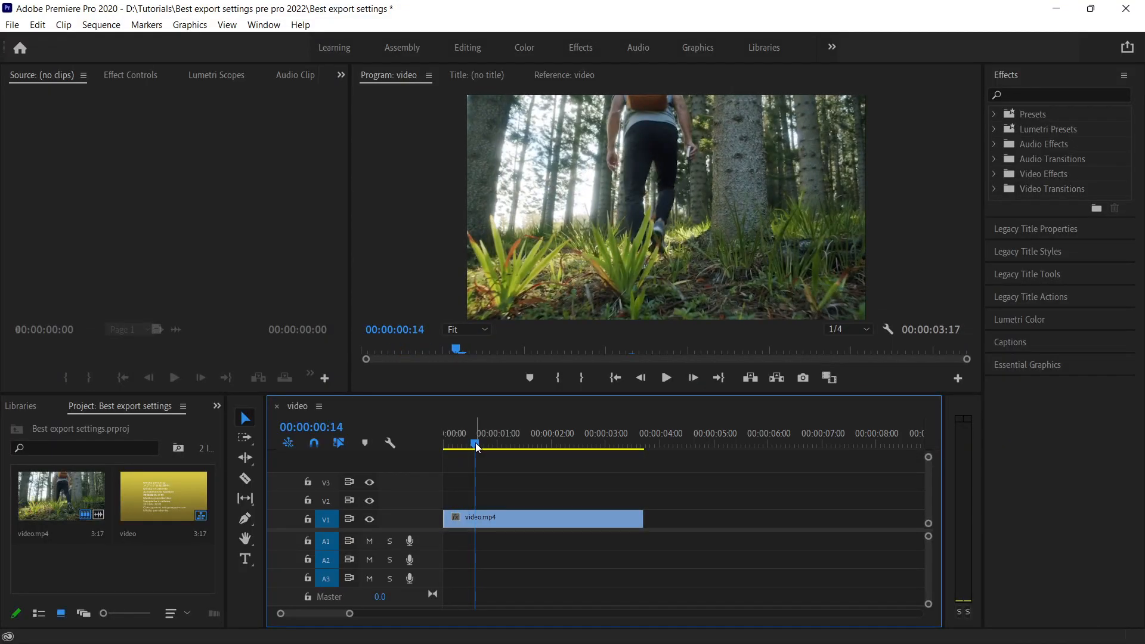
pyautogui.press('ctrl+m')
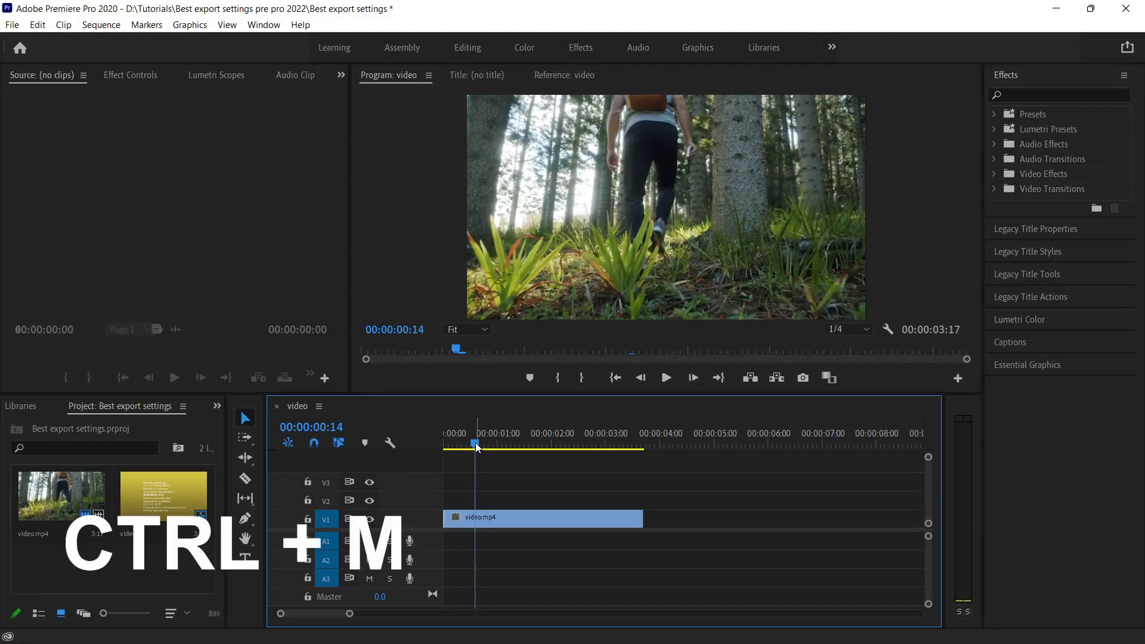
pyautogui.press('ctrl+m')
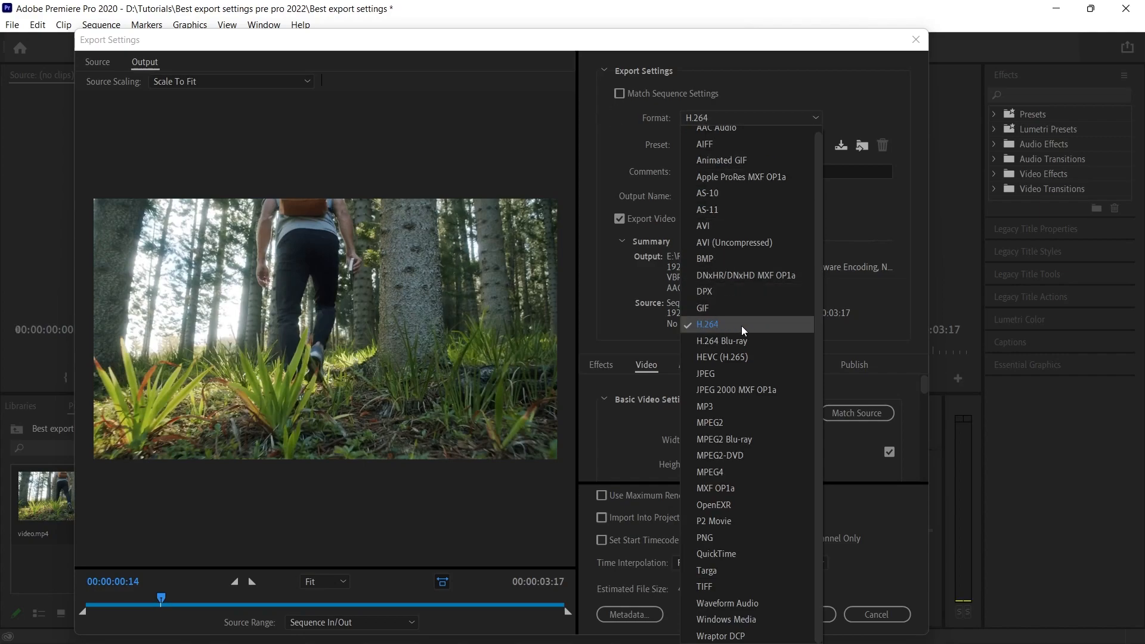
pyautogui.click(705, 324)
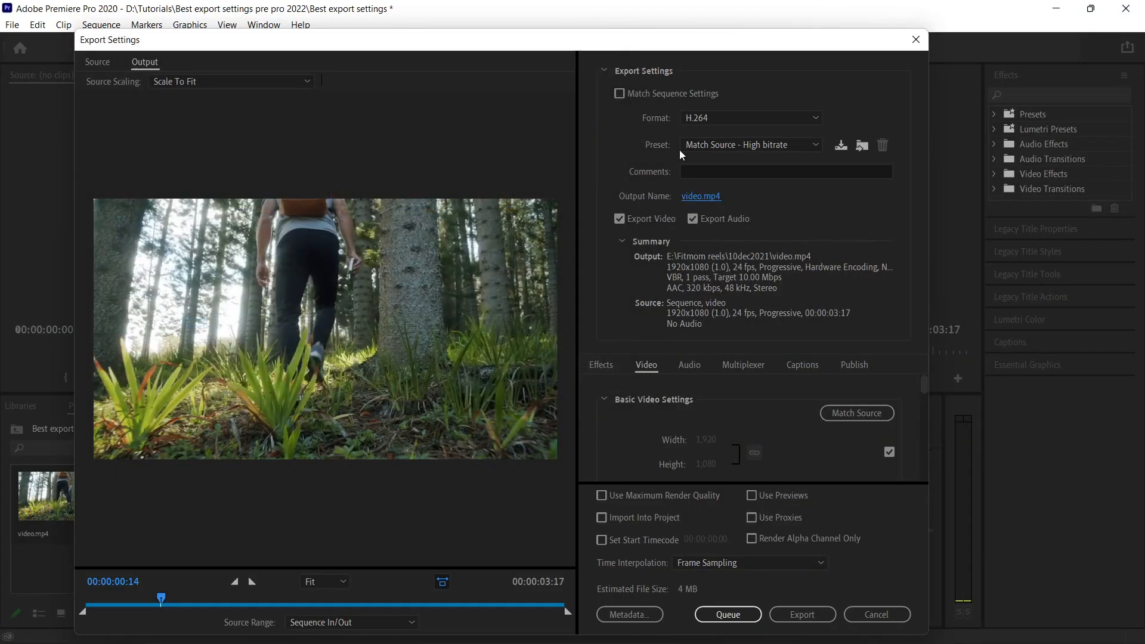
pyautogui.moveTo(655, 156)
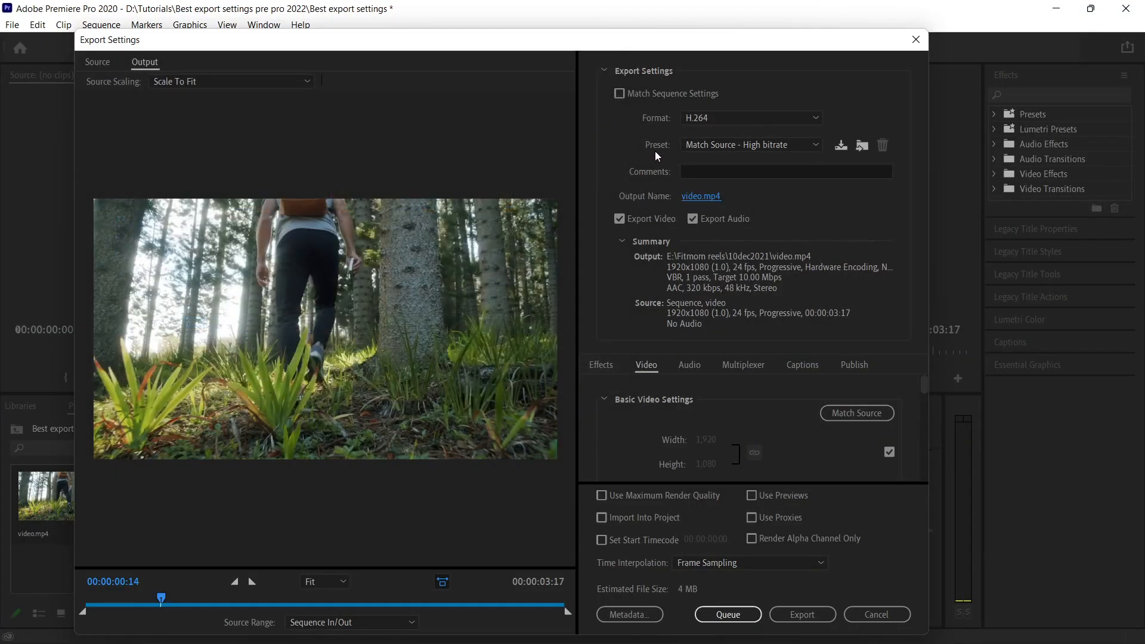
pyautogui.moveTo(749, 144)
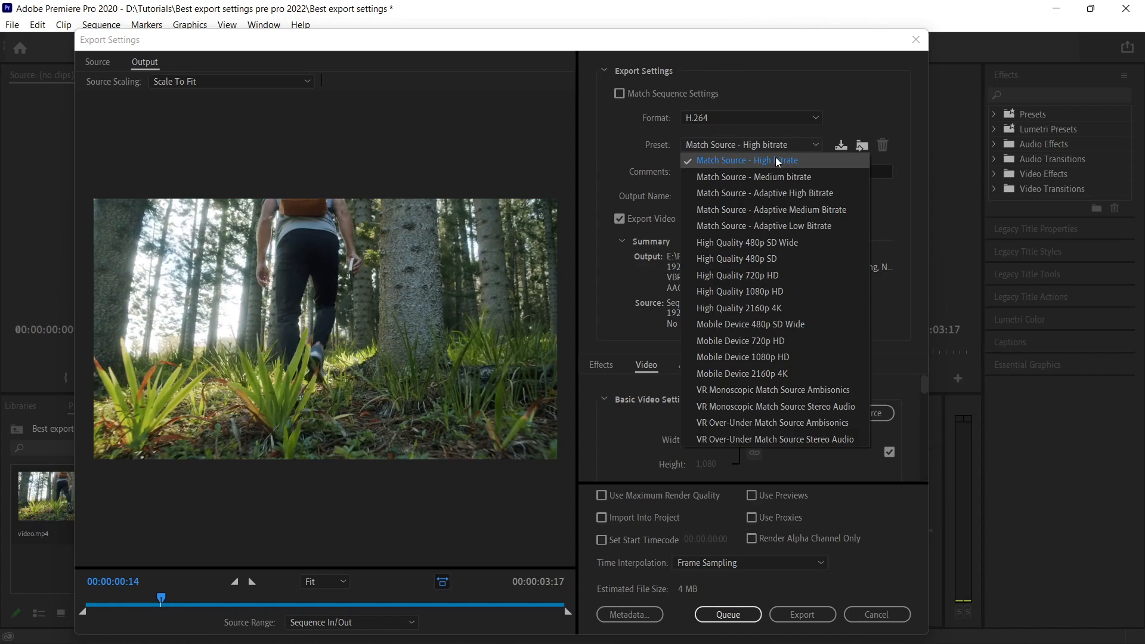
pyautogui.moveTo(770, 210)
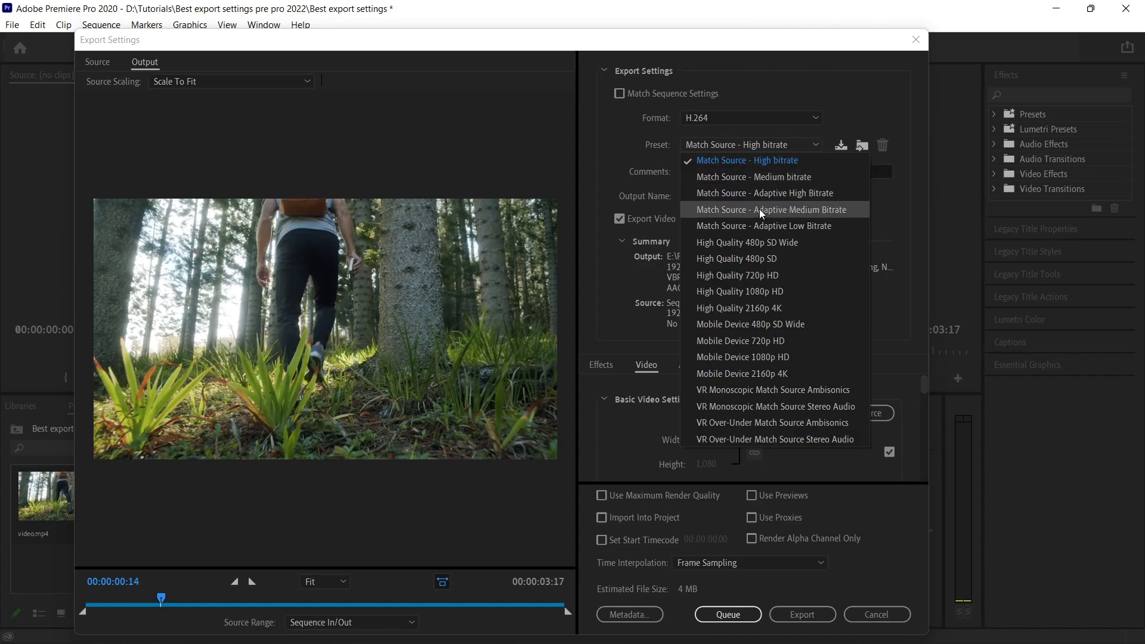
pyautogui.moveTo(765, 193)
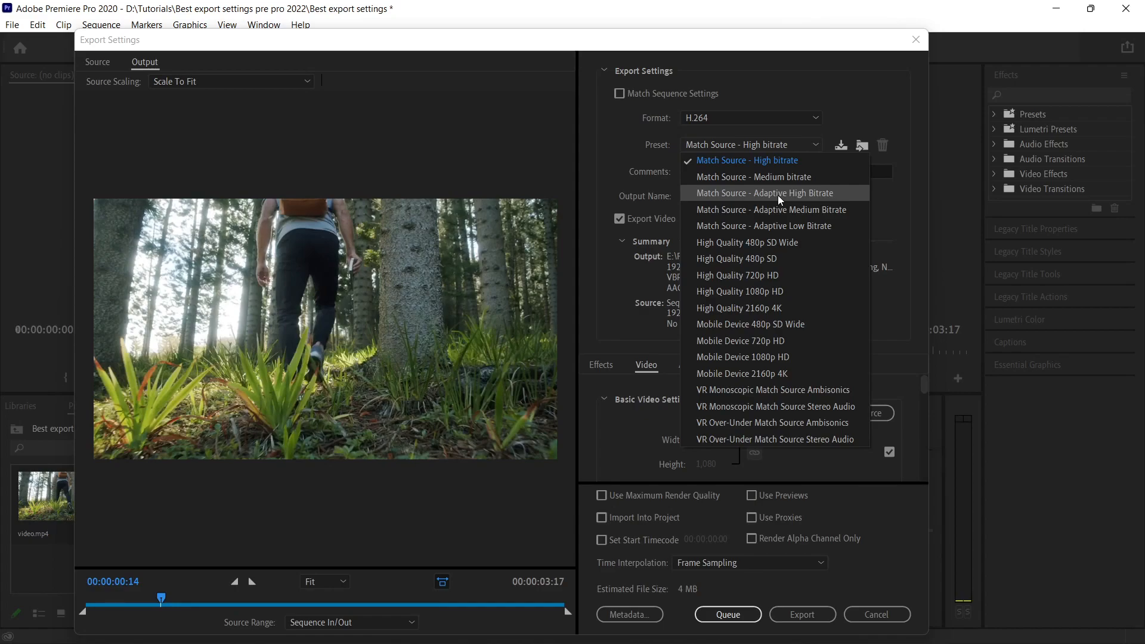
pyautogui.click(763, 193)
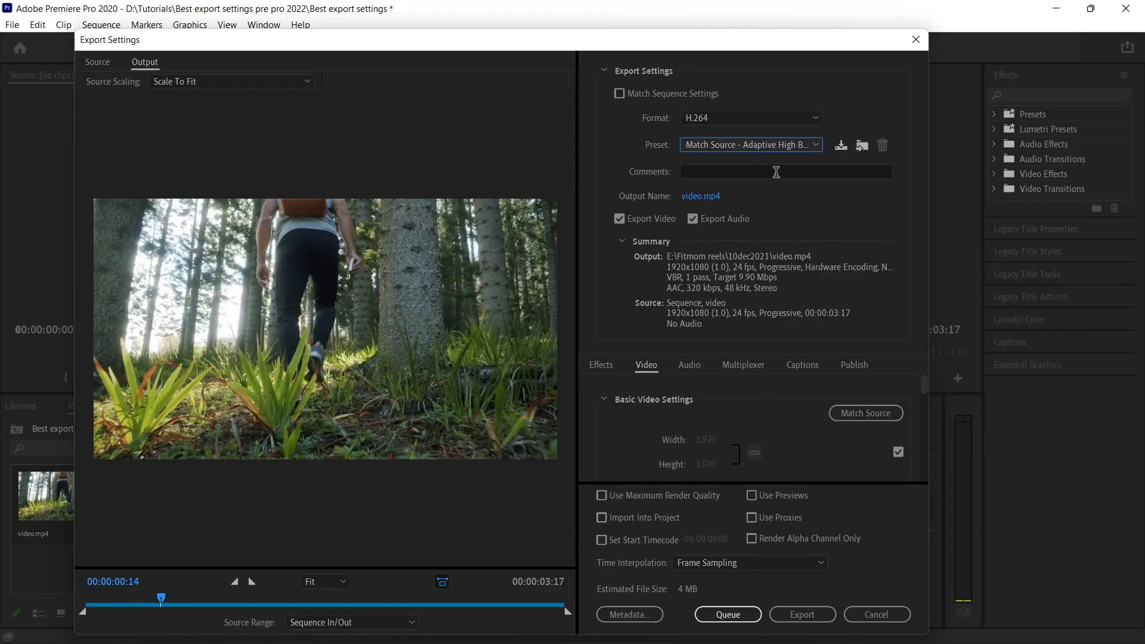
pyautogui.moveTo(722, 386)
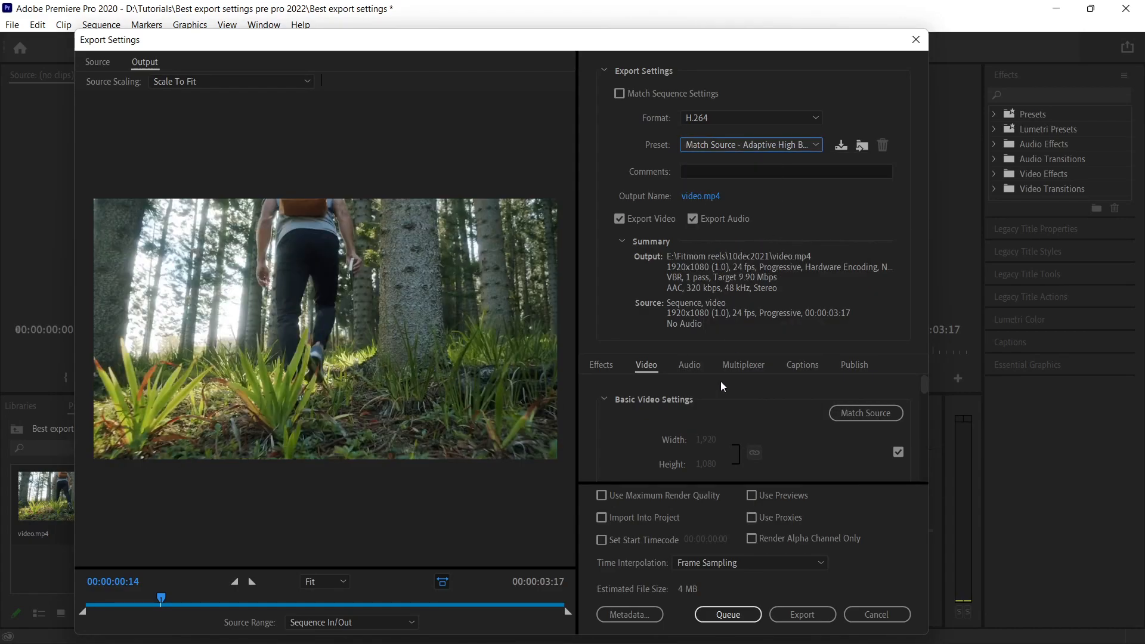
pyautogui.moveTo(702, 550)
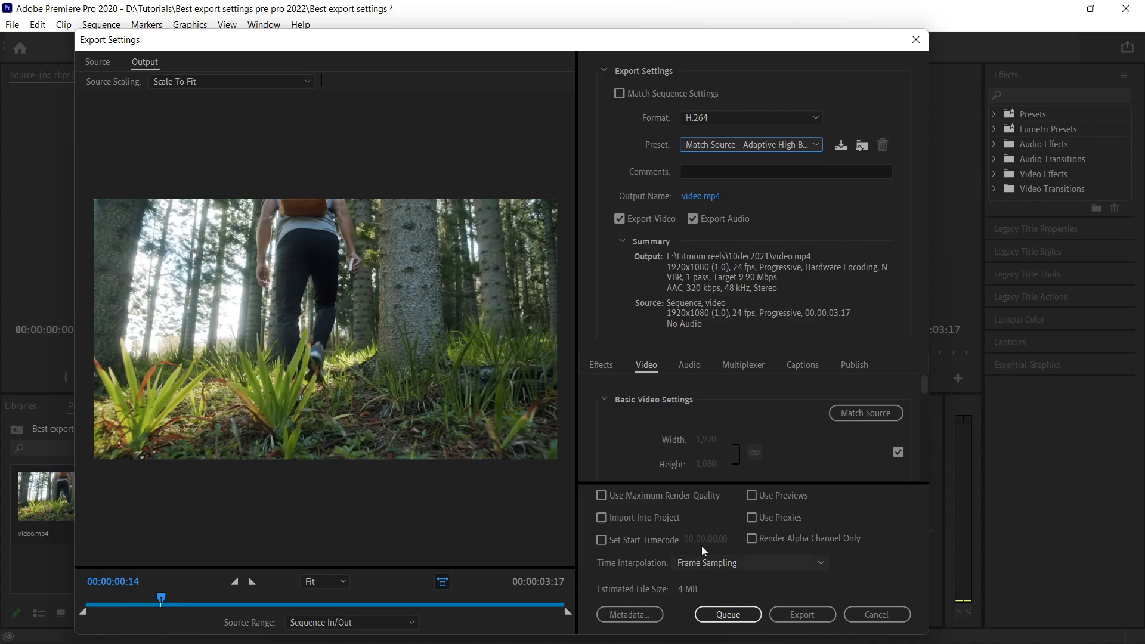
pyautogui.click(750, 144)
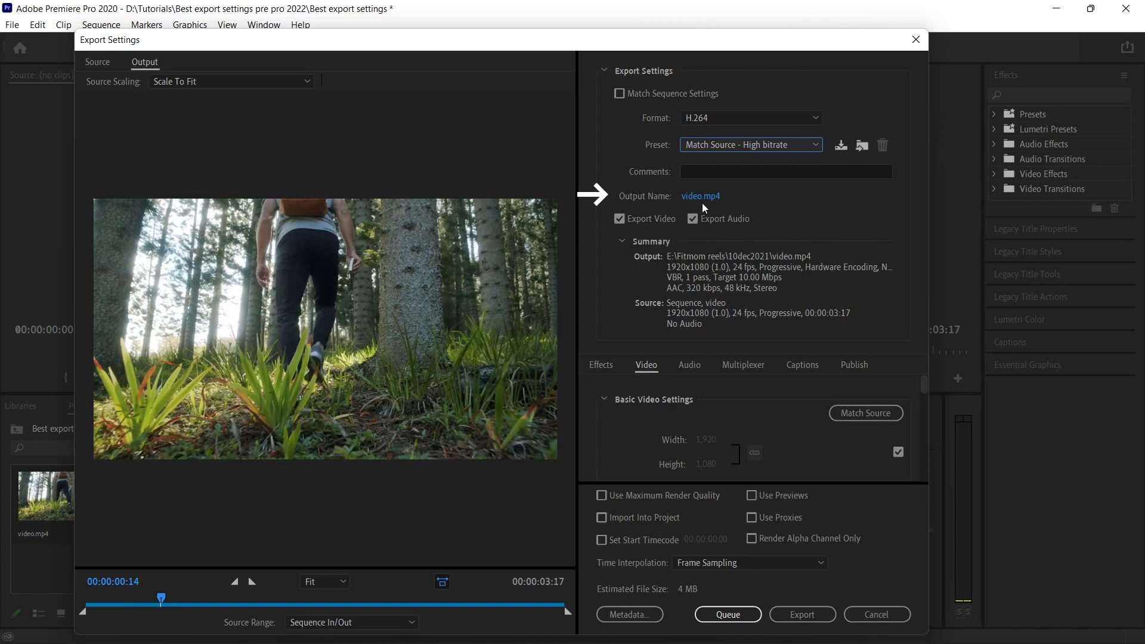
pyautogui.moveTo(700, 196)
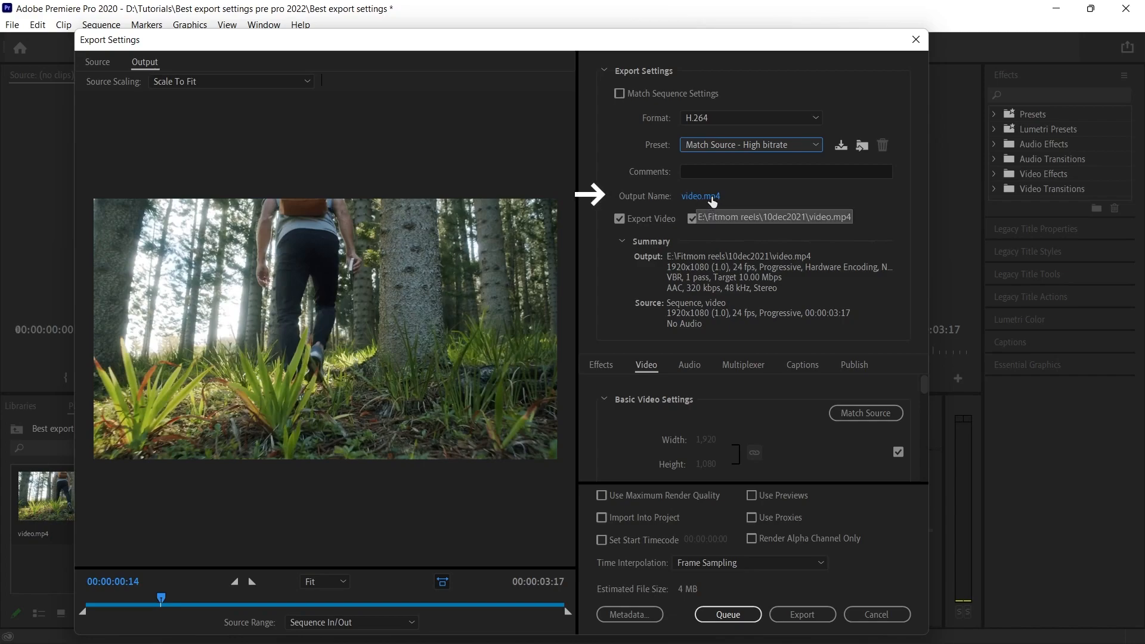
# Save the export output as sample.mp4 in the Best export settings pre pro 2022 folder
pyautogui.click(700, 196)
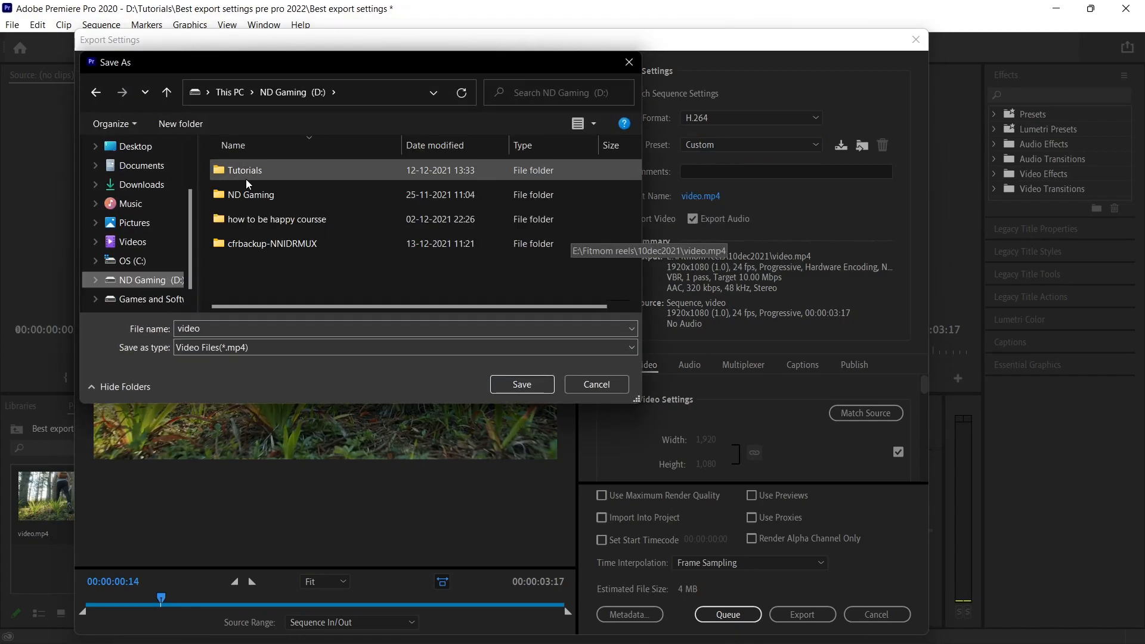
pyautogui.doubleClick(245, 171)
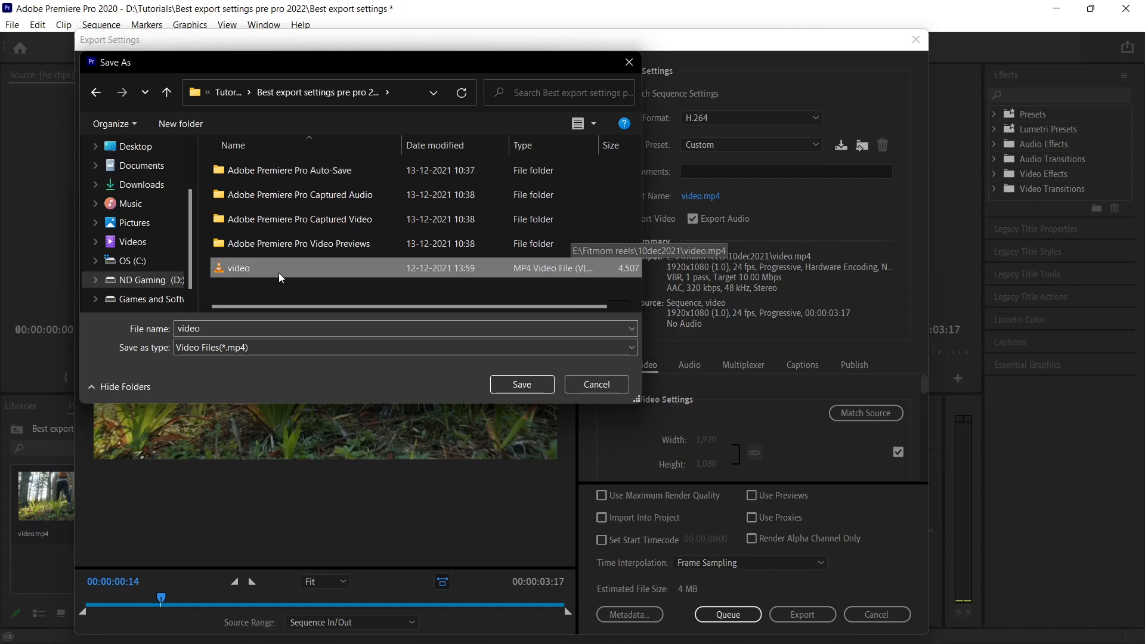
pyautogui.click(521, 384)
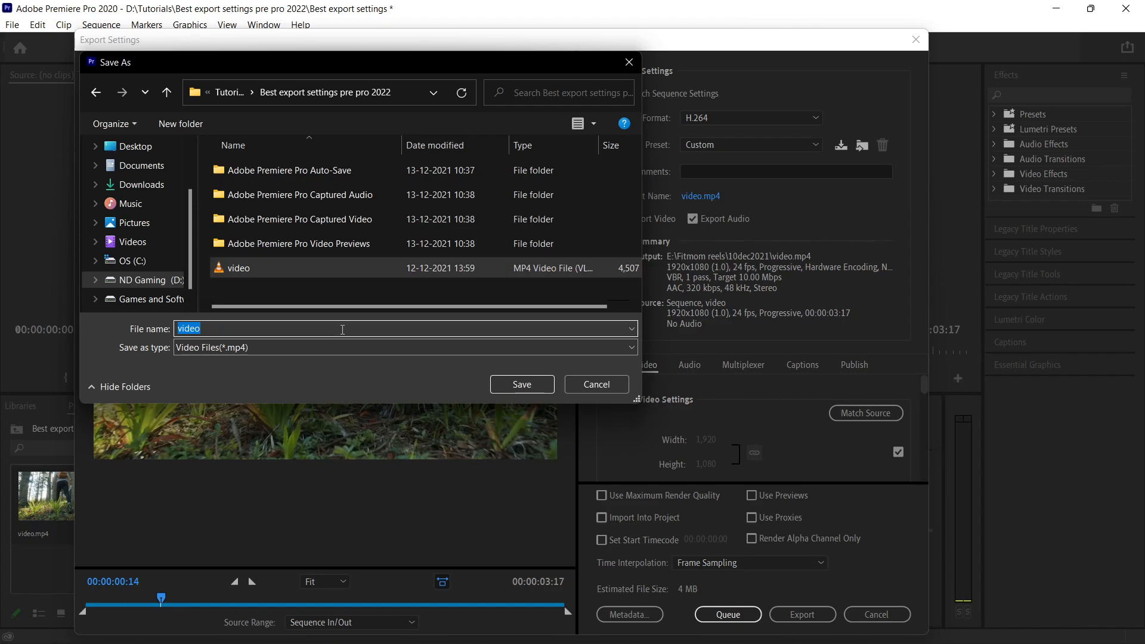
pyautogui.write('sample')
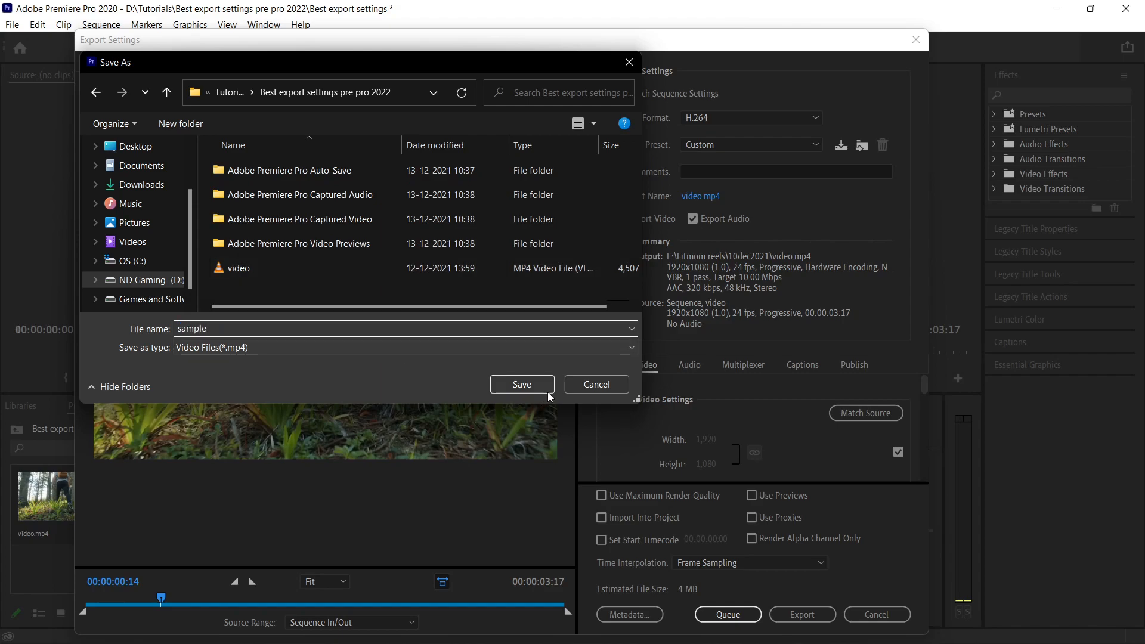
pyautogui.click(521, 384)
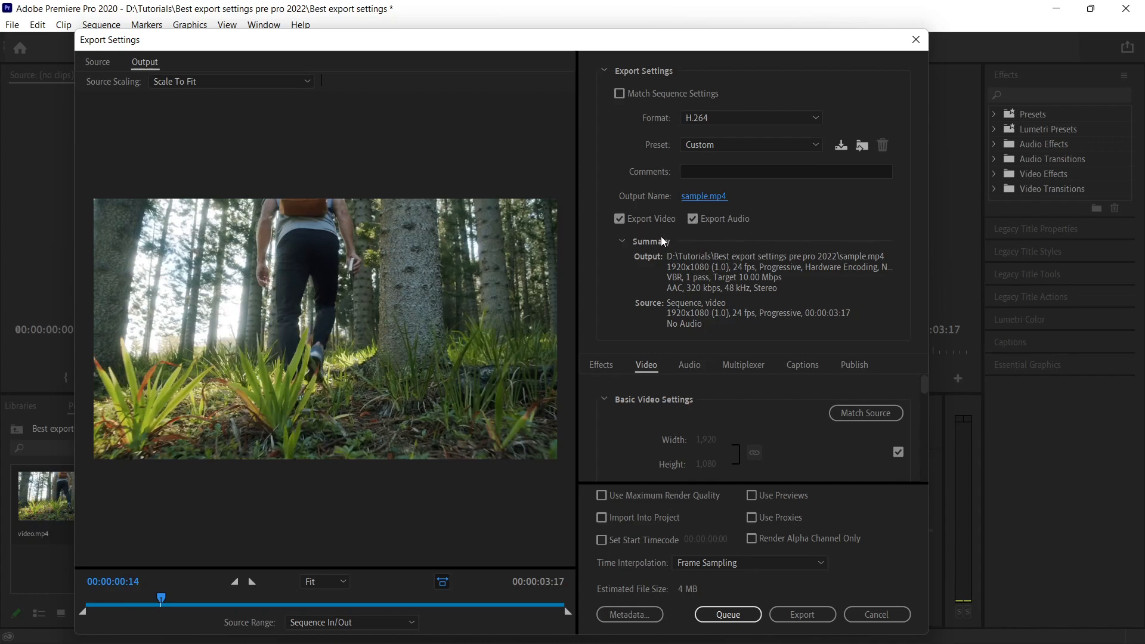
pyautogui.moveTo(620, 223)
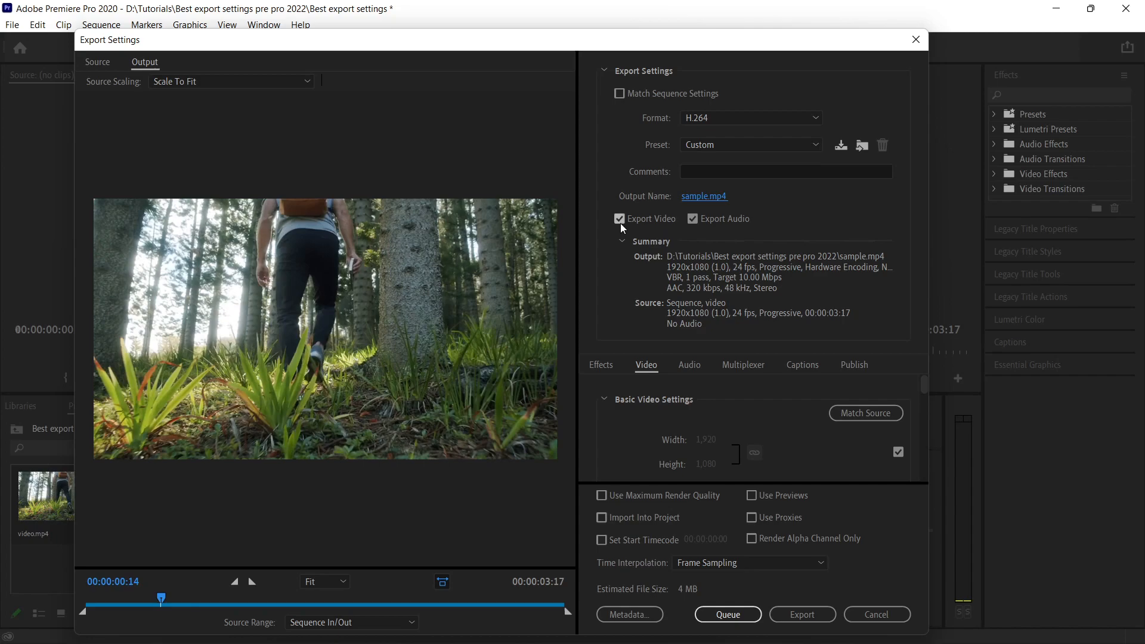
pyautogui.moveTo(620, 219)
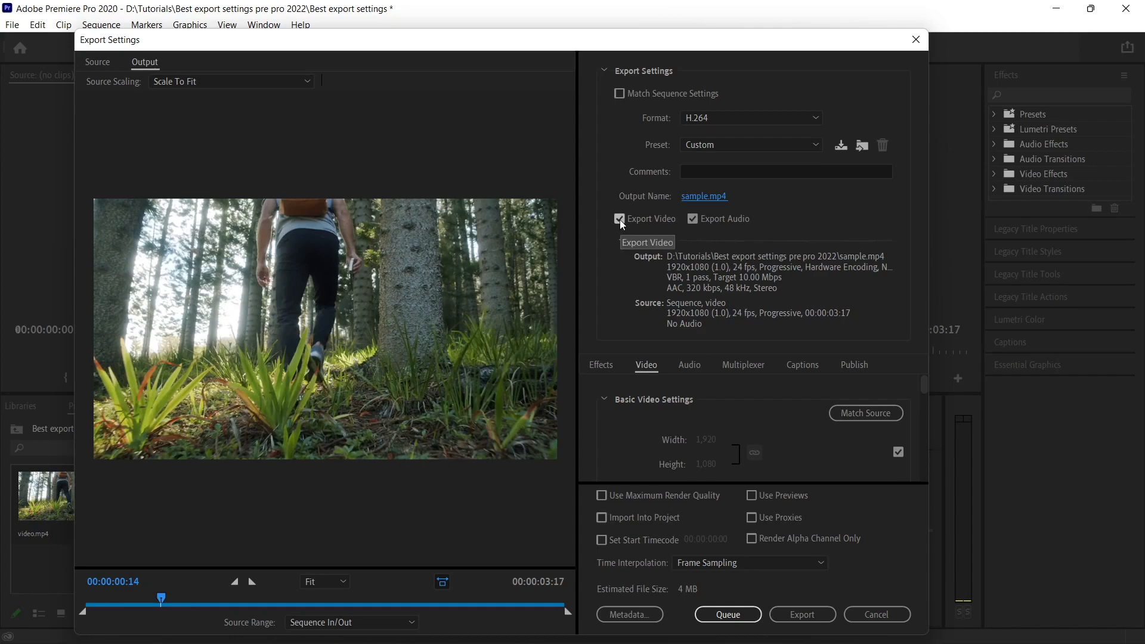
pyautogui.click(618, 218)
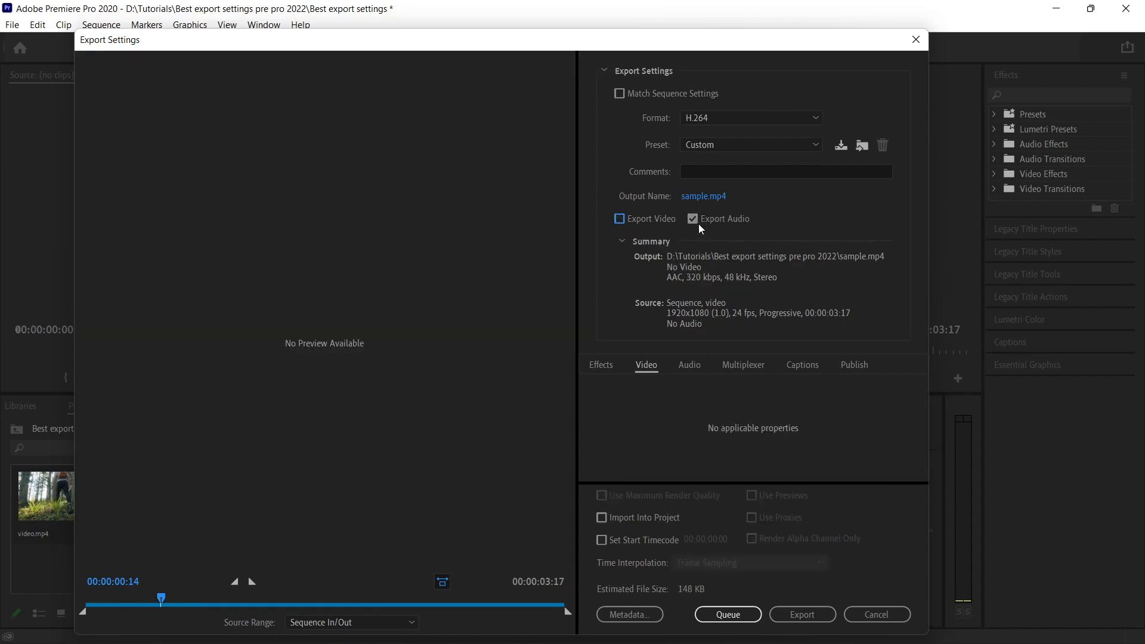
pyautogui.click(620, 218)
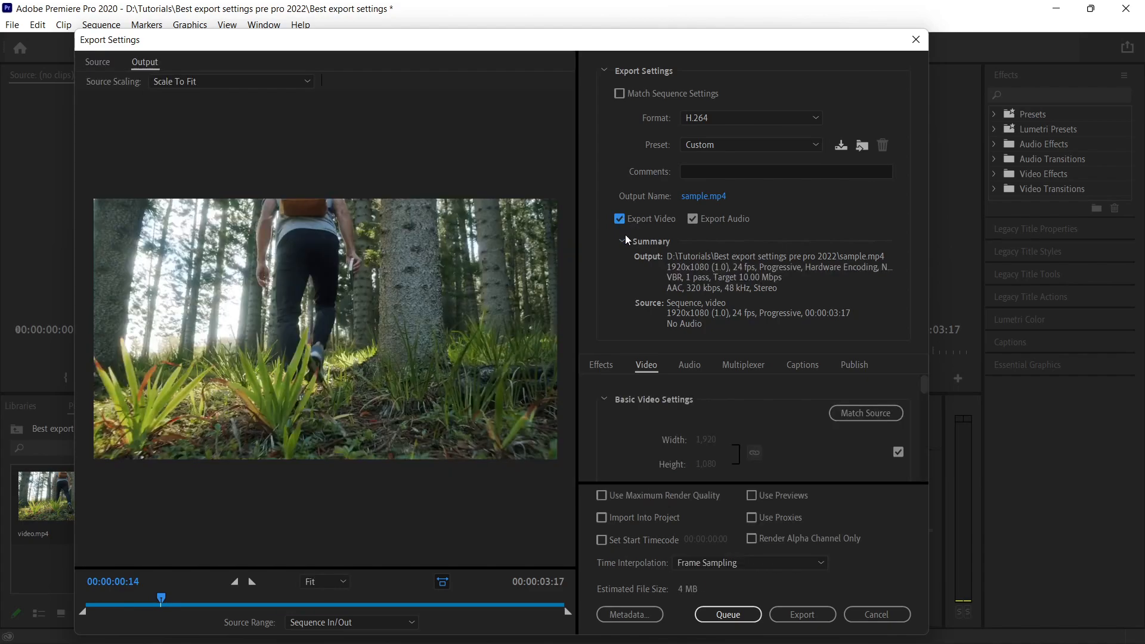
pyautogui.moveTo(616, 259)
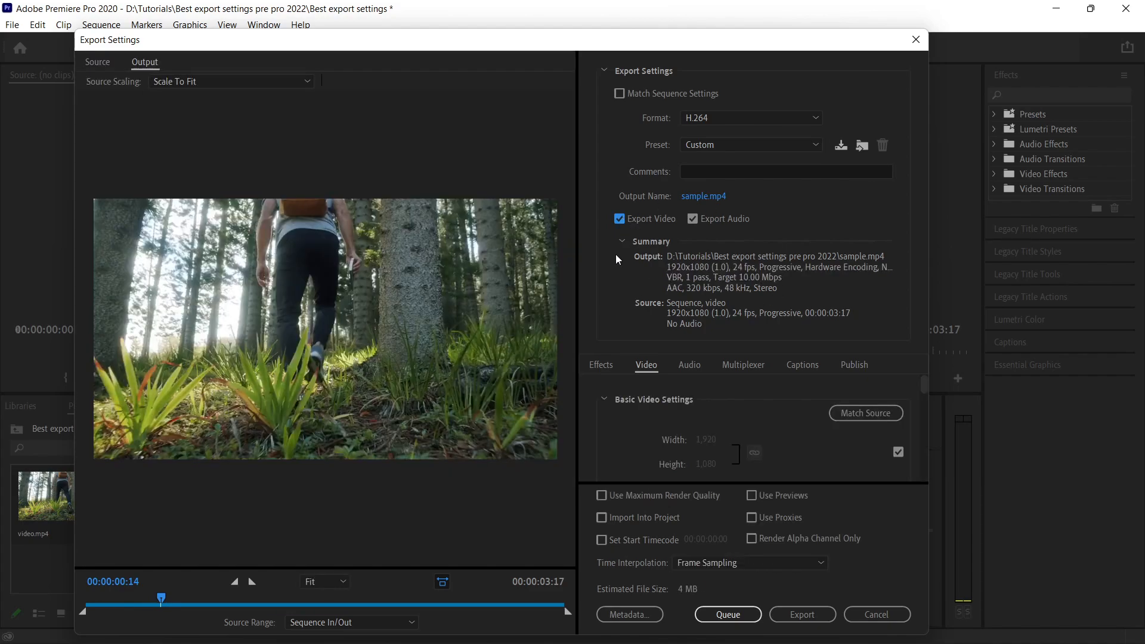
pyautogui.moveTo(663, 286)
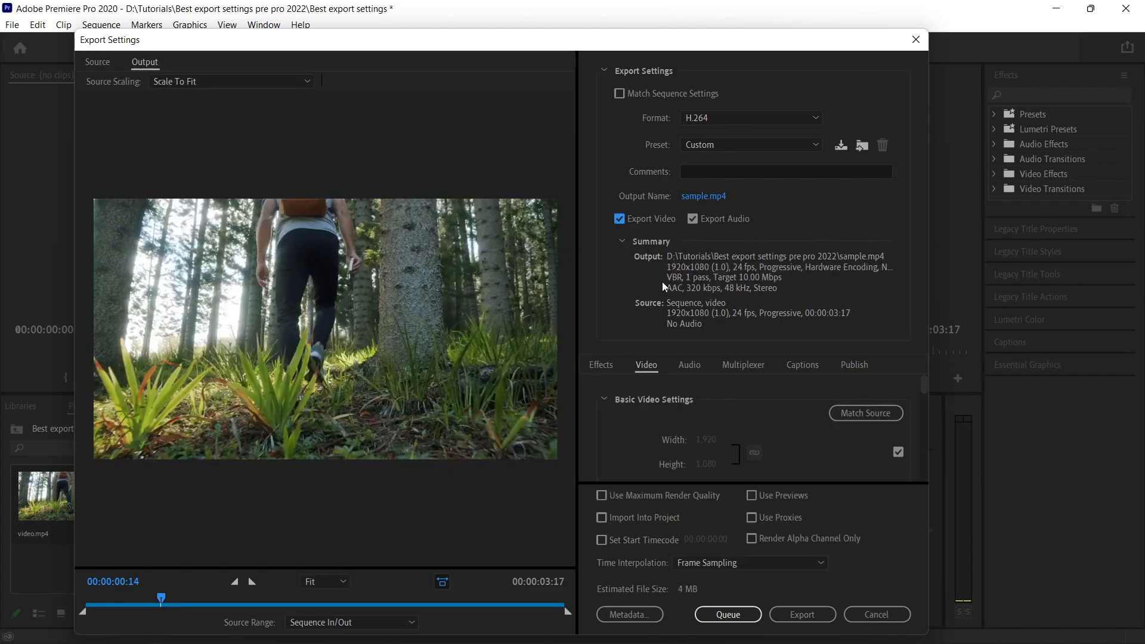
pyautogui.moveTo(703, 281)
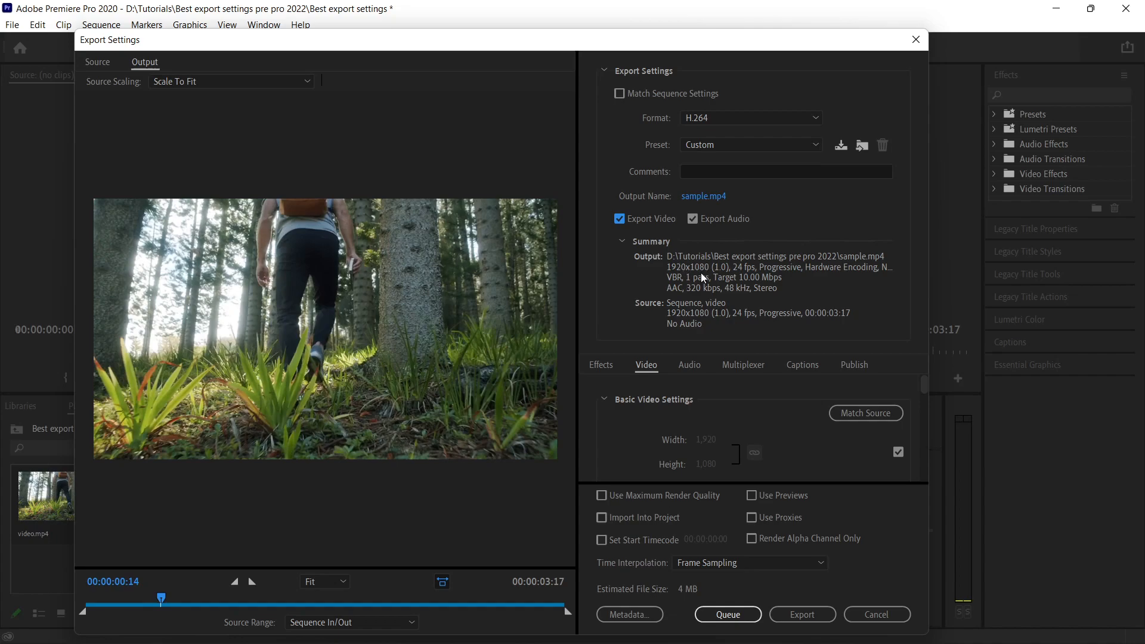
pyautogui.moveTo(682, 279)
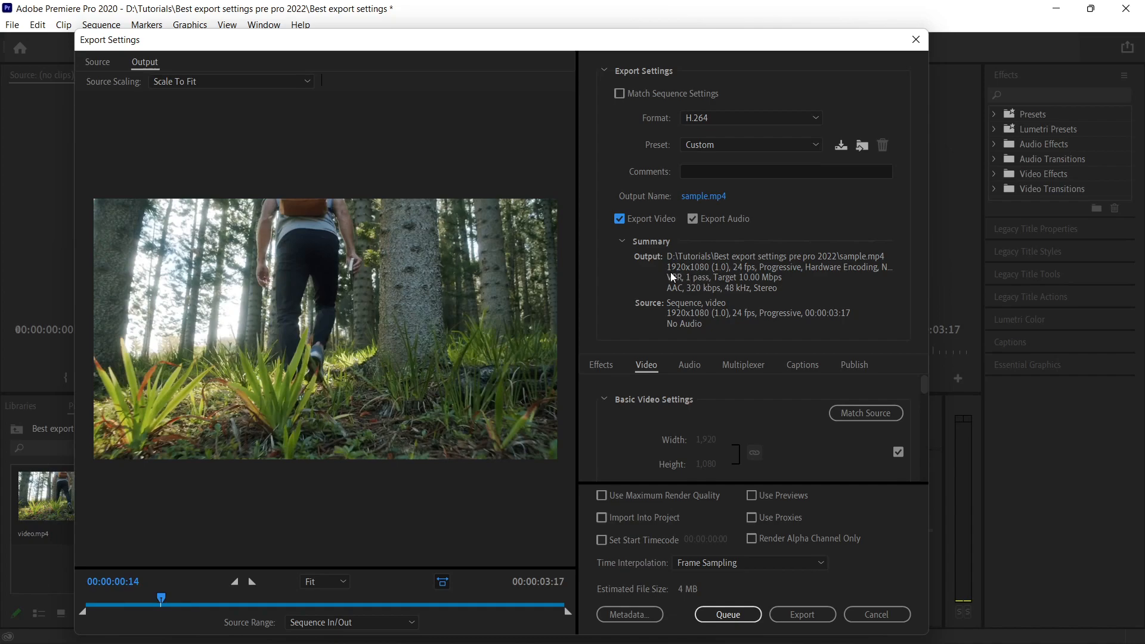
pyautogui.moveTo(670, 300)
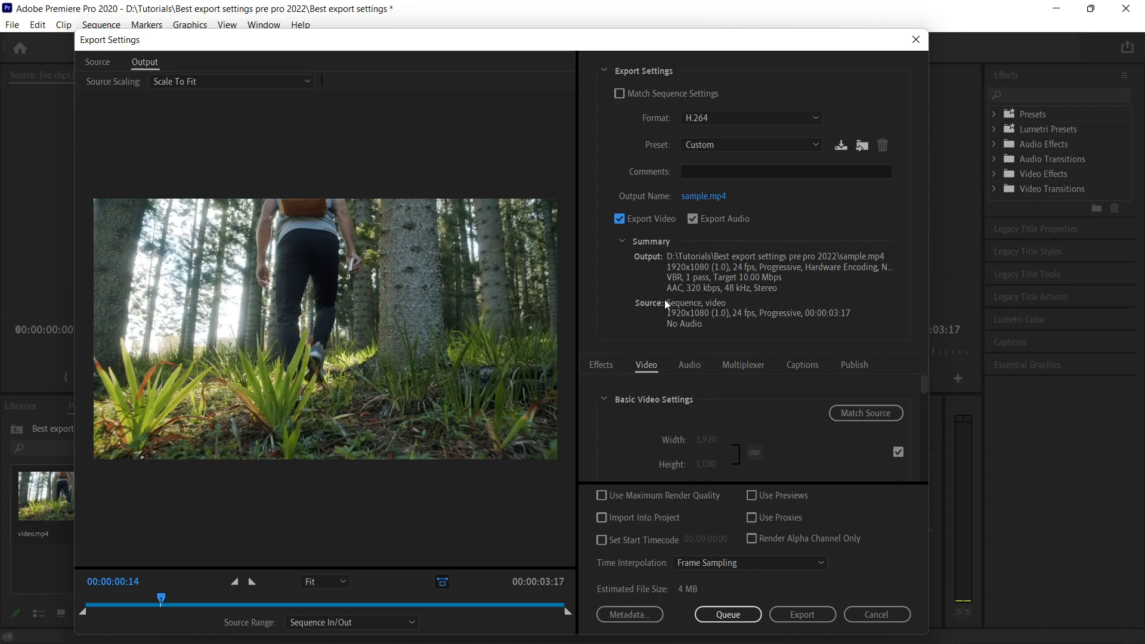
pyautogui.moveTo(677, 272)
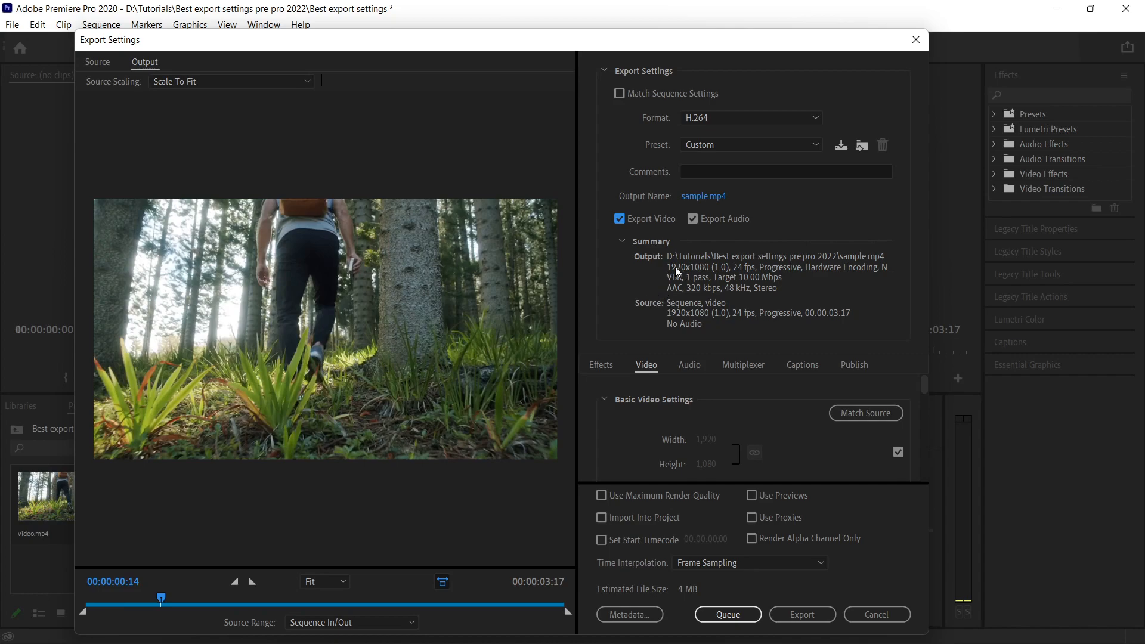
pyautogui.moveTo(686, 277)
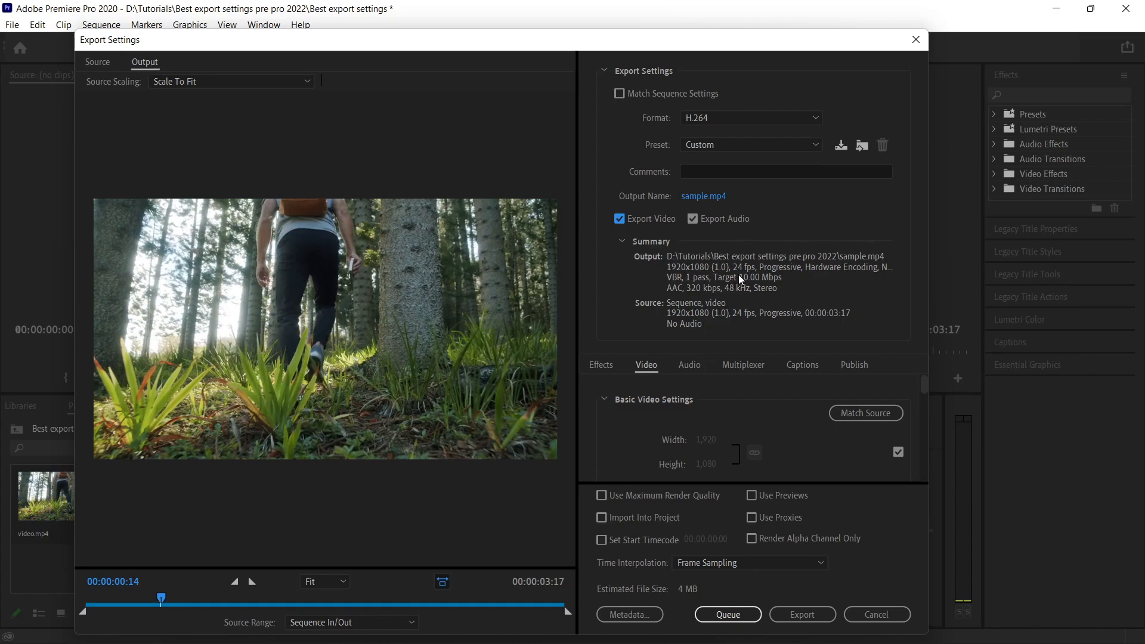
pyautogui.moveTo(679, 312)
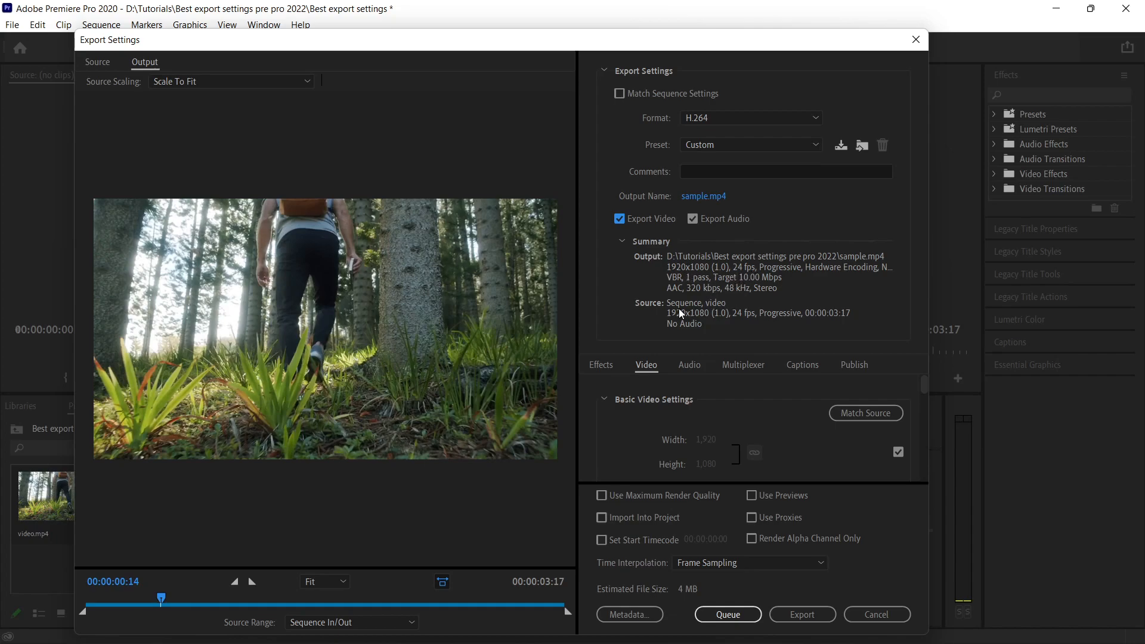
pyautogui.moveTo(658, 313)
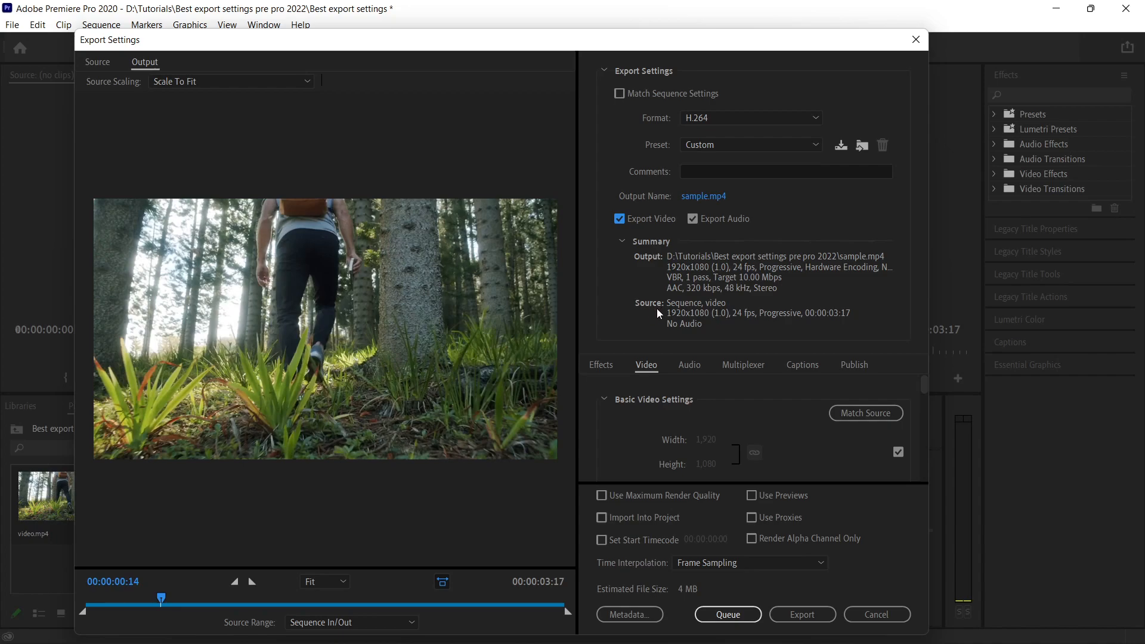
pyautogui.moveTo(691, 323)
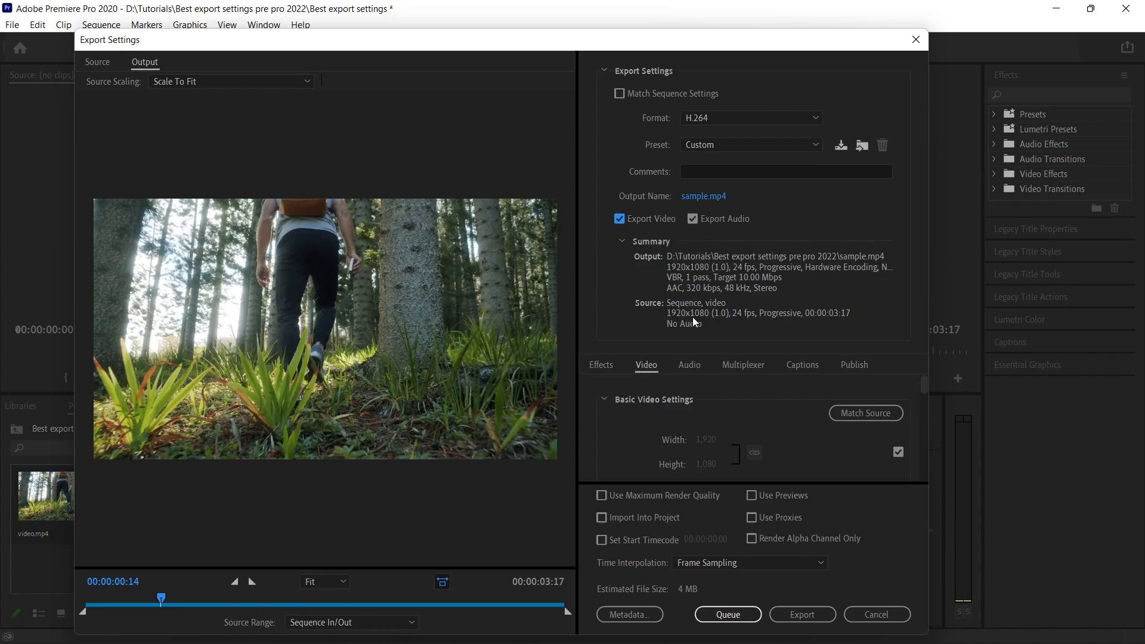
pyautogui.moveTo(748, 324)
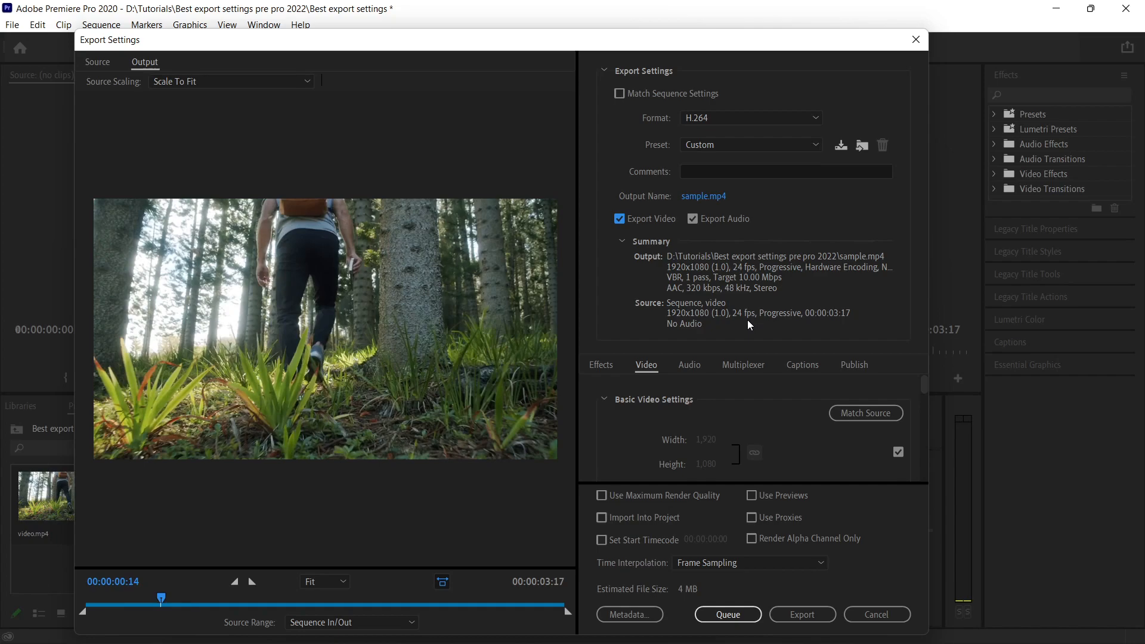
pyautogui.moveTo(799, 365)
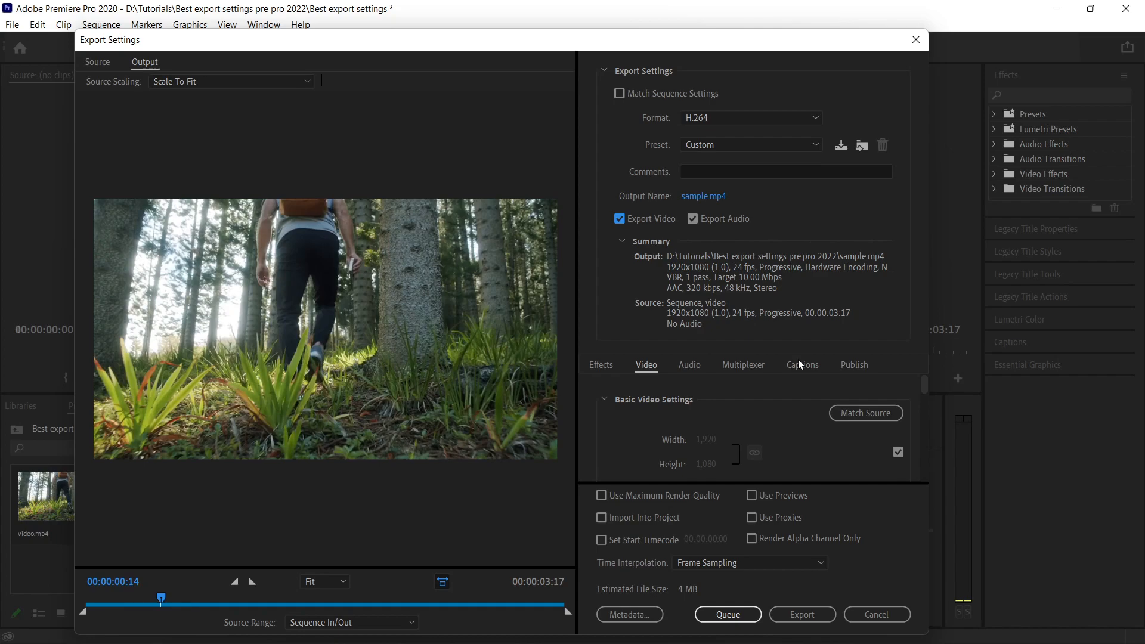
pyautogui.moveTo(645, 367)
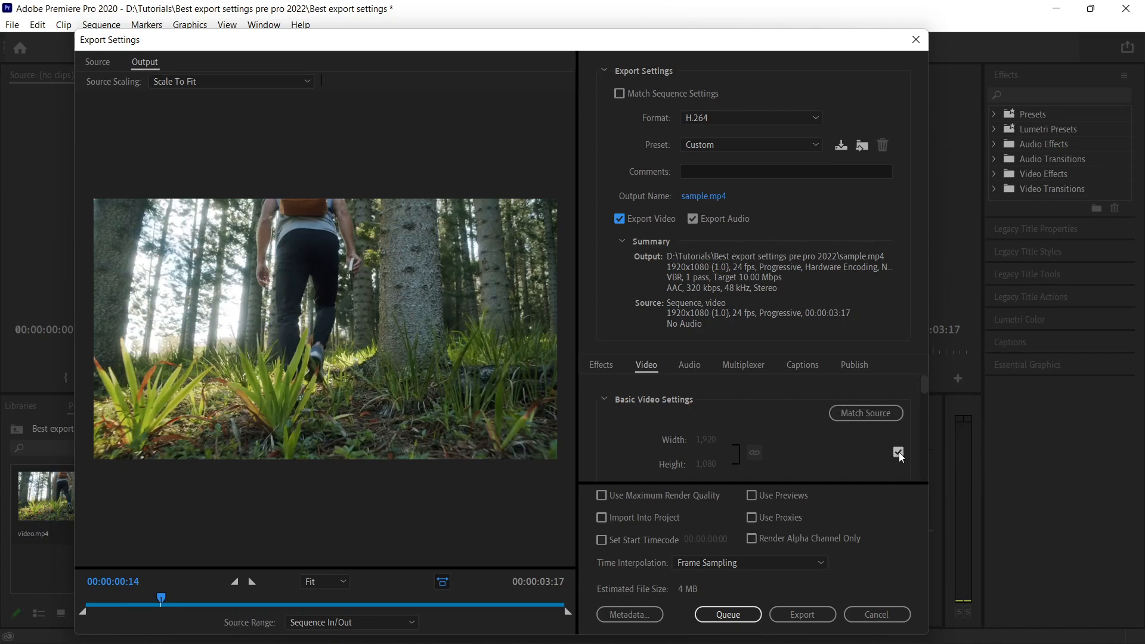
pyautogui.click(897, 452)
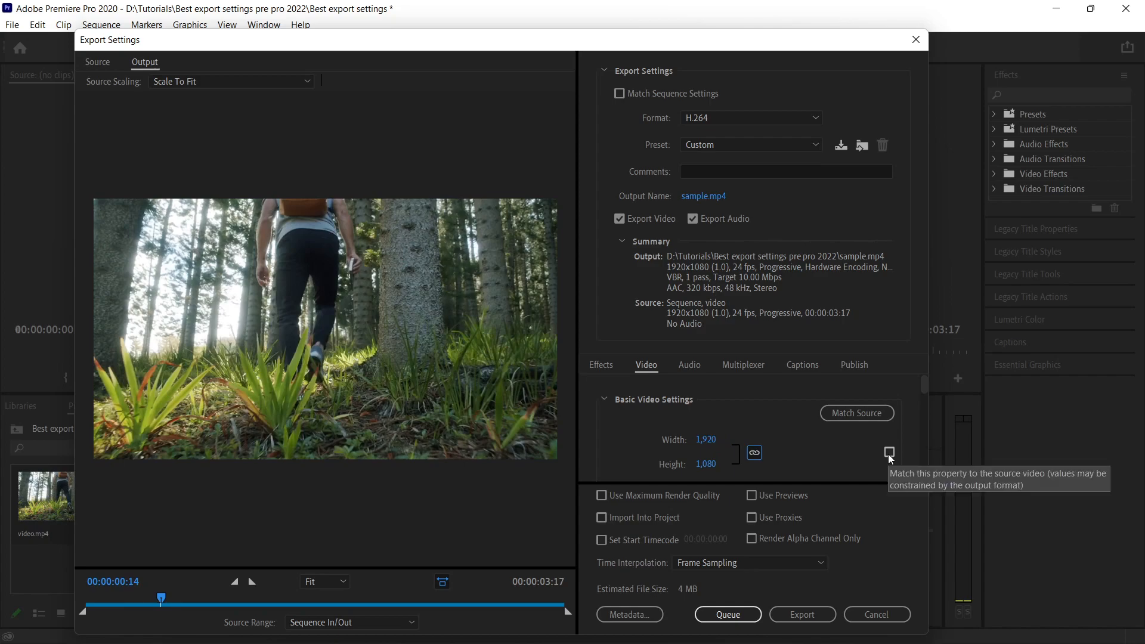
pyautogui.click(888, 452)
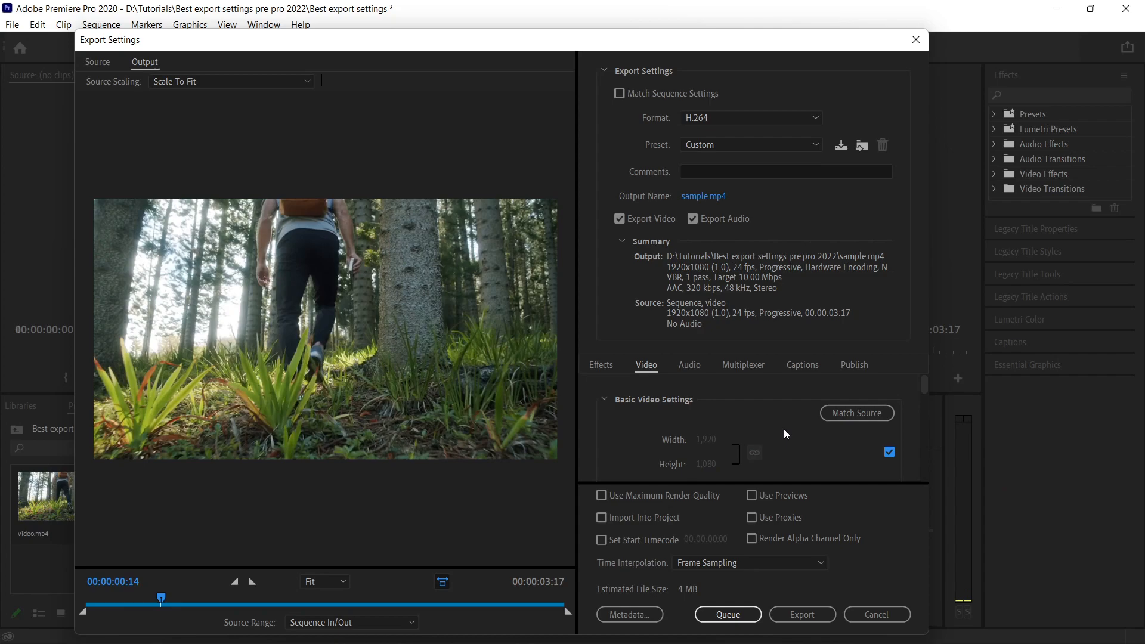
# Keep Hardware Encoding and uncheck Match Source for the H.264 profile
pyautogui.scroll(-3)
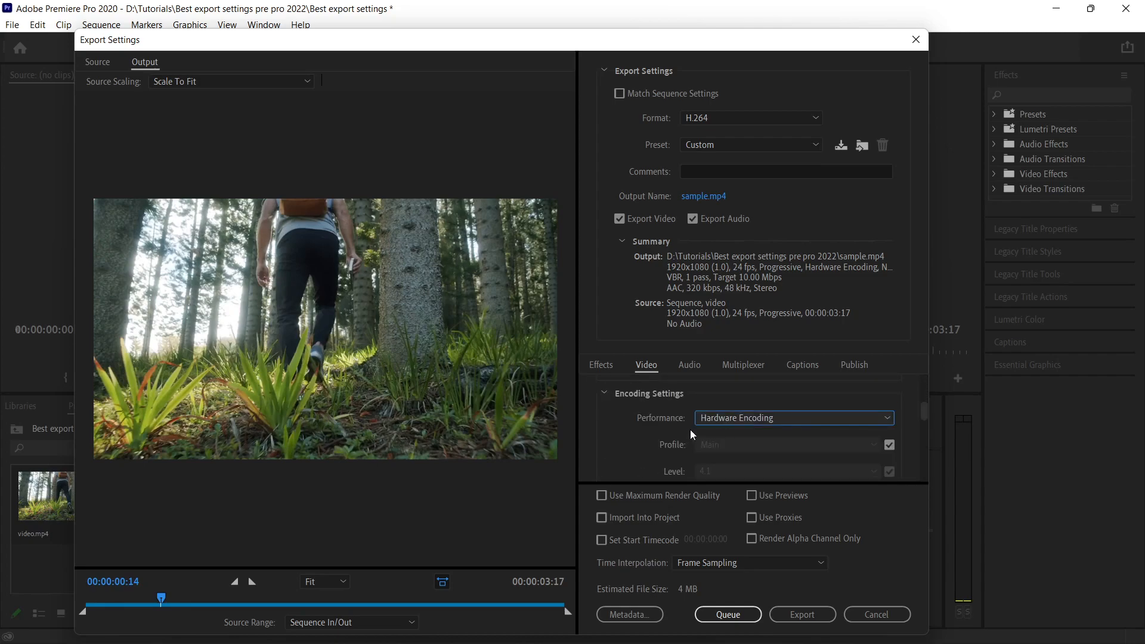
pyautogui.moveTo(686, 426)
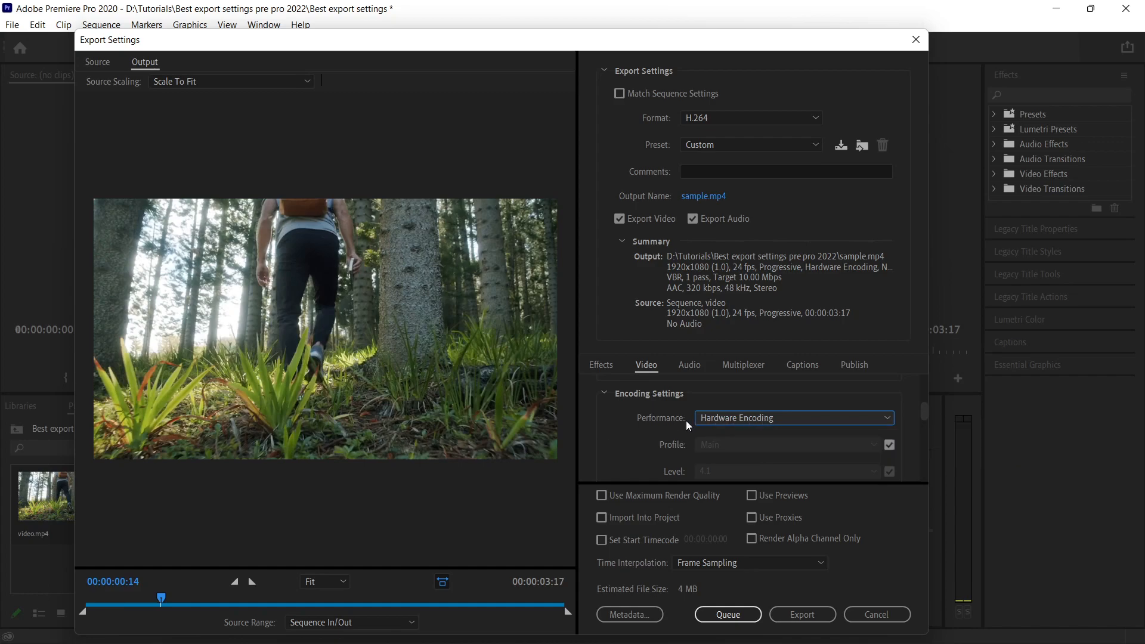
pyautogui.moveTo(757, 418)
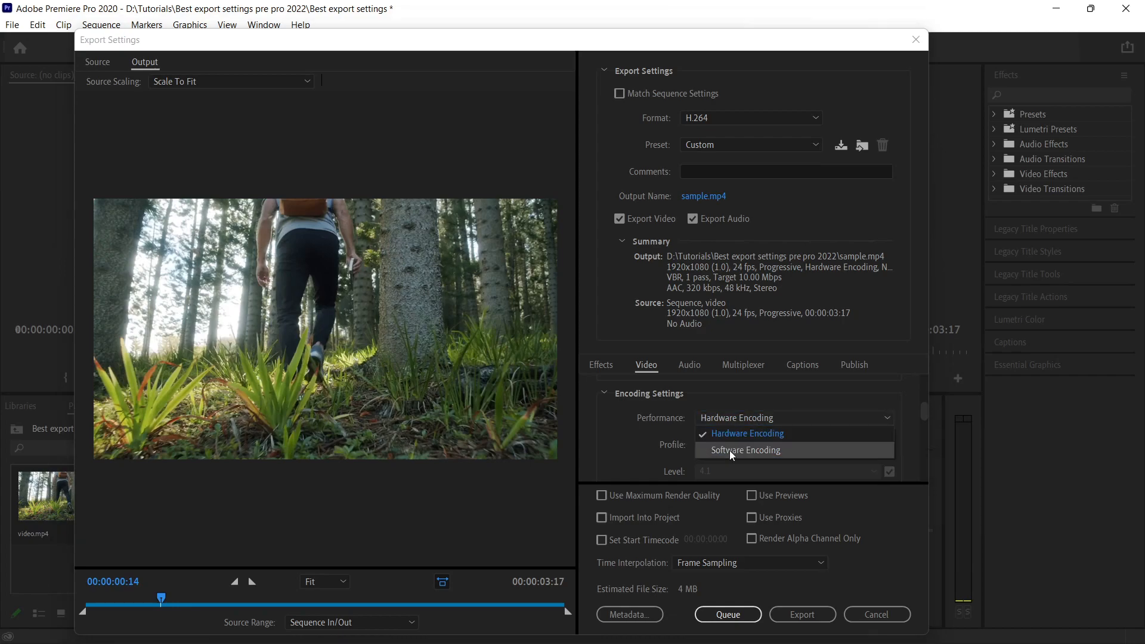
pyautogui.click(746, 433)
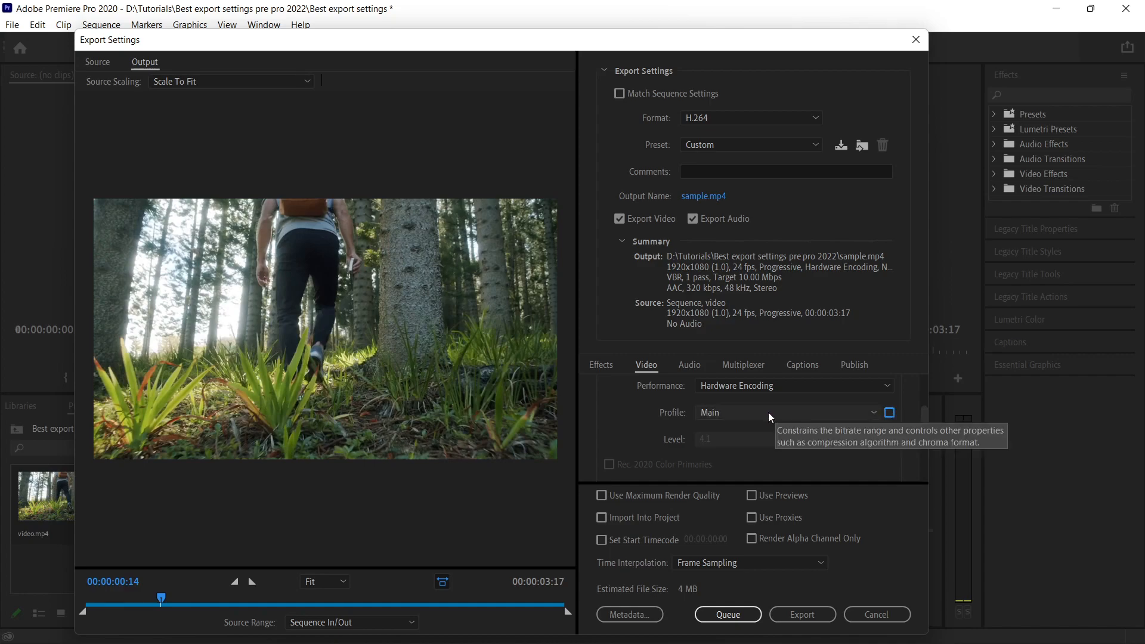
pyautogui.click(786, 412)
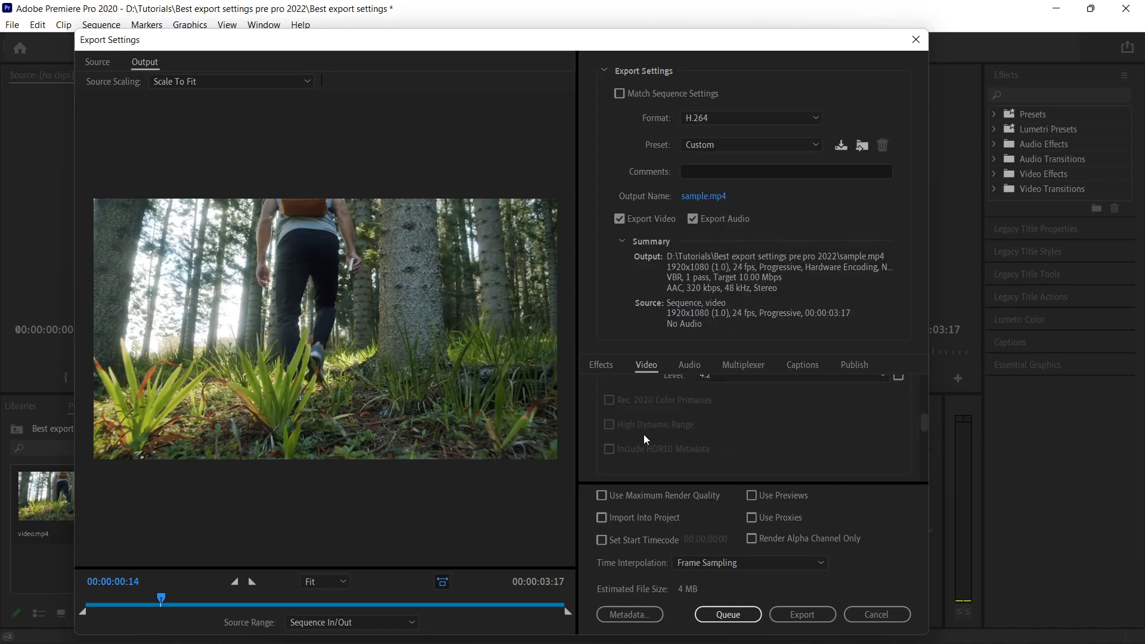
pyautogui.scroll(-3)
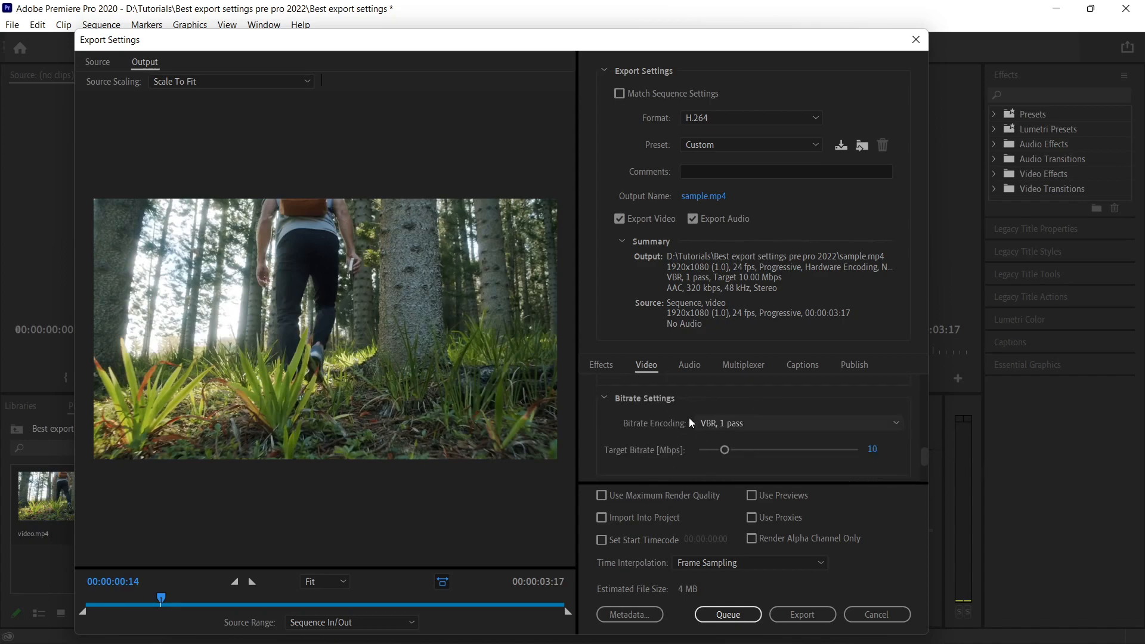
pyautogui.moveTo(663, 415)
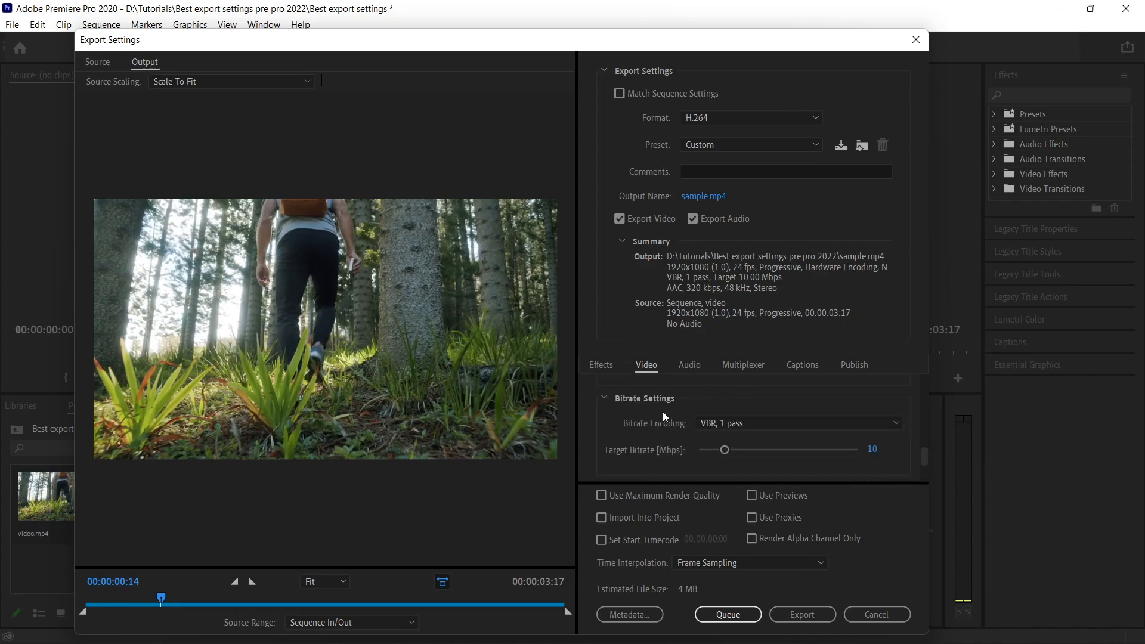
pyautogui.moveTo(695, 413)
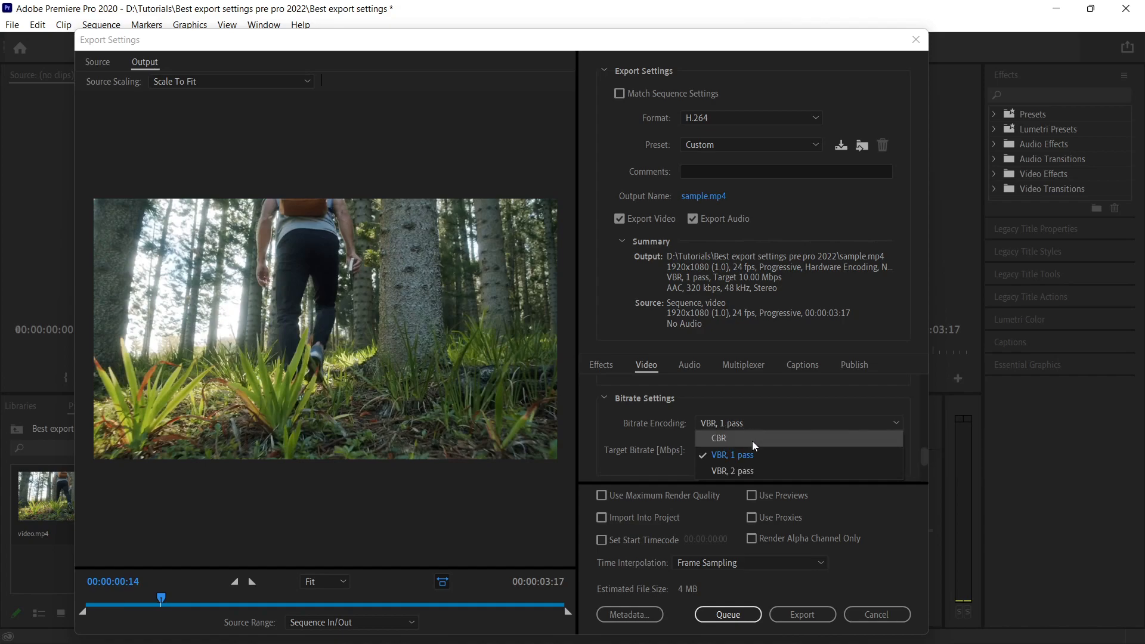
pyautogui.moveTo(755, 466)
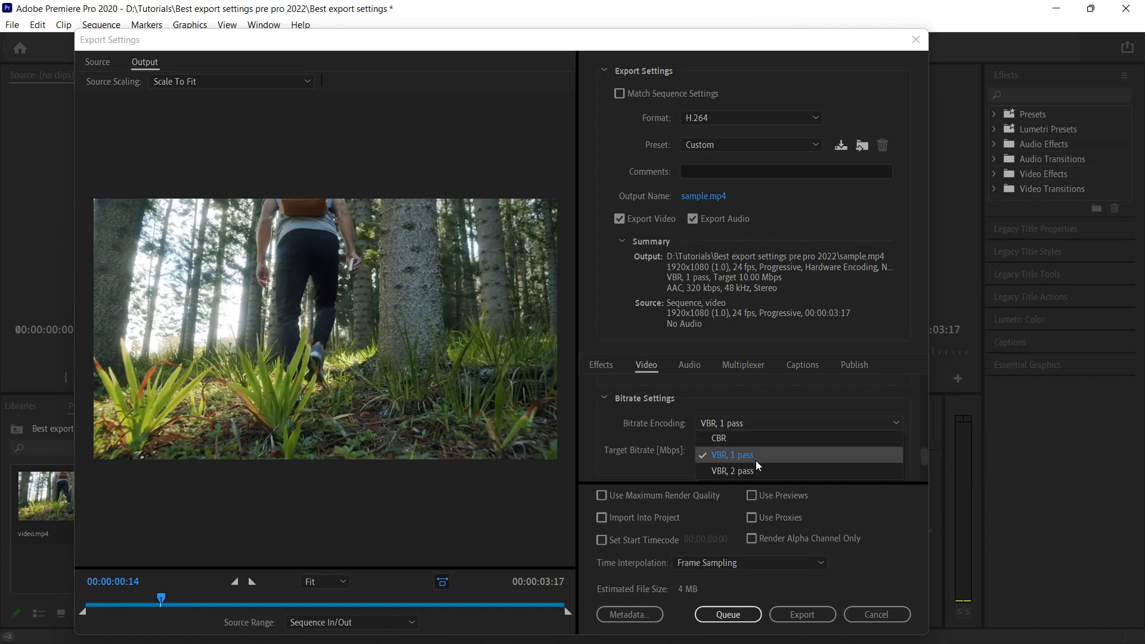
pyautogui.moveTo(760, 471)
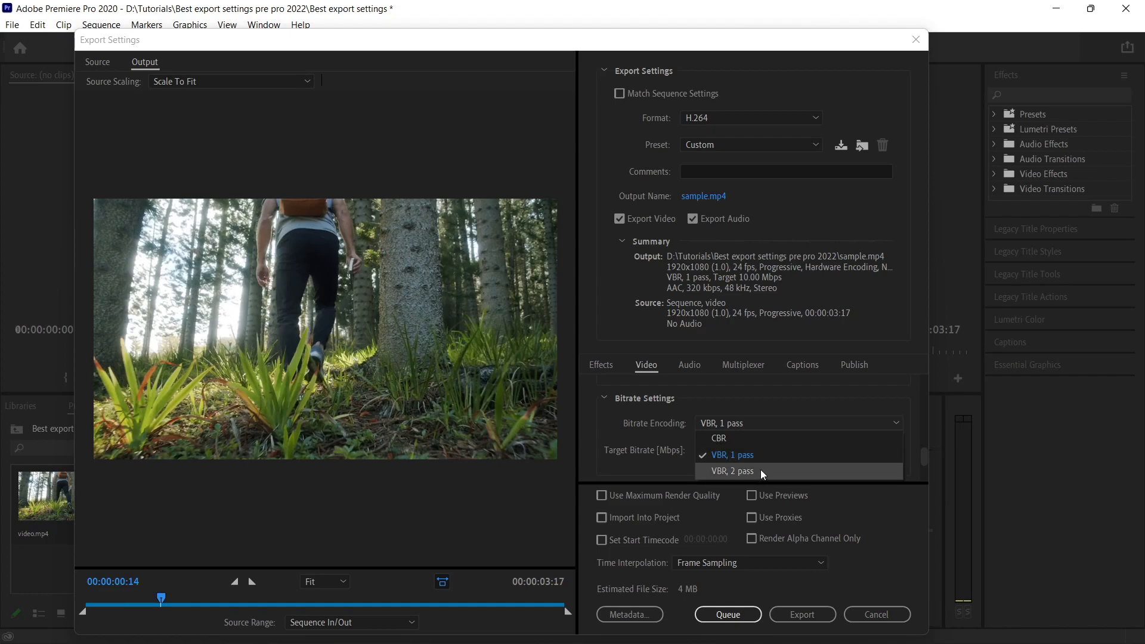
pyautogui.moveTo(762, 437)
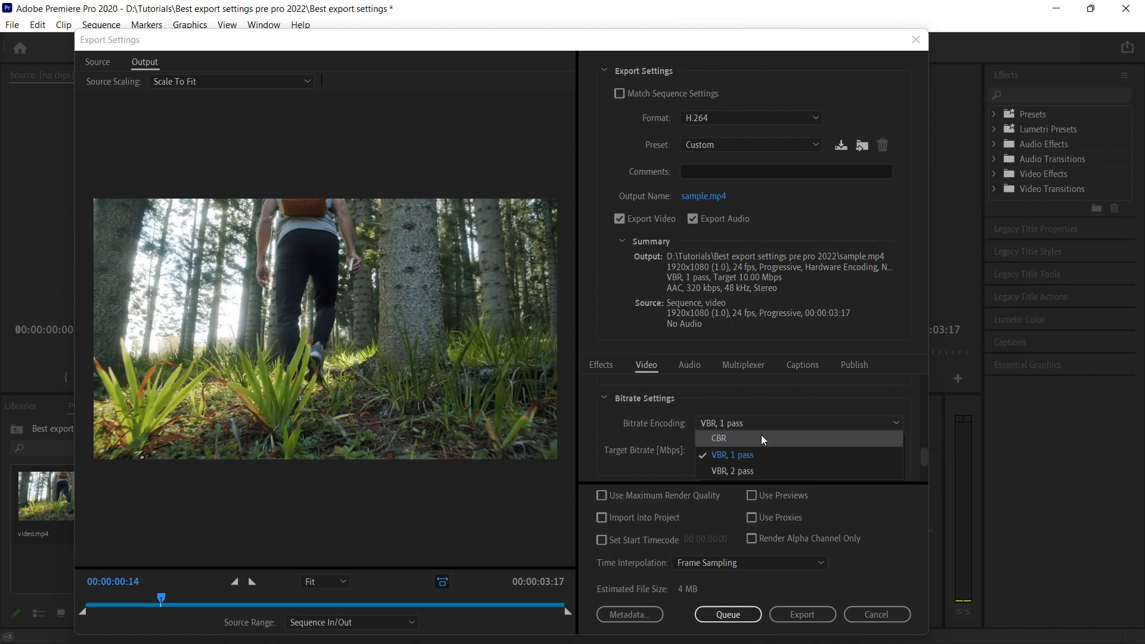
pyautogui.click(731, 454)
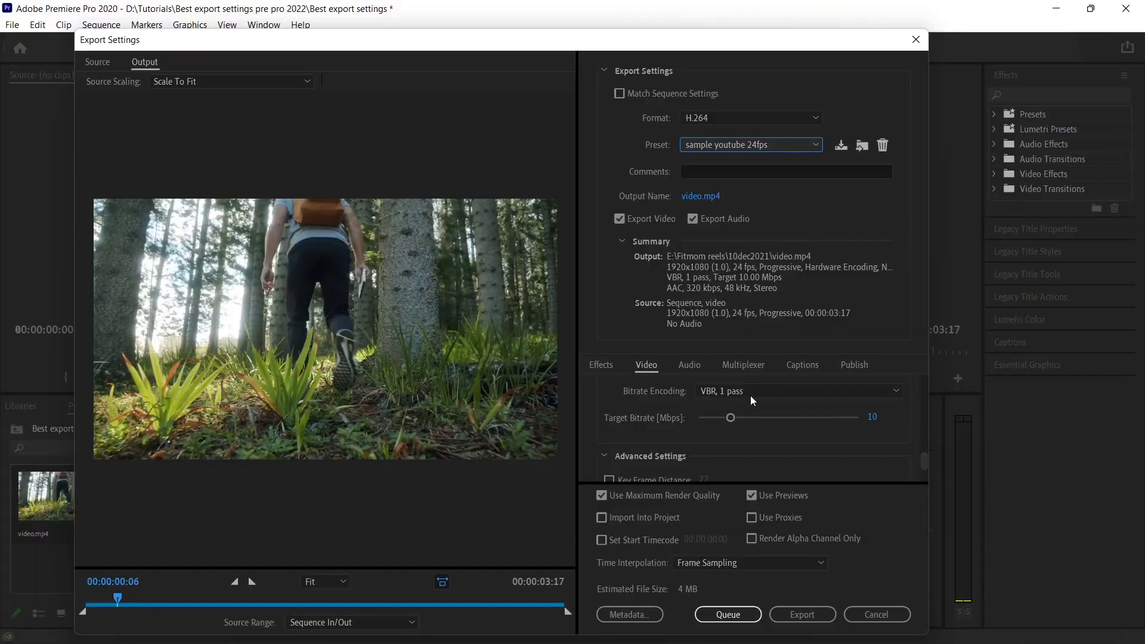
# Set Bitrate Encoding to VBR, 2 pass and keep it after reviewing the choices
pyautogui.click(795, 391)
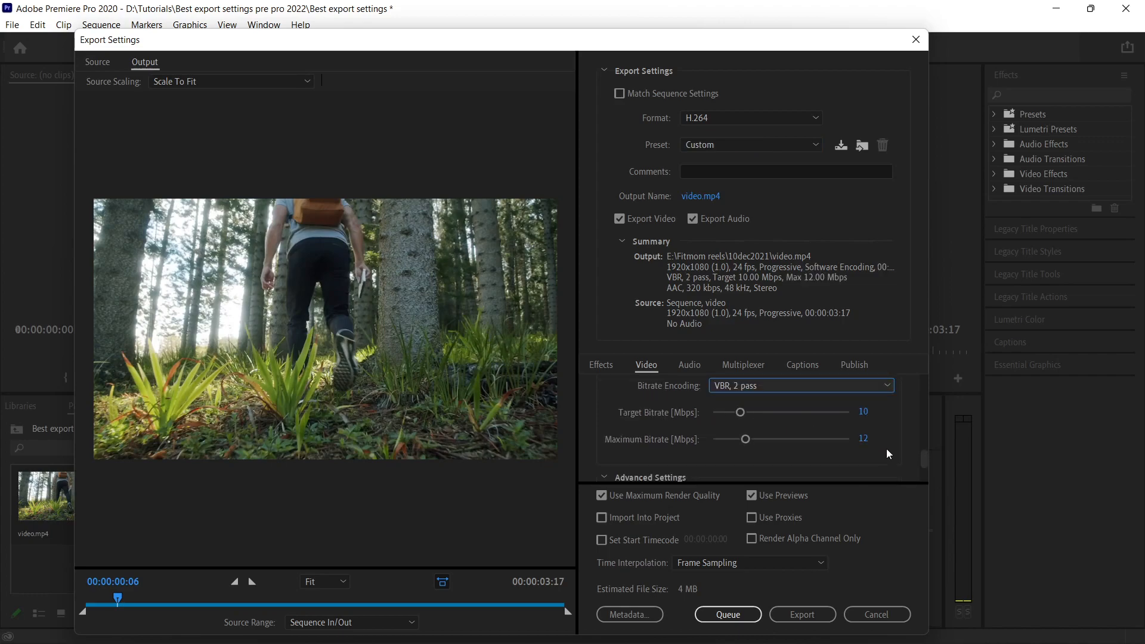
pyautogui.moveTo(881, 449)
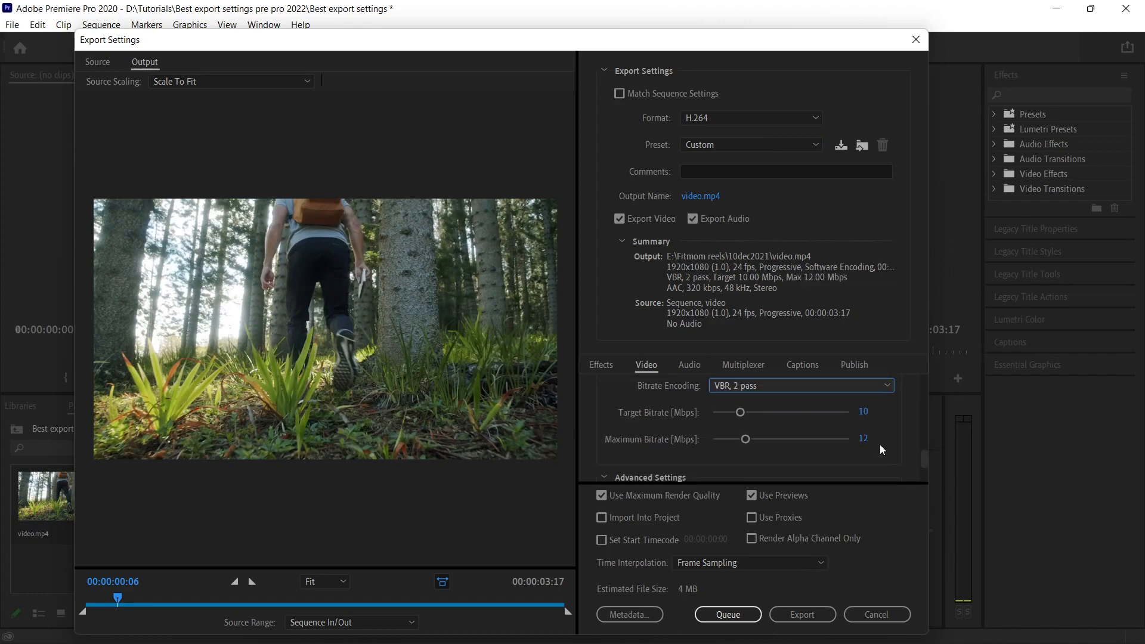
pyautogui.click(799, 385)
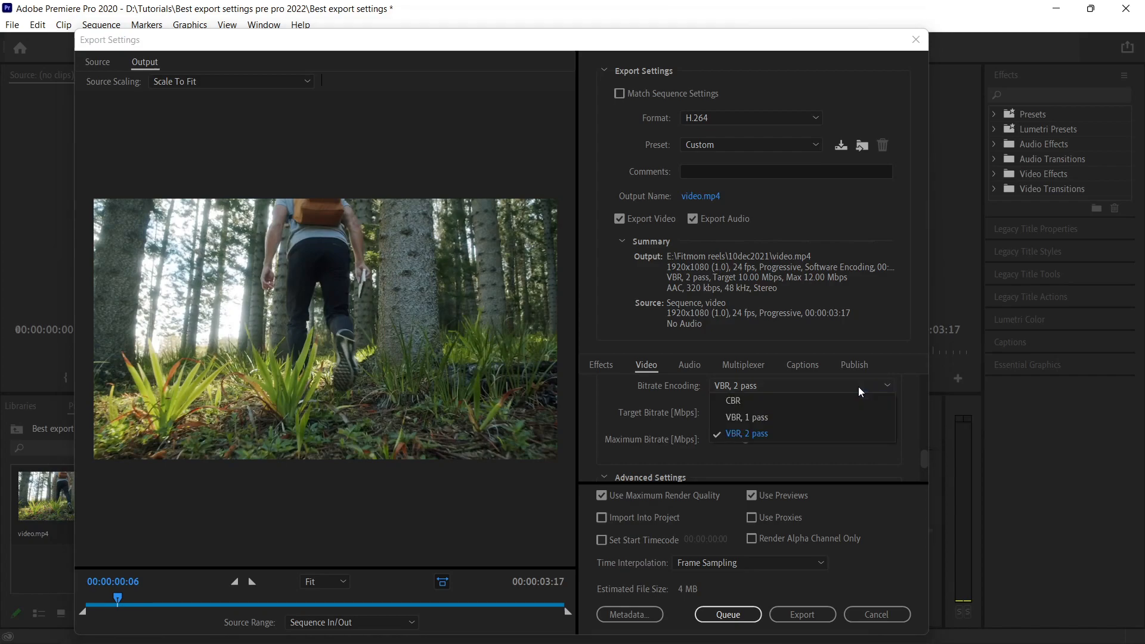
pyautogui.moveTo(899, 440)
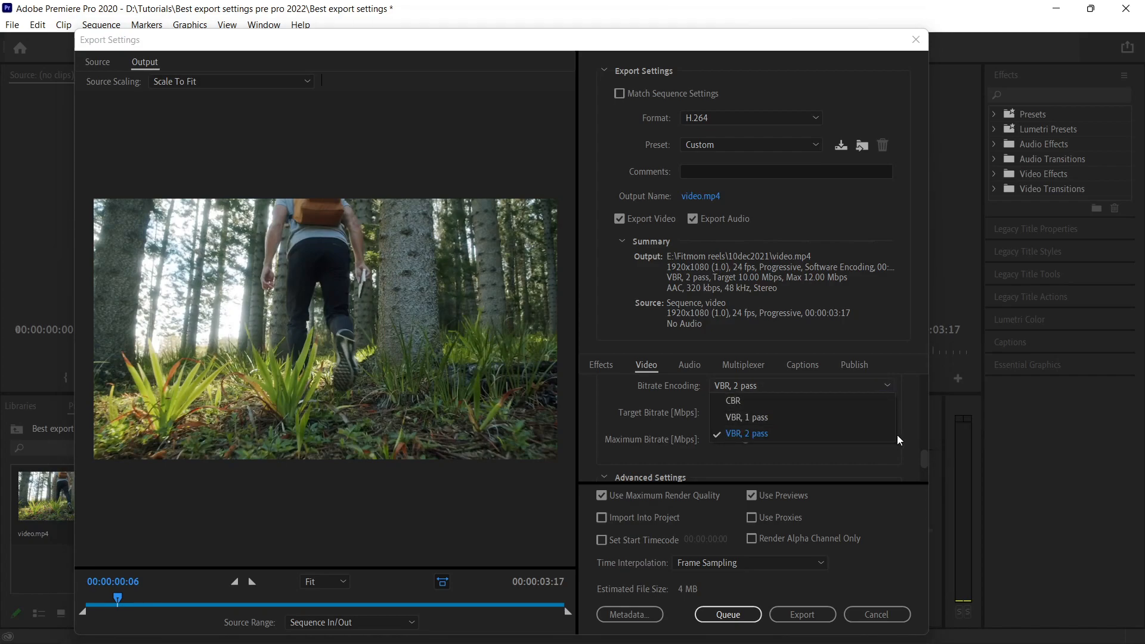
pyautogui.click(746, 433)
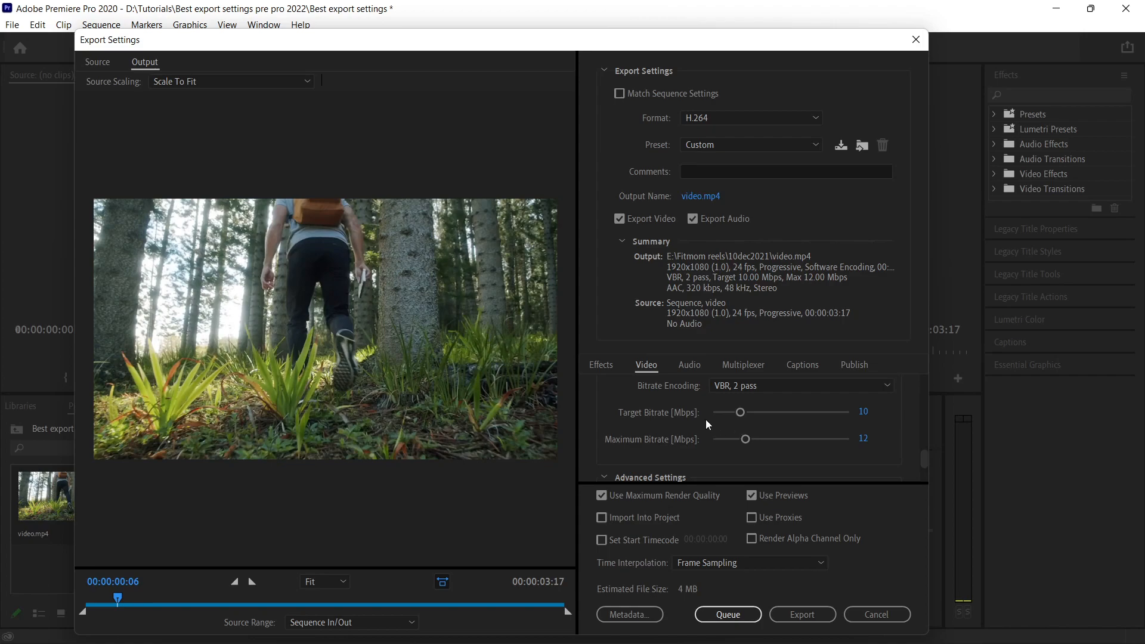
pyautogui.moveTo(742, 427)
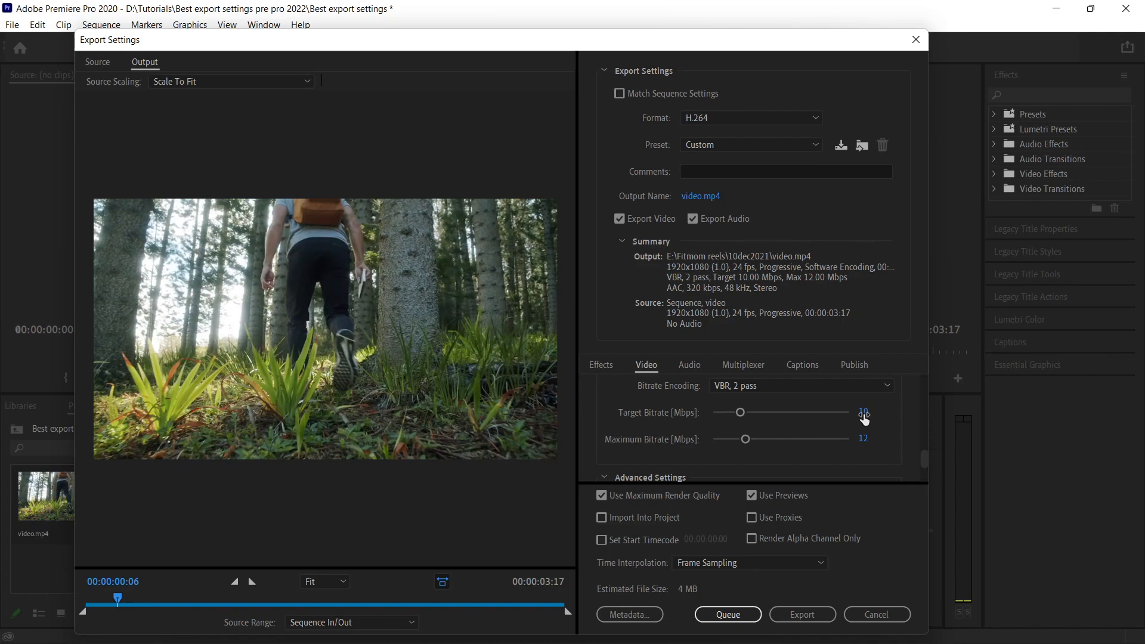
pyautogui.moveTo(727, 432)
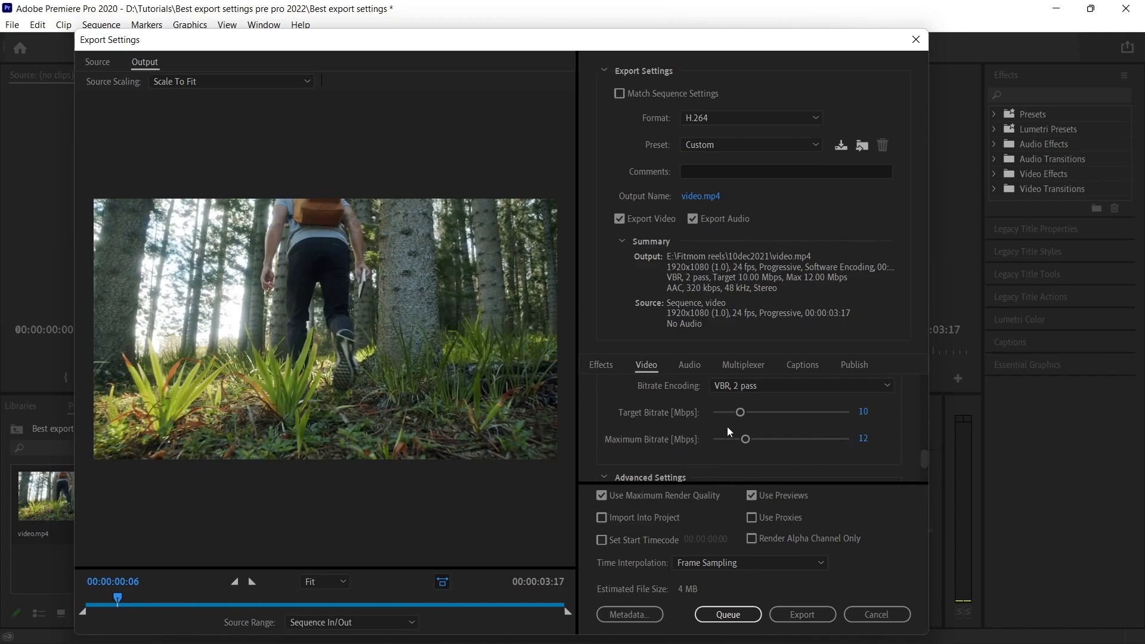
pyautogui.moveTo(880, 423)
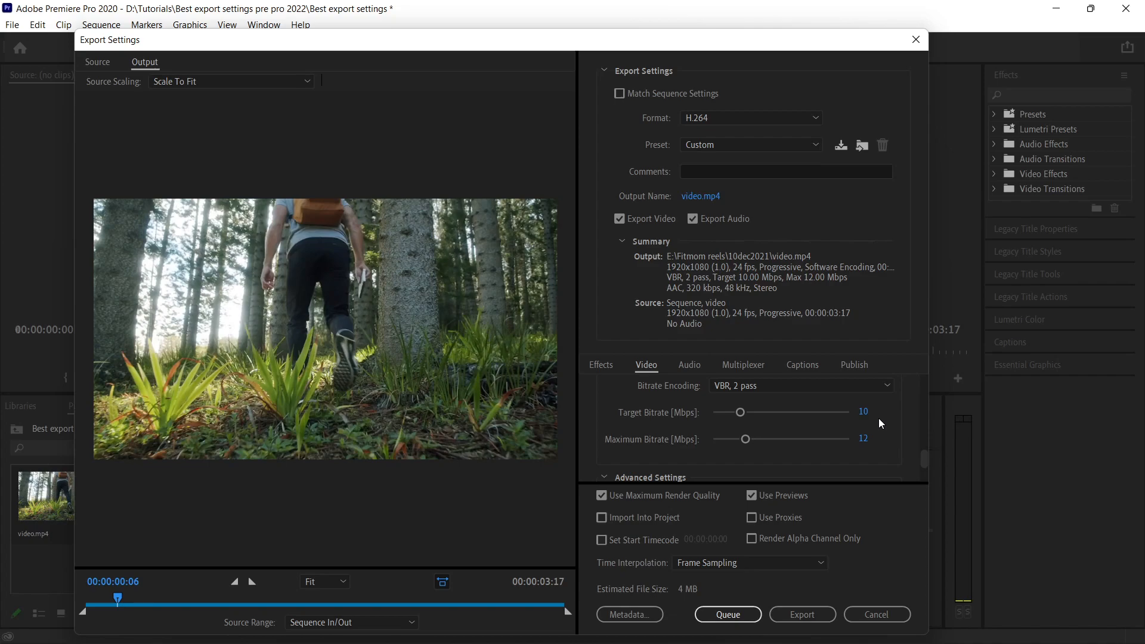
pyautogui.moveTo(831, 447)
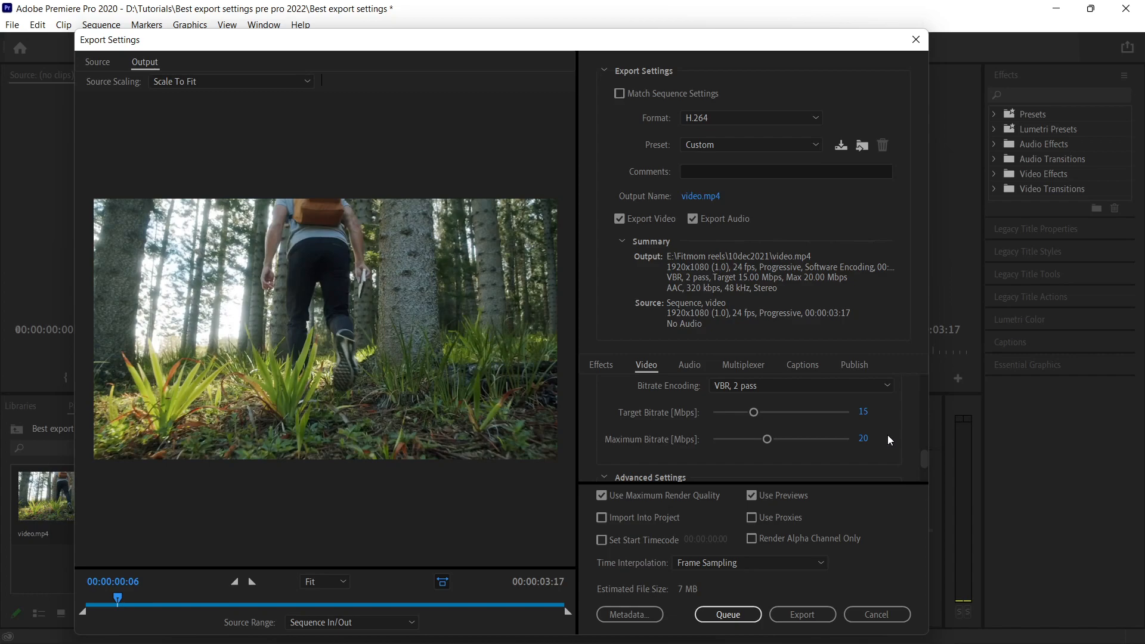
pyautogui.moveTo(815, 395)
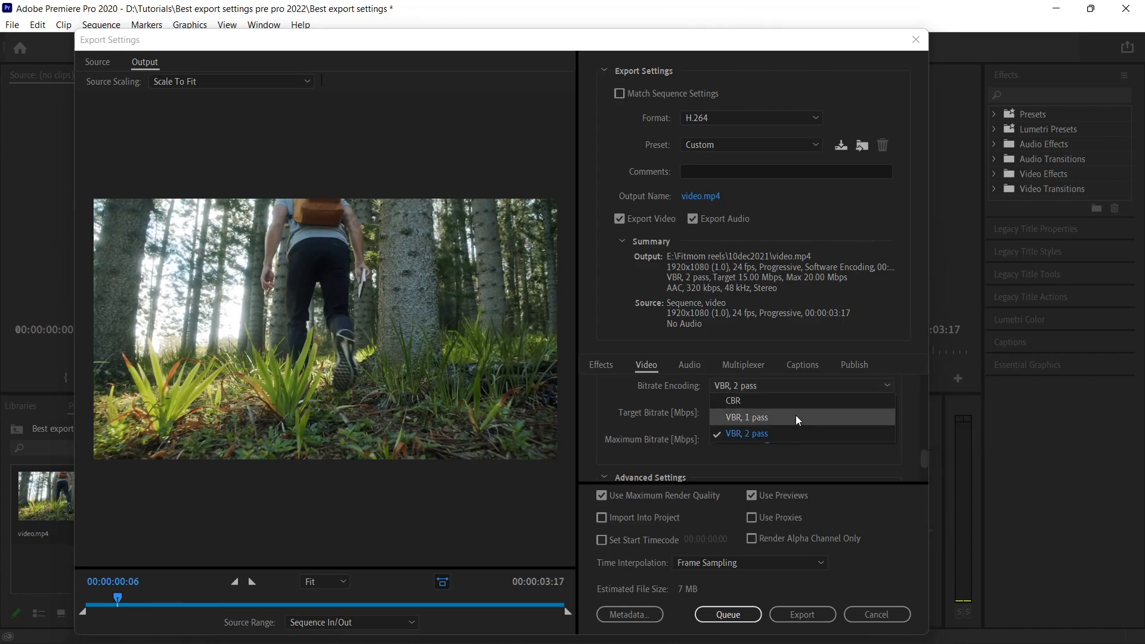
# Switch Bitrate Encoding back to VBR, 1 pass at a 15 Mbps target
pyautogui.click(746, 417)
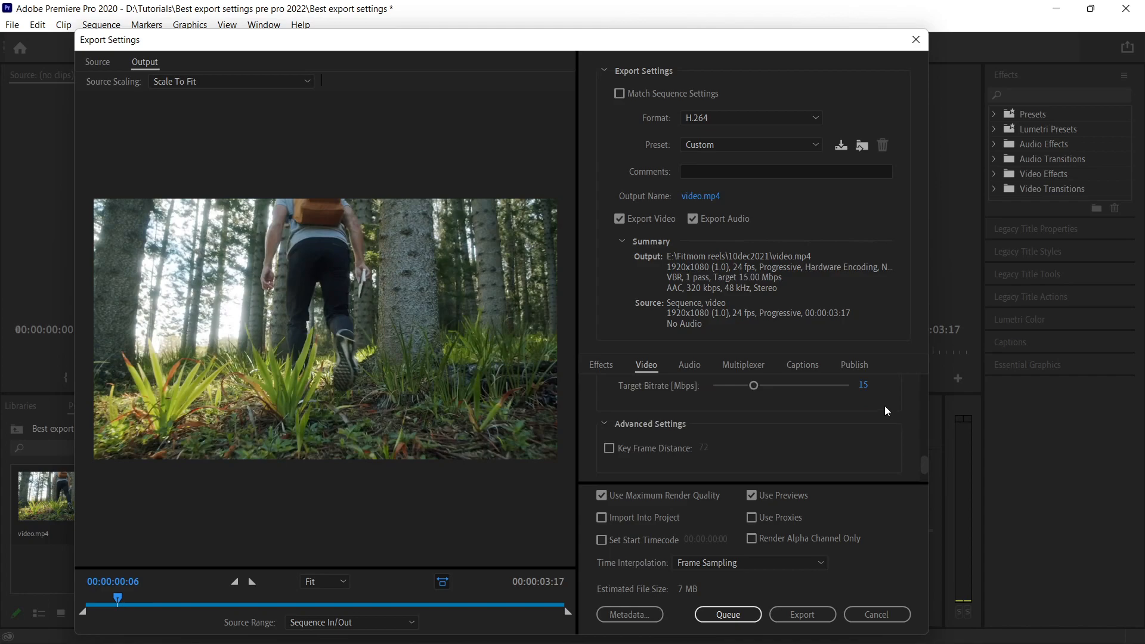
pyautogui.moveTo(844, 459)
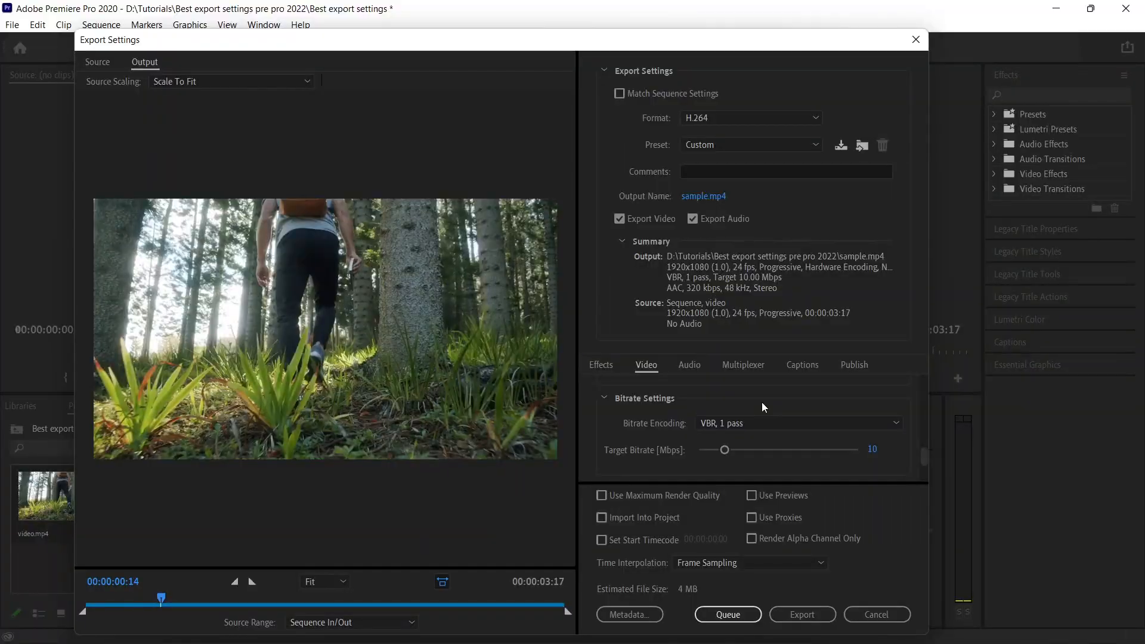
# Switch Bitrate Encoding to CBR constant bitrate
pyautogui.click(794, 422)
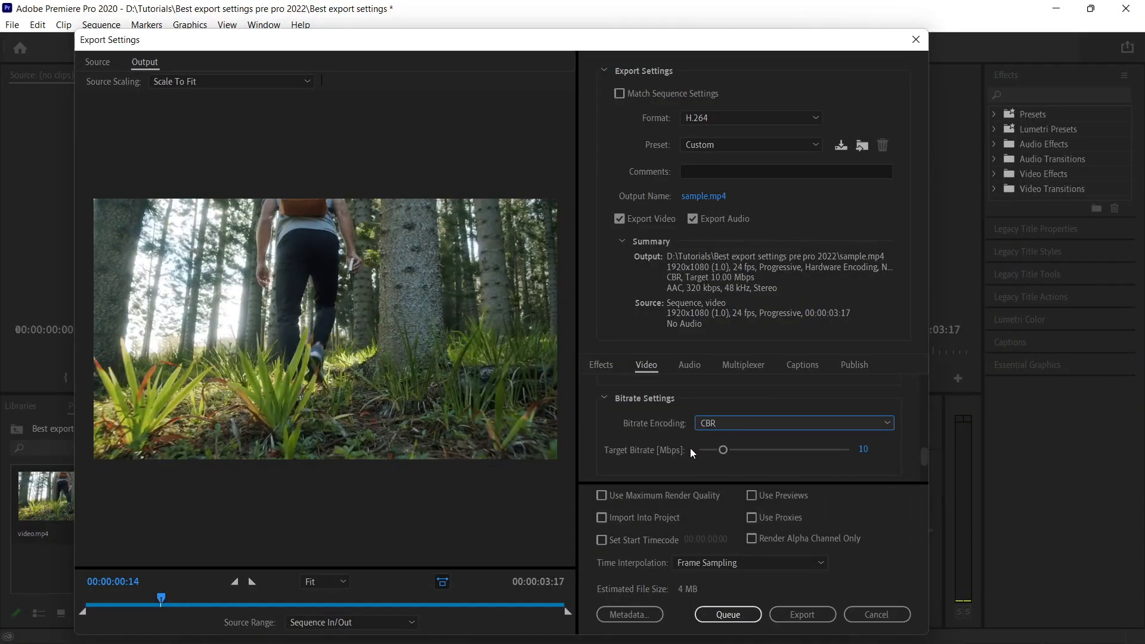
pyautogui.moveTo(860, 463)
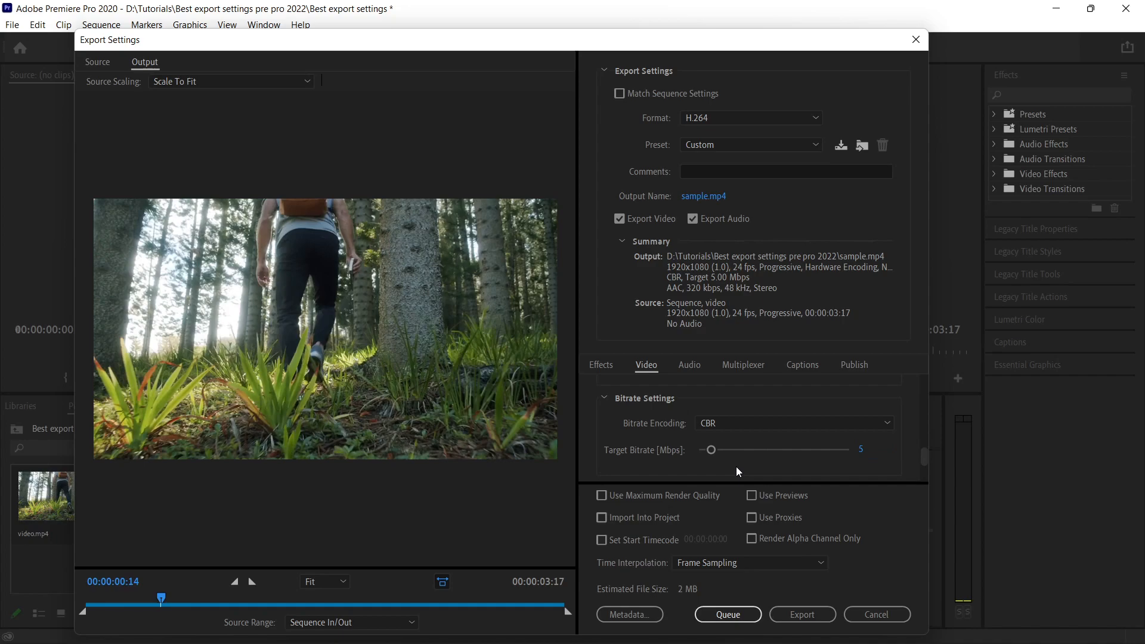
pyautogui.moveTo(727, 477)
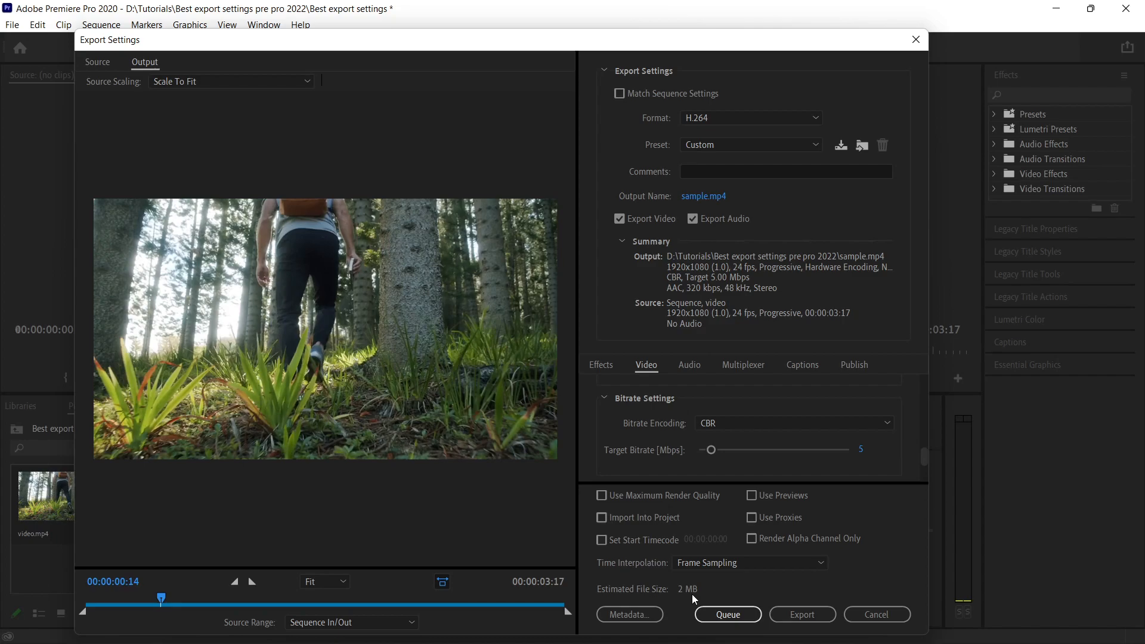
pyautogui.moveTo(753, 429)
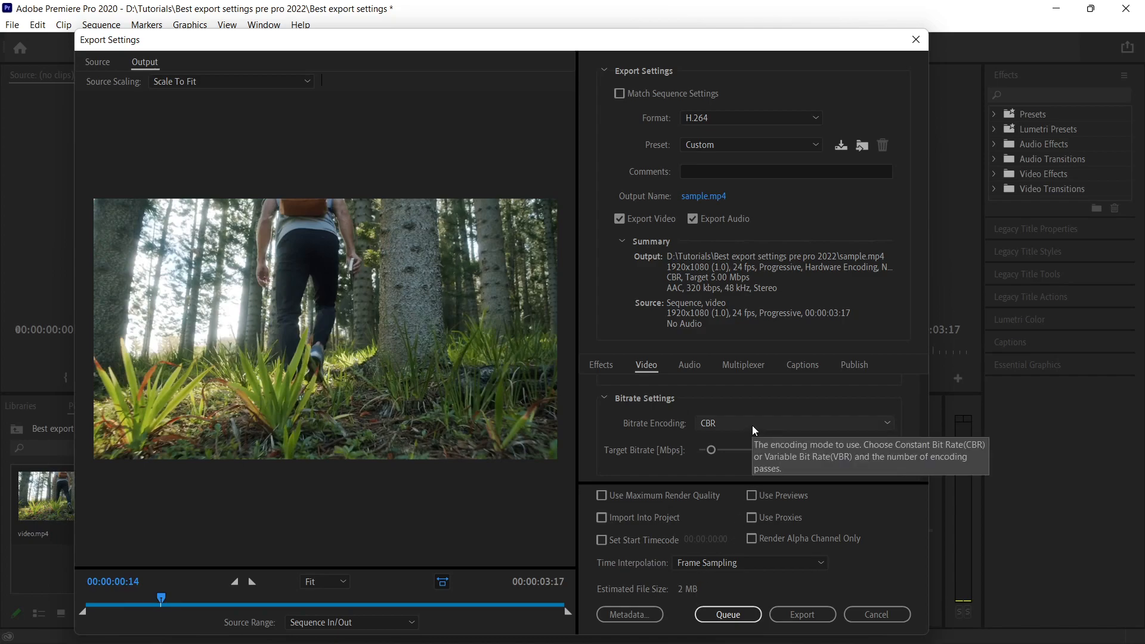
# Return to one-pass VBR and enable Use Maximum Render Quality and Use Previews
pyautogui.click(791, 422)
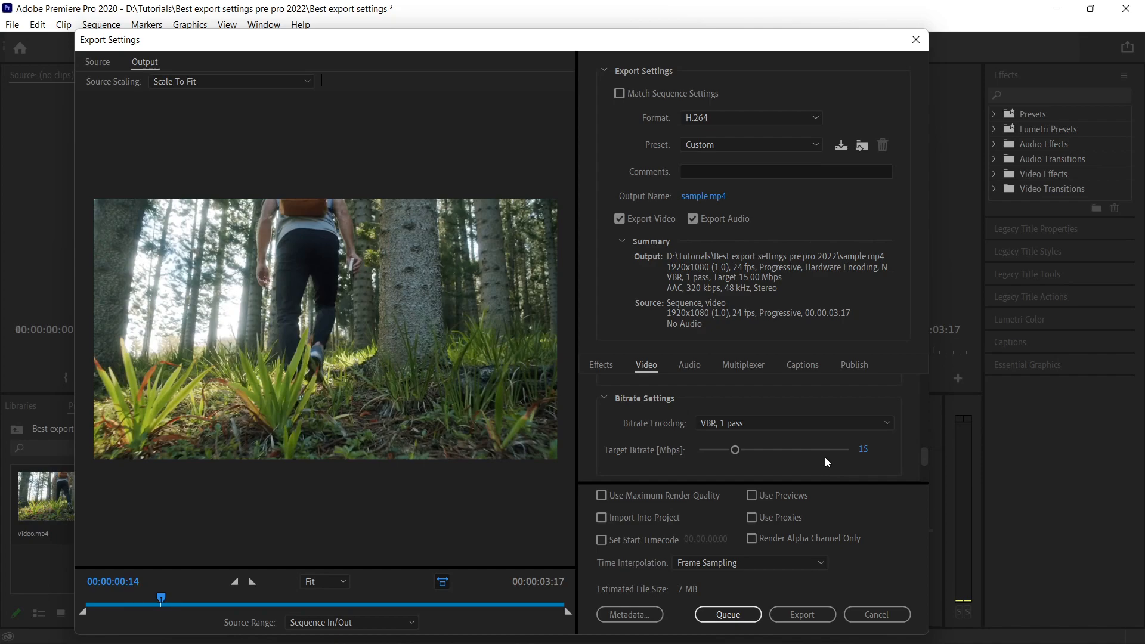
pyautogui.moveTo(823, 430)
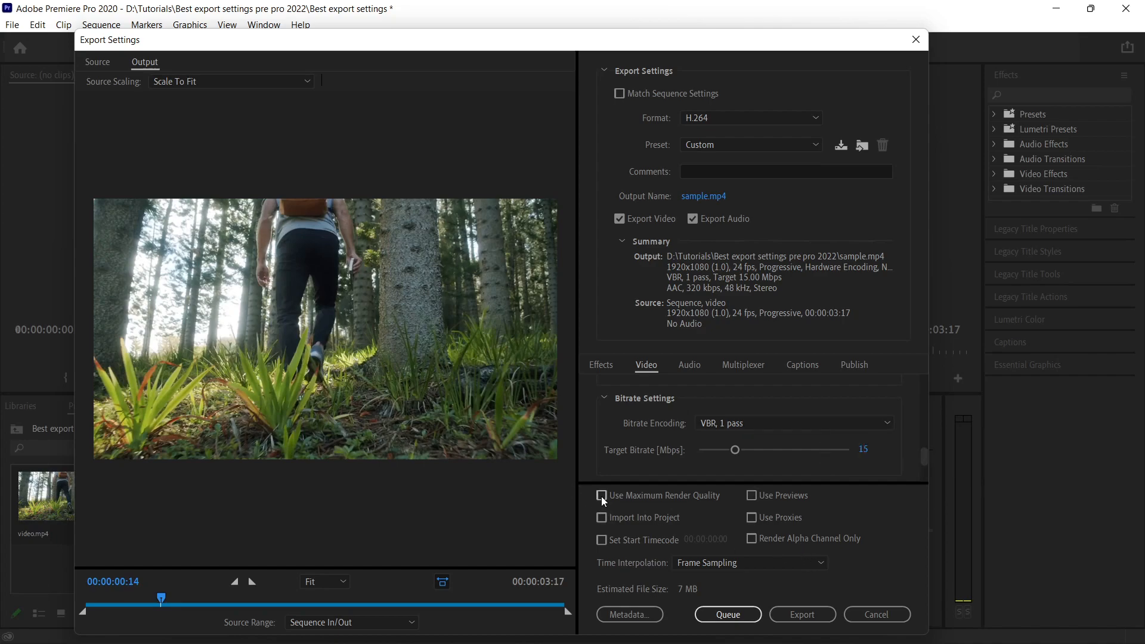
pyautogui.moveTo(601, 494)
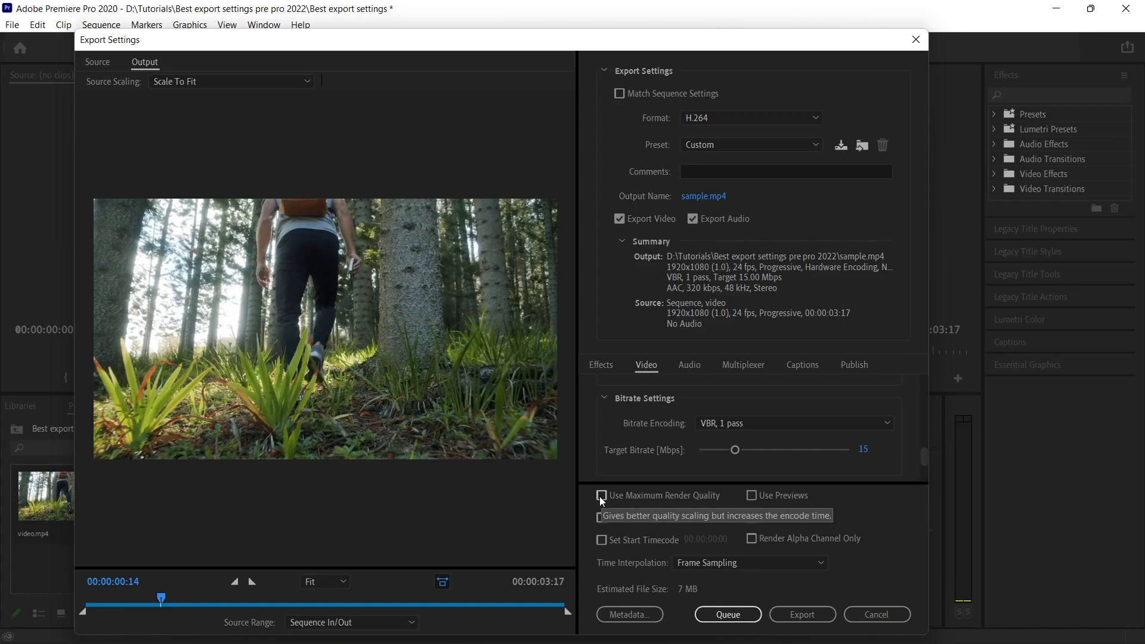
pyautogui.moveTo(604, 499)
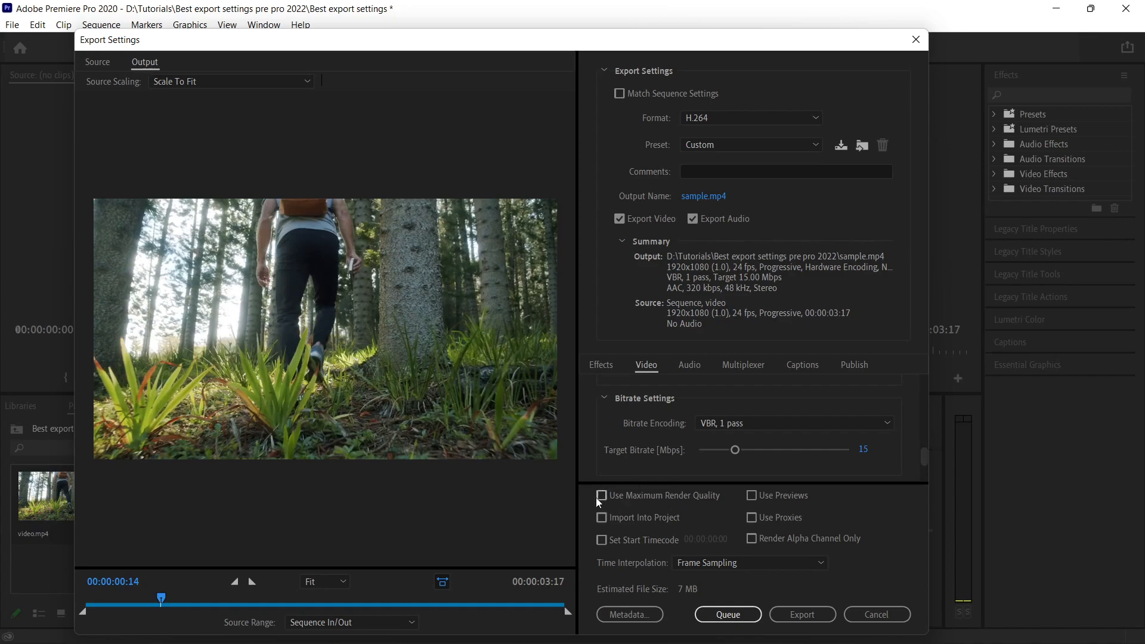
pyautogui.moveTo(601, 495)
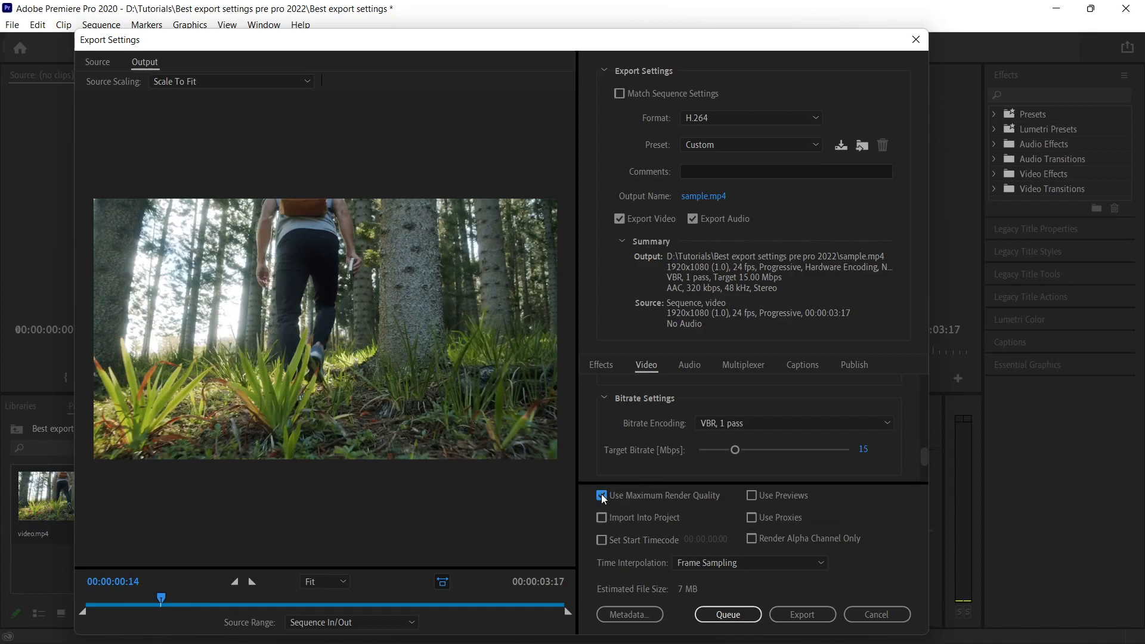
pyautogui.click(601, 495)
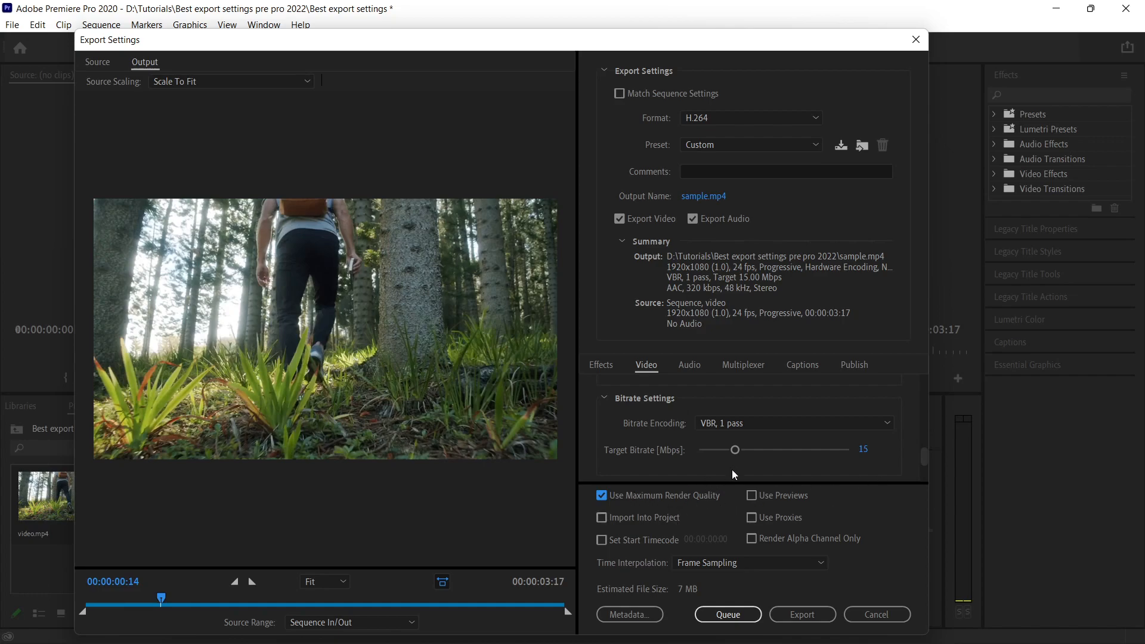
pyautogui.moveTo(757, 508)
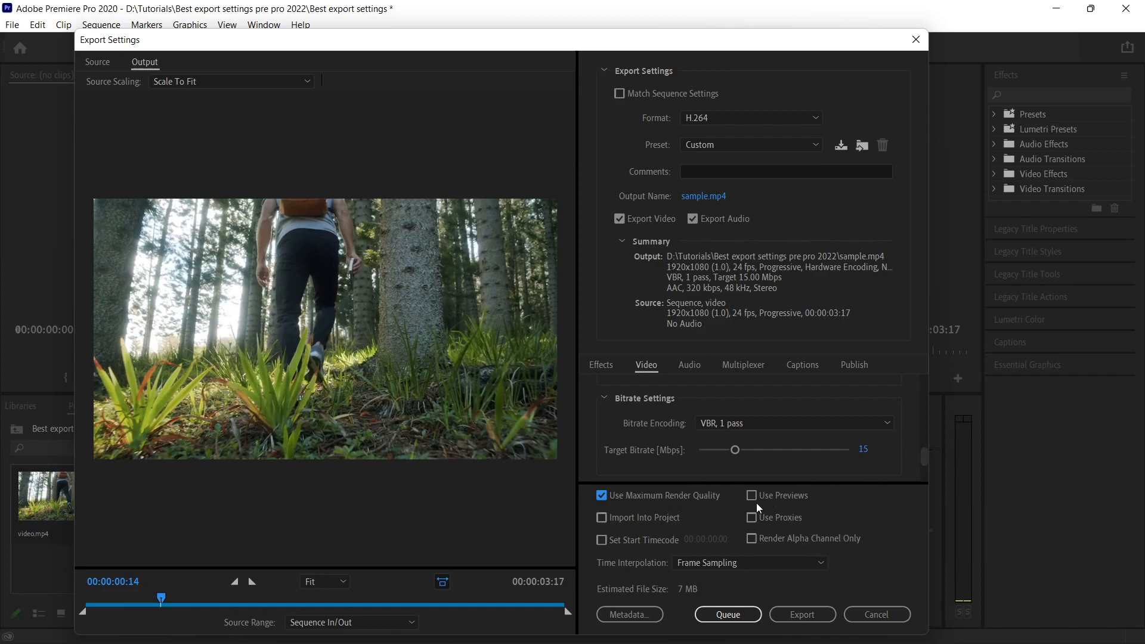
pyautogui.click(753, 495)
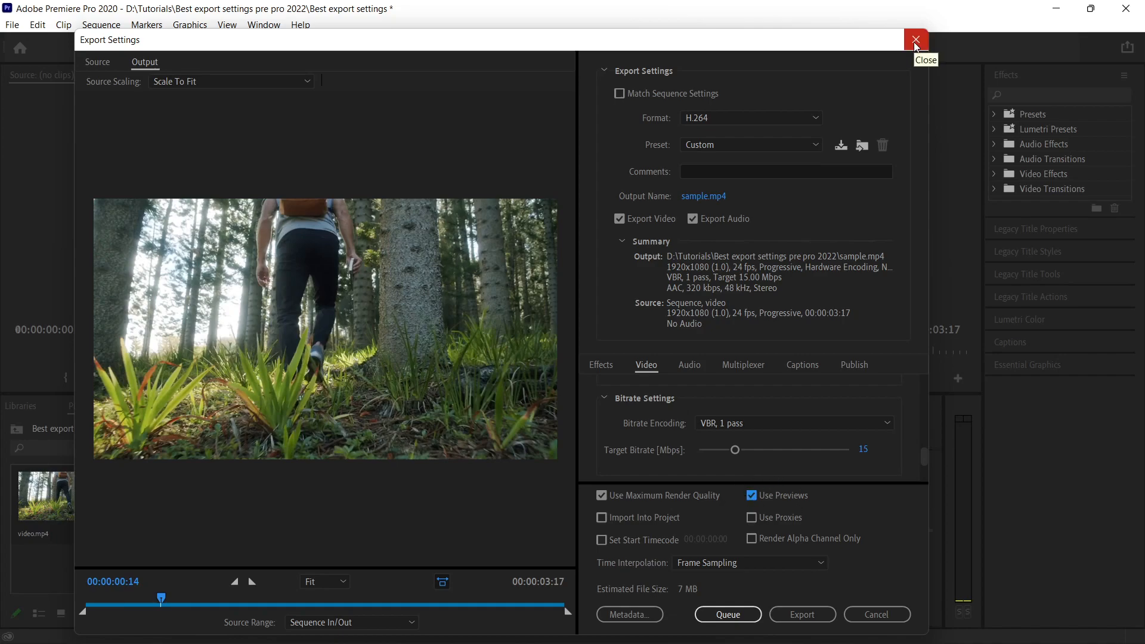
# Close Export Settings and clear the sequence's In and Out points from the timeline ruler
pyautogui.click(915, 39)
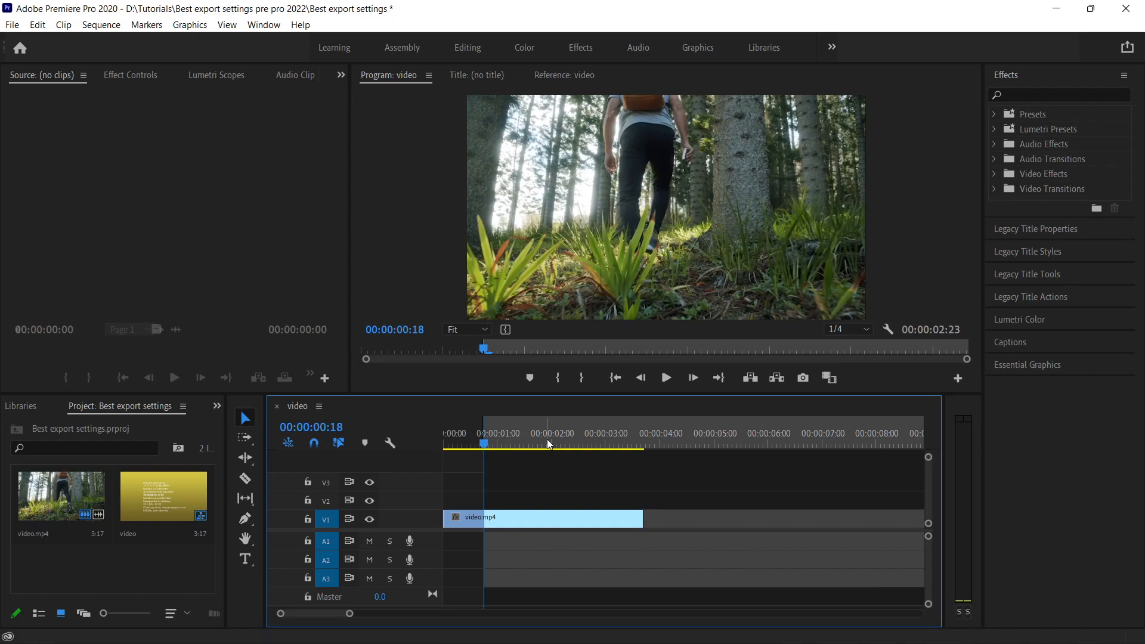
pyautogui.click(100, 23)
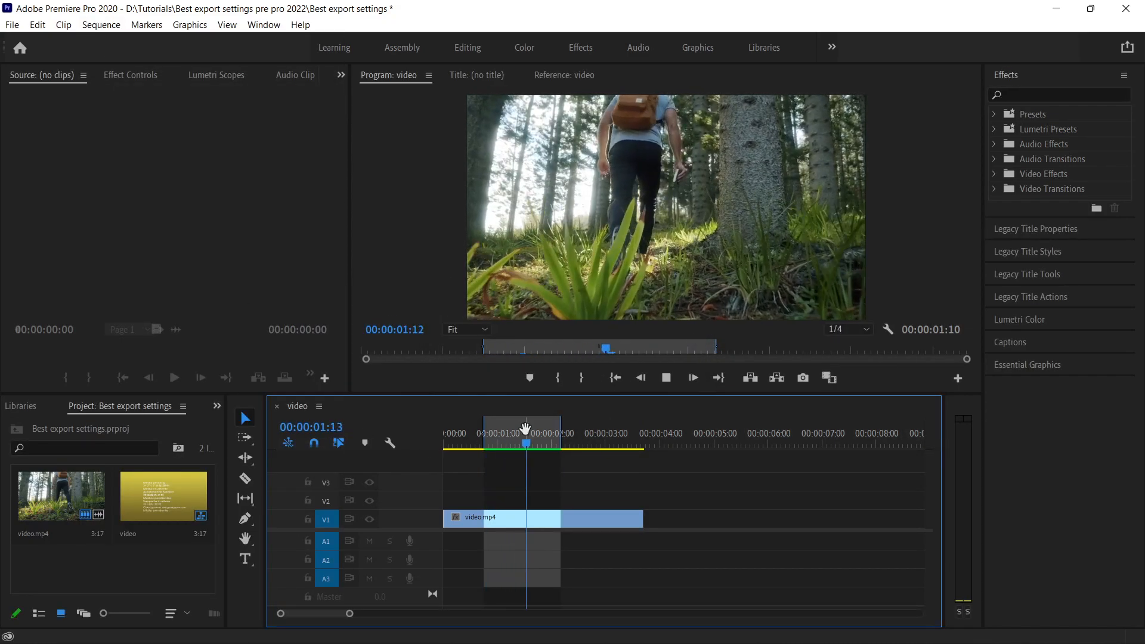
pyautogui.rightClick(522, 432)
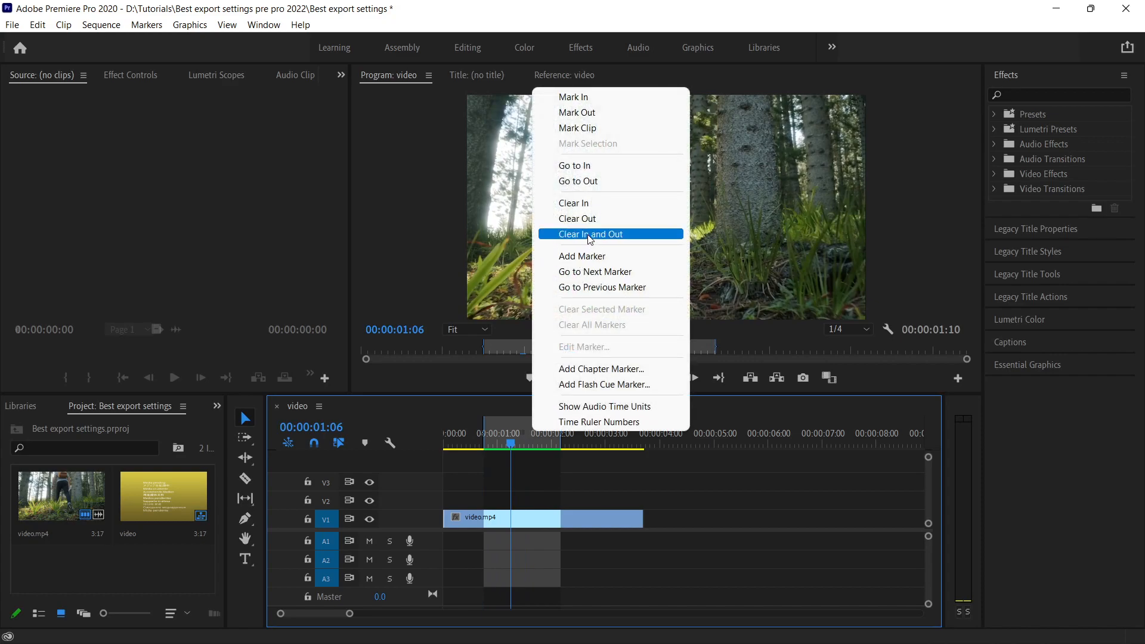
pyautogui.click(587, 233)
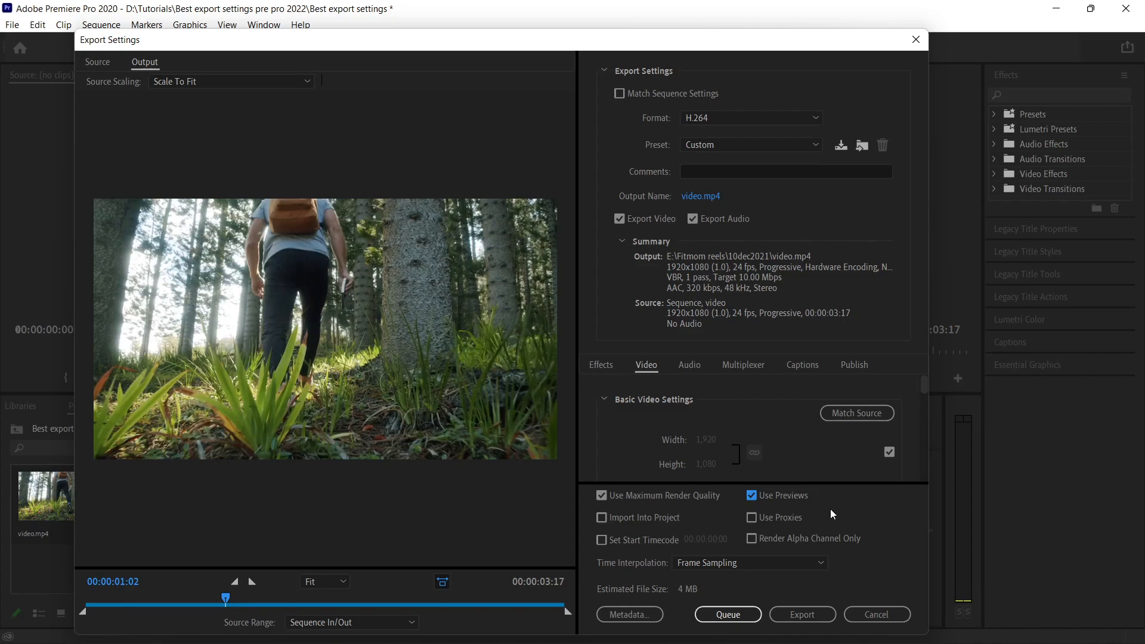
# Save the current H.264 export settings as a custom preset named 'sample youtube 24fps'
pyautogui.scroll(-3)
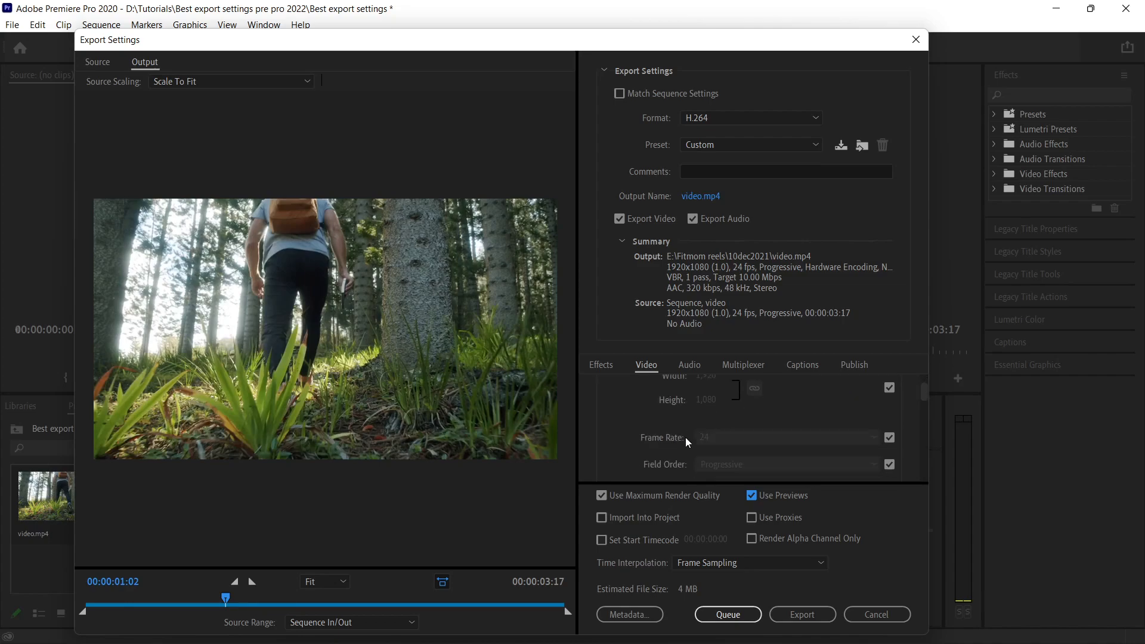
pyautogui.moveTo(694, 477)
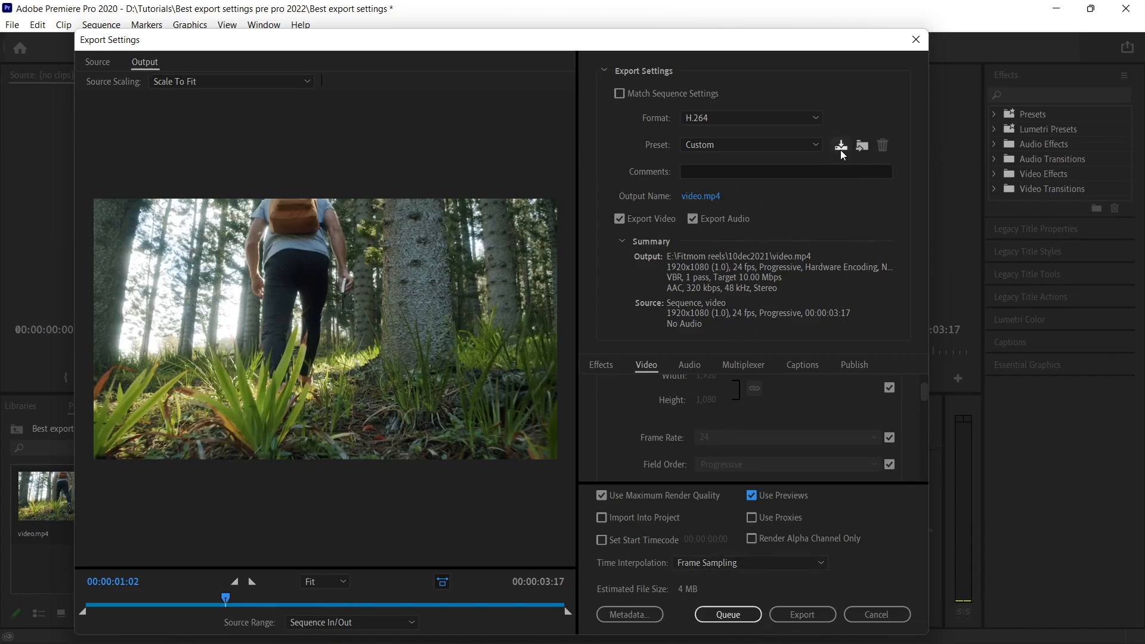
pyautogui.moveTo(840, 145)
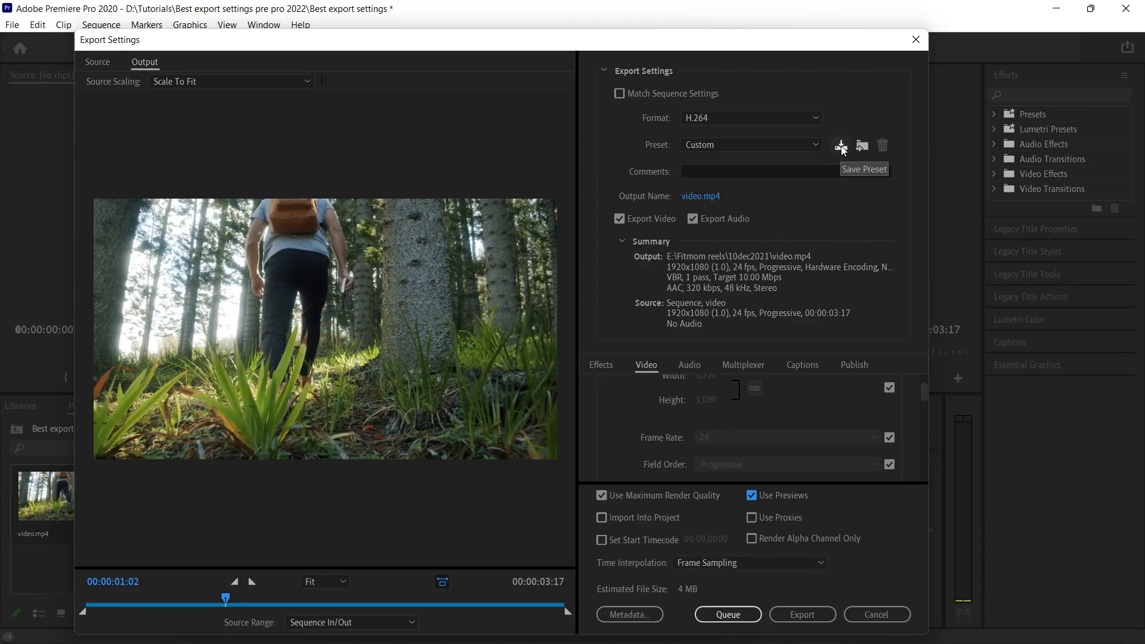
pyautogui.moveTo(836, 164)
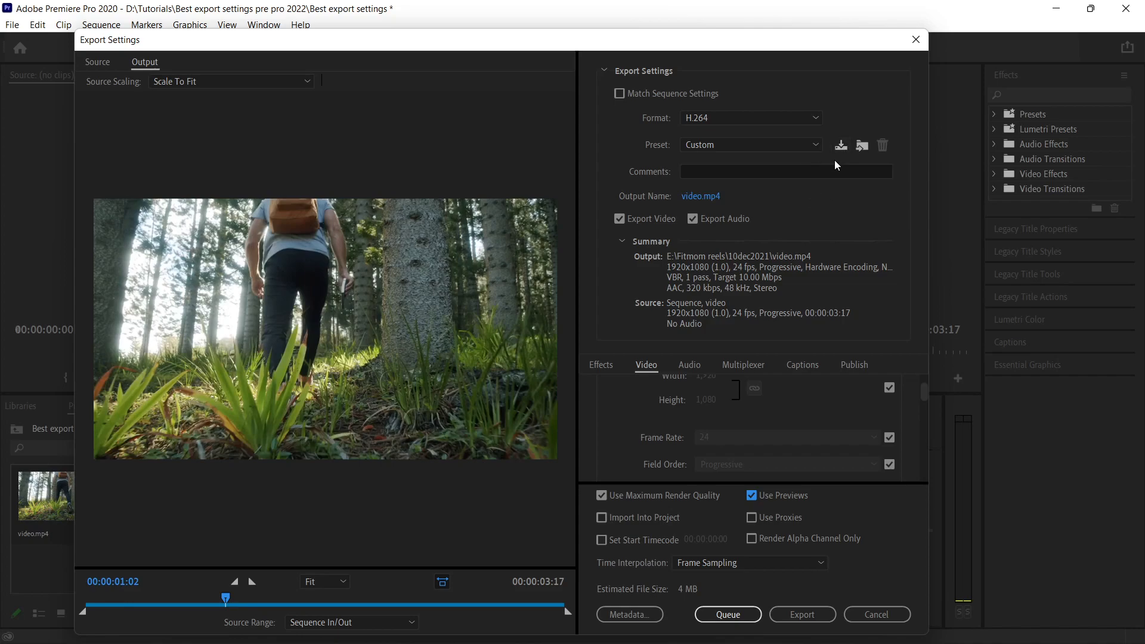
pyautogui.click(839, 144)
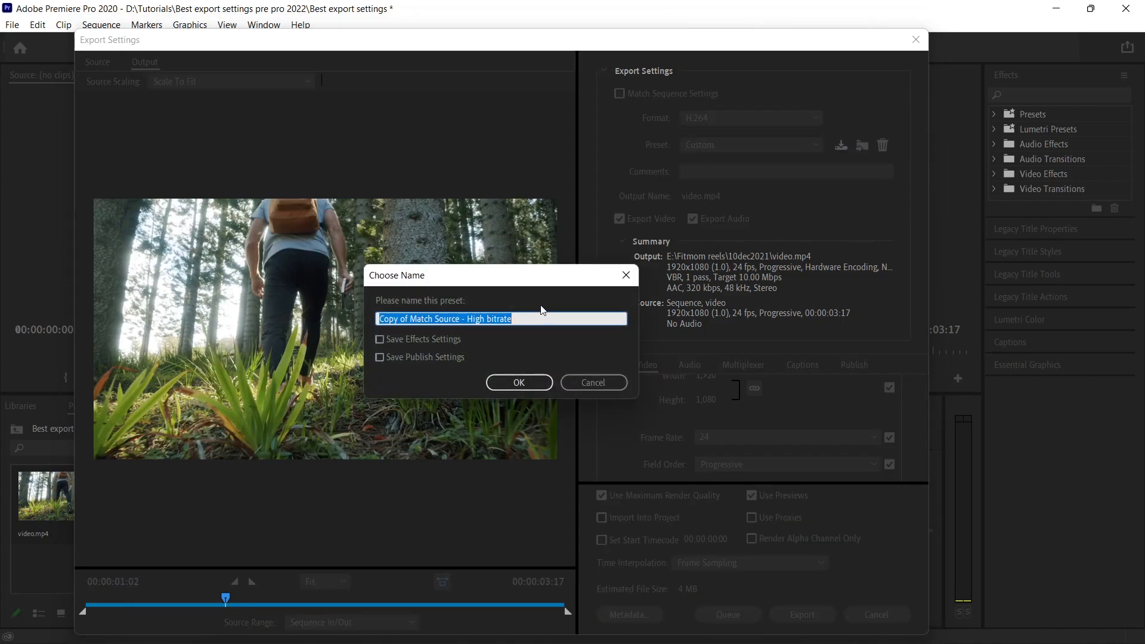
pyautogui.moveTo(530, 313)
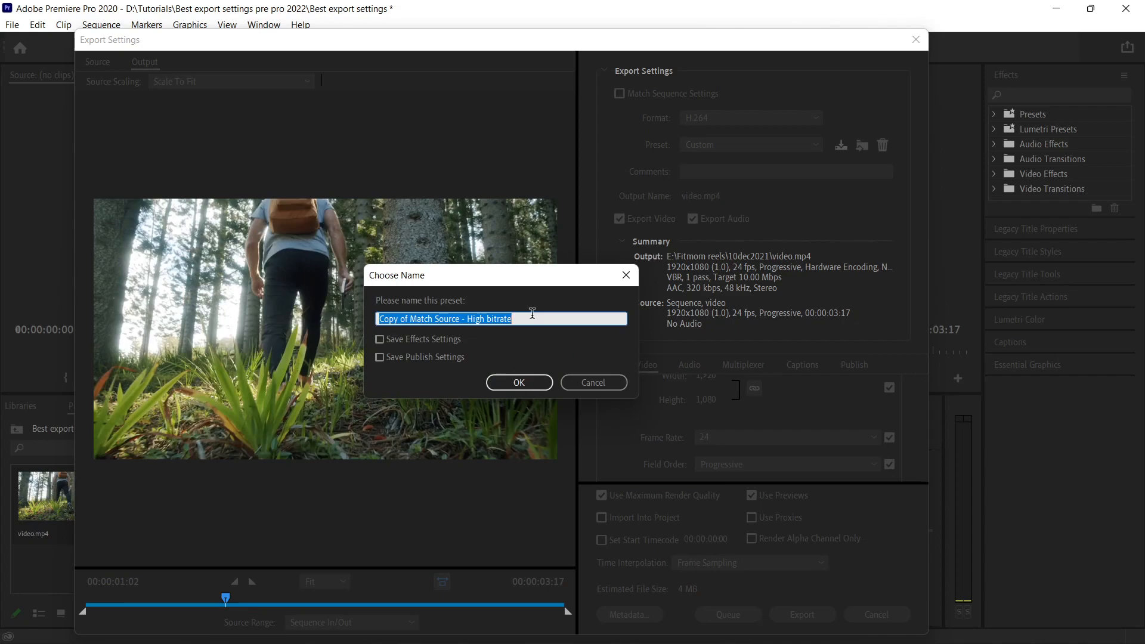
pyautogui.write('sample youtub')
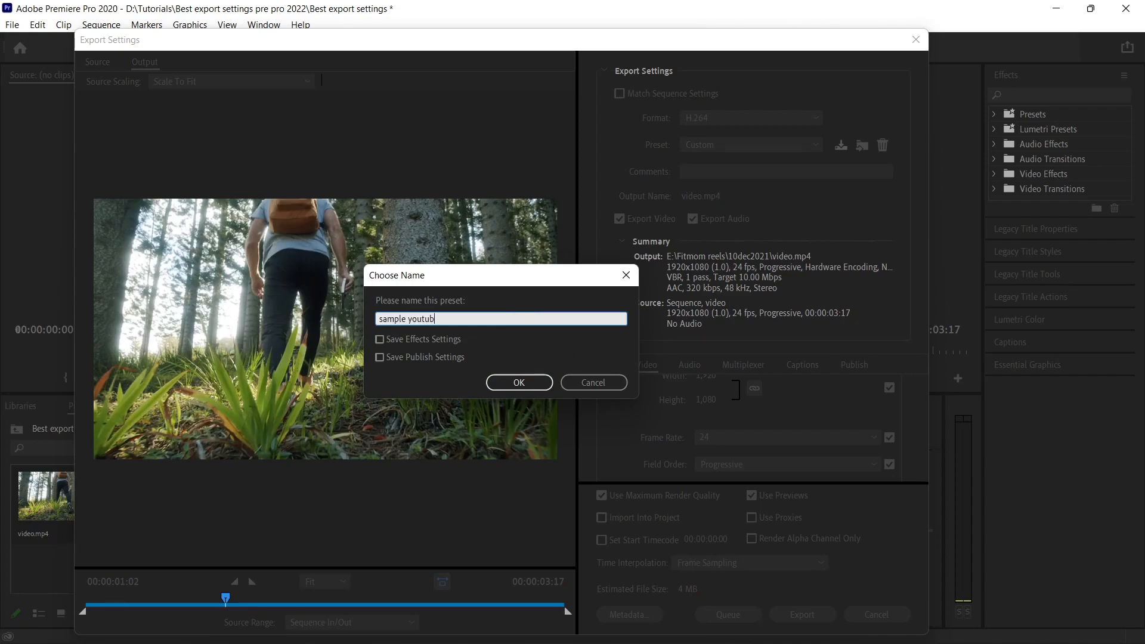
pyautogui.write('e 24fps')
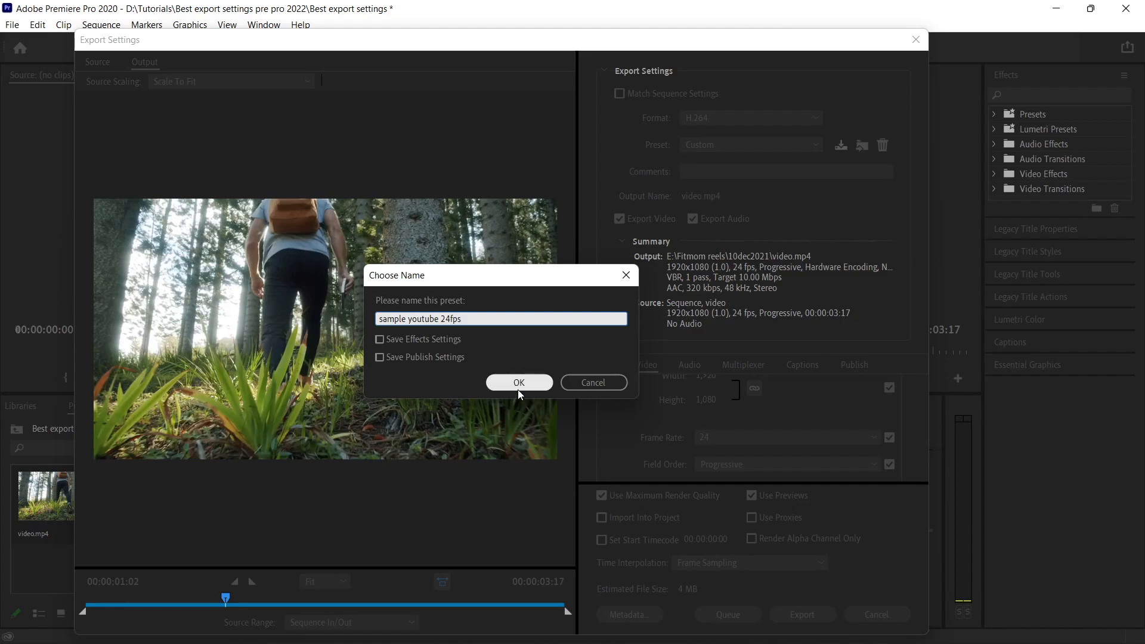
pyautogui.click(518, 382)
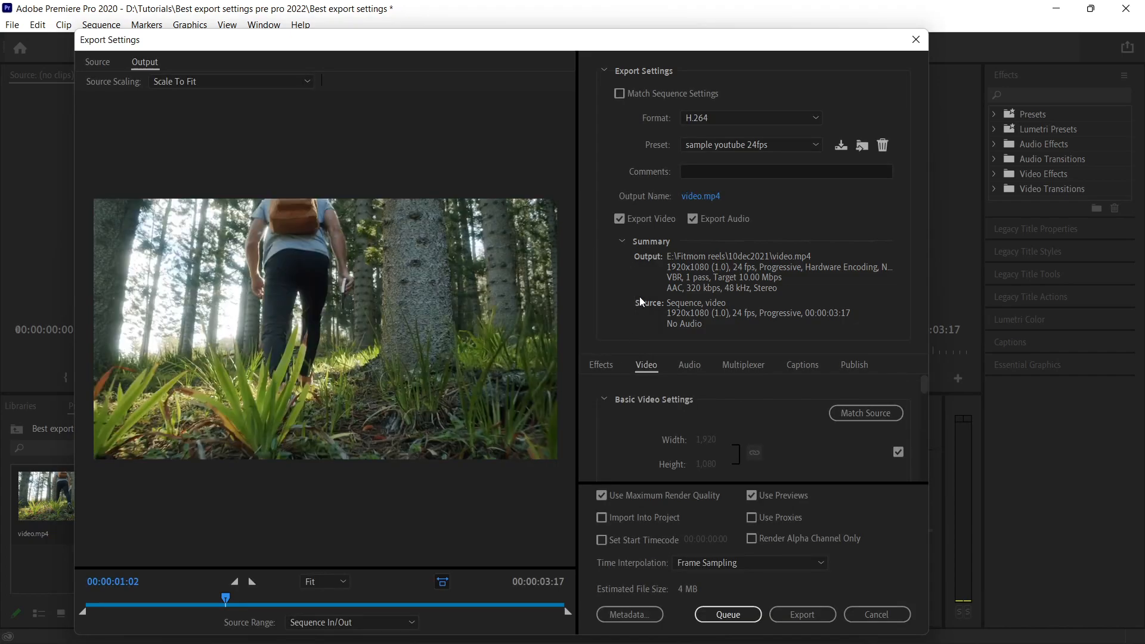
pyautogui.moveTo(801, 614)
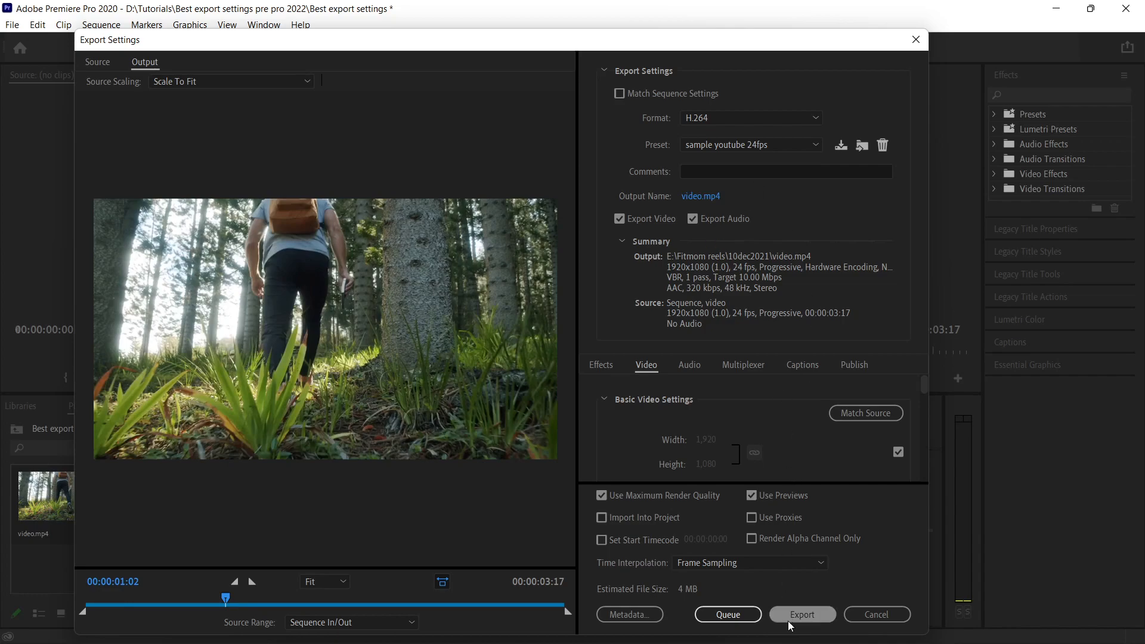
# Export, then reopen Export Settings and choose the saved 'sample youtube 24fps' preset
pyautogui.click(801, 614)
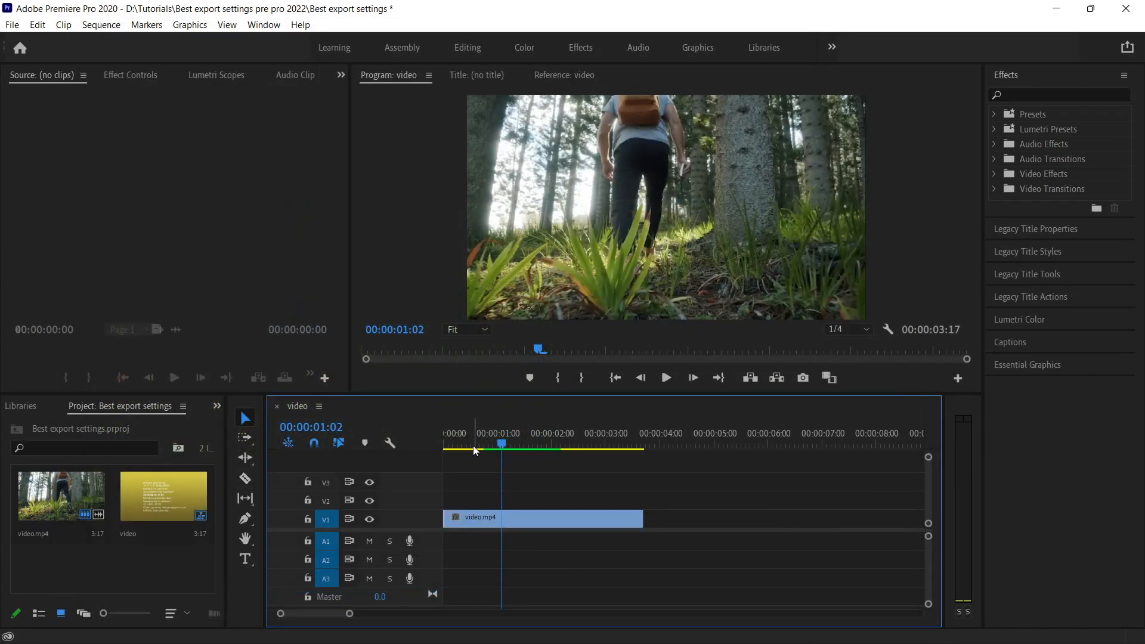
pyautogui.click(458, 444)
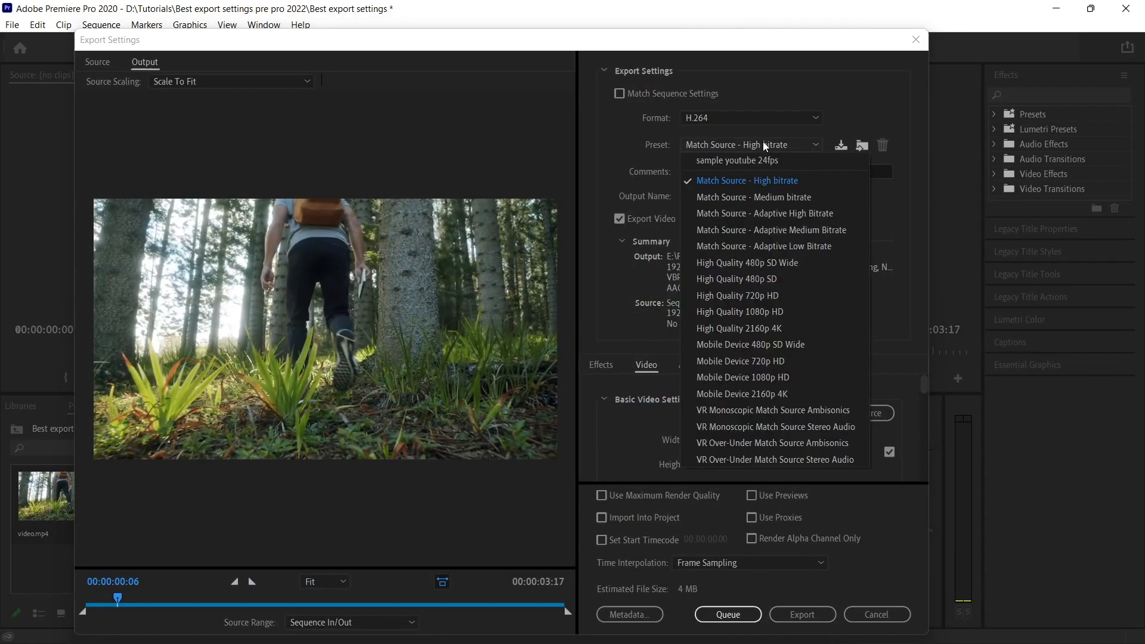
pyautogui.moveTo(759, 160)
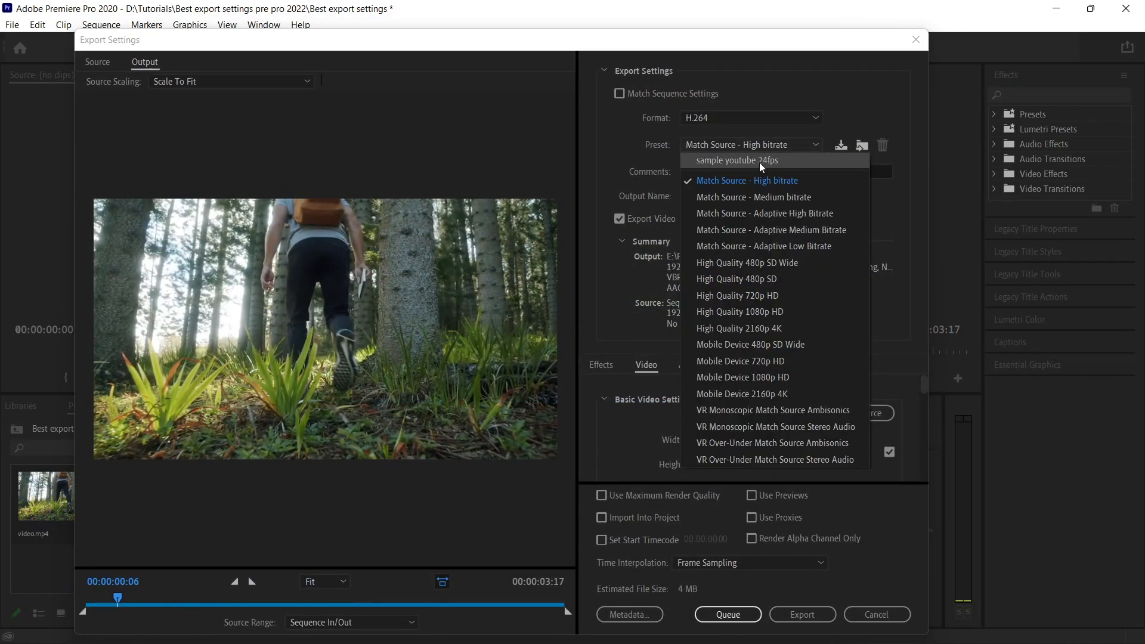
pyautogui.click(736, 160)
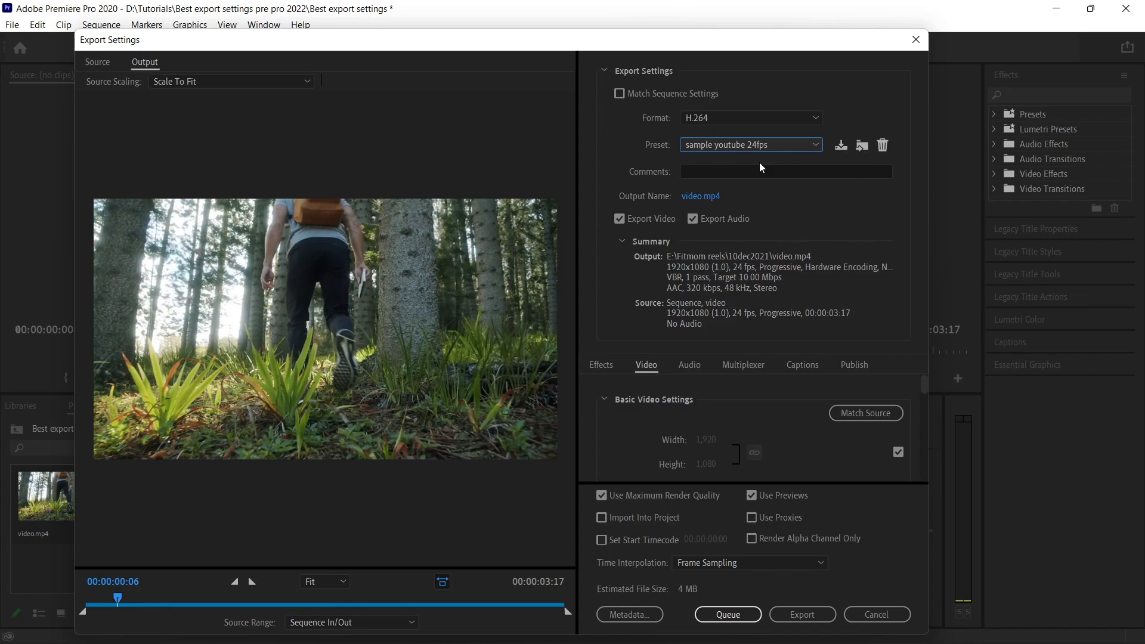
pyautogui.moveTo(801, 620)
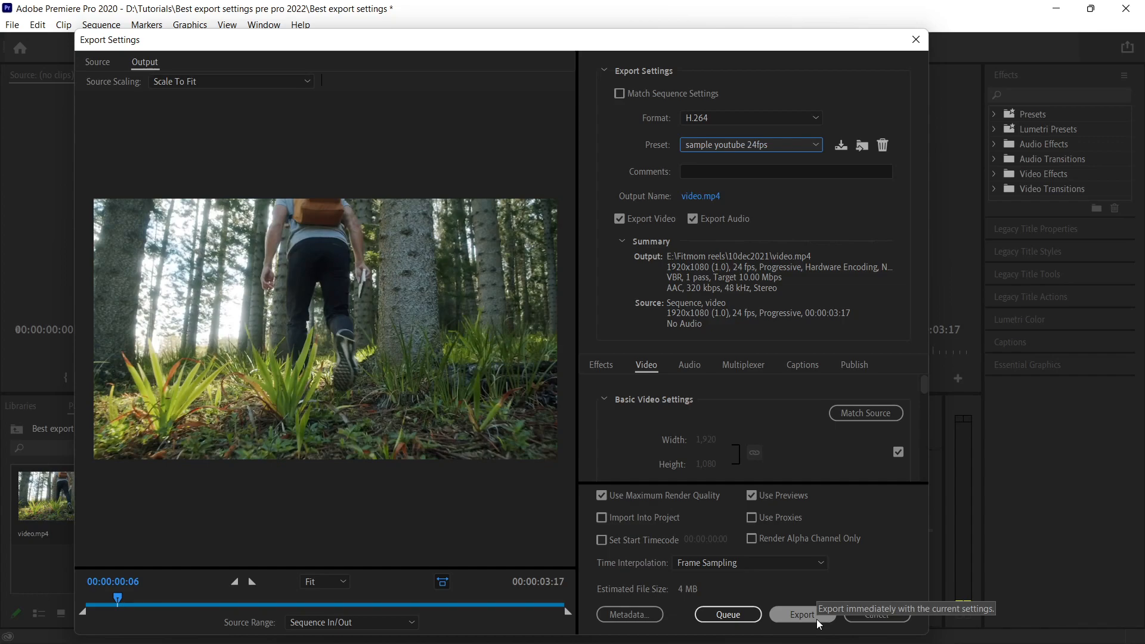
pyautogui.moveTo(815, 622)
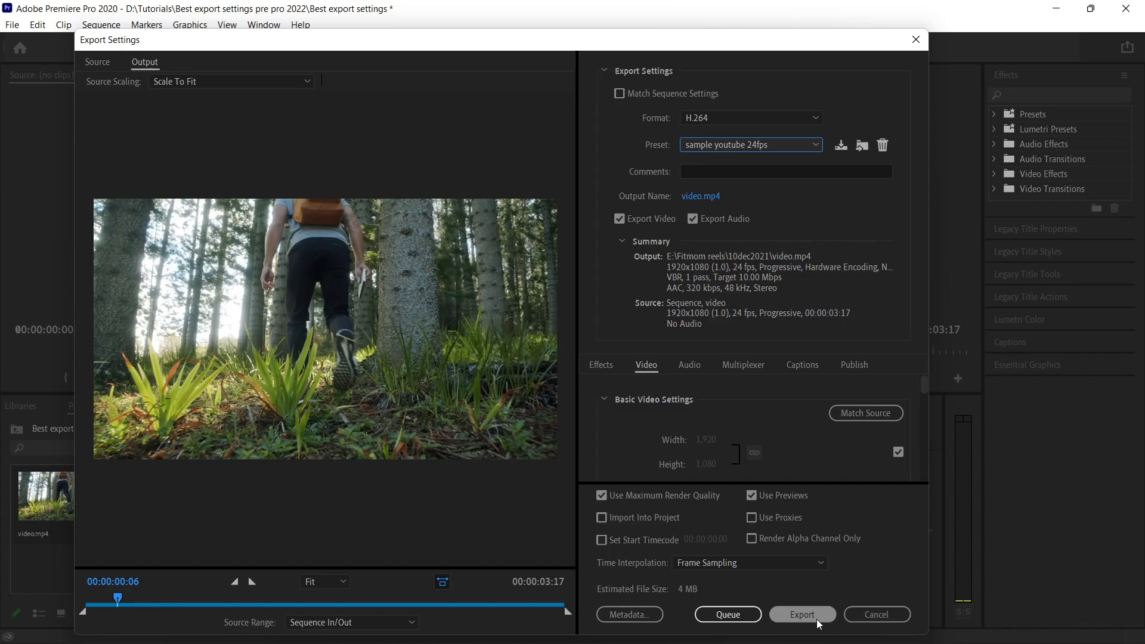